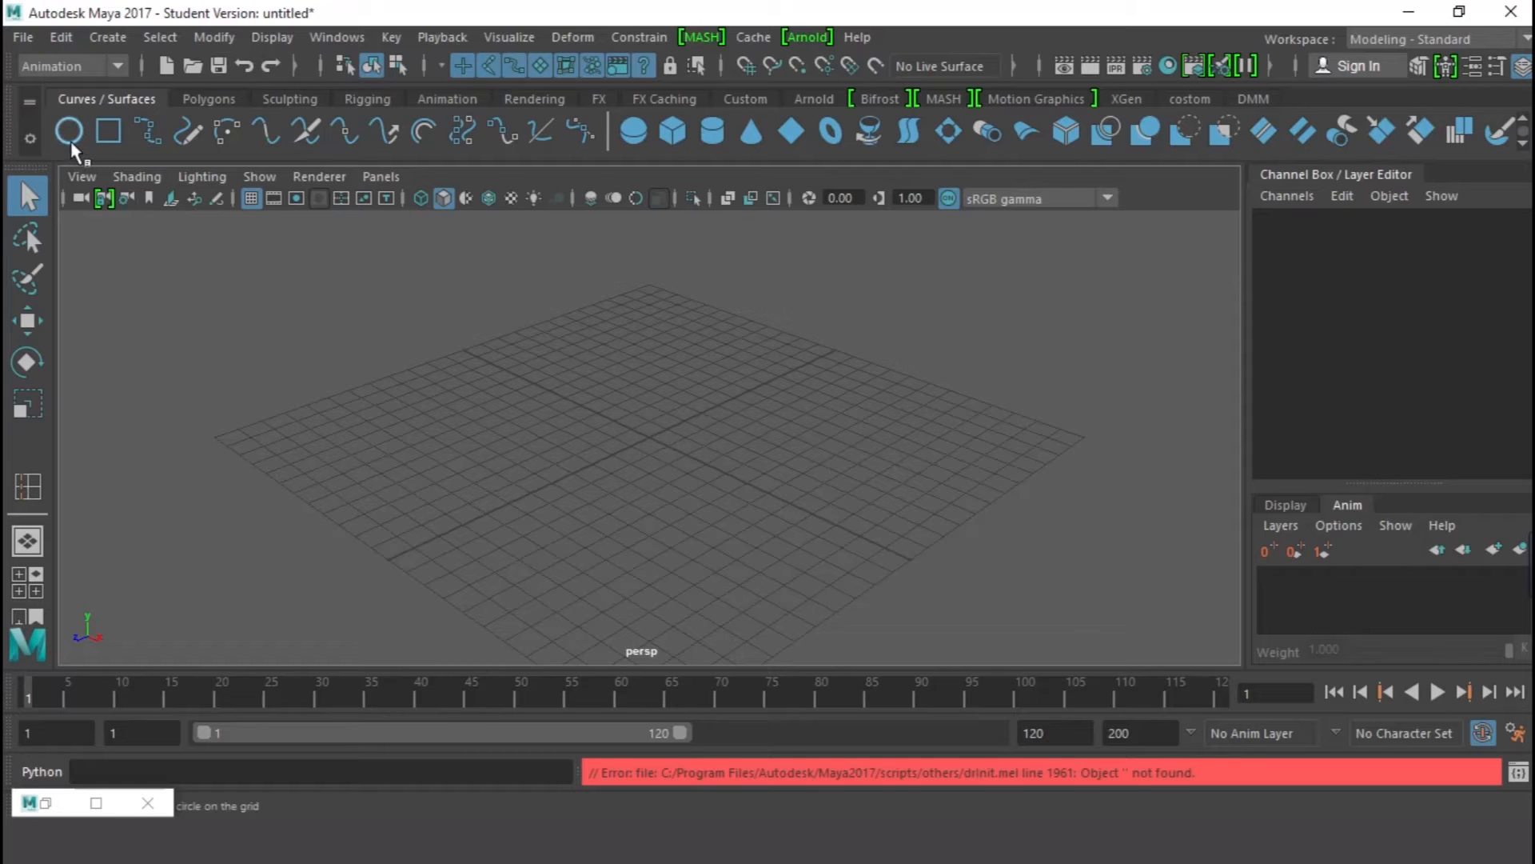
- Create a NURBS circle on the grid and scale it to about 11.25
{"action": "left_click", "coordinate": [69, 130]}
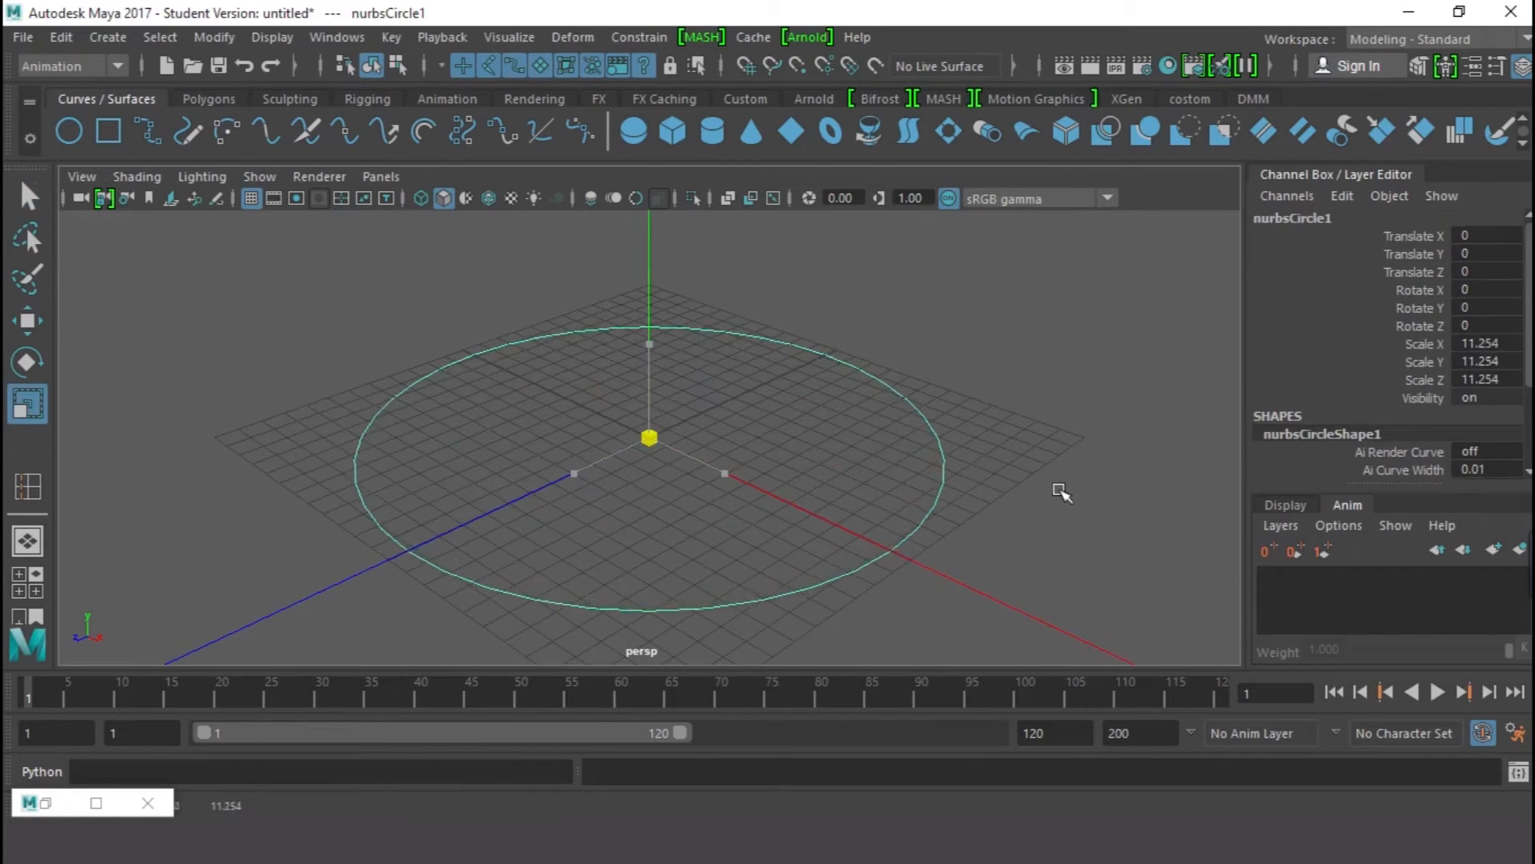
- Create a 3D Type object via Create > Type and set its text to AYINKULEBE
{"action": "left_click", "coordinate": [107, 37]}
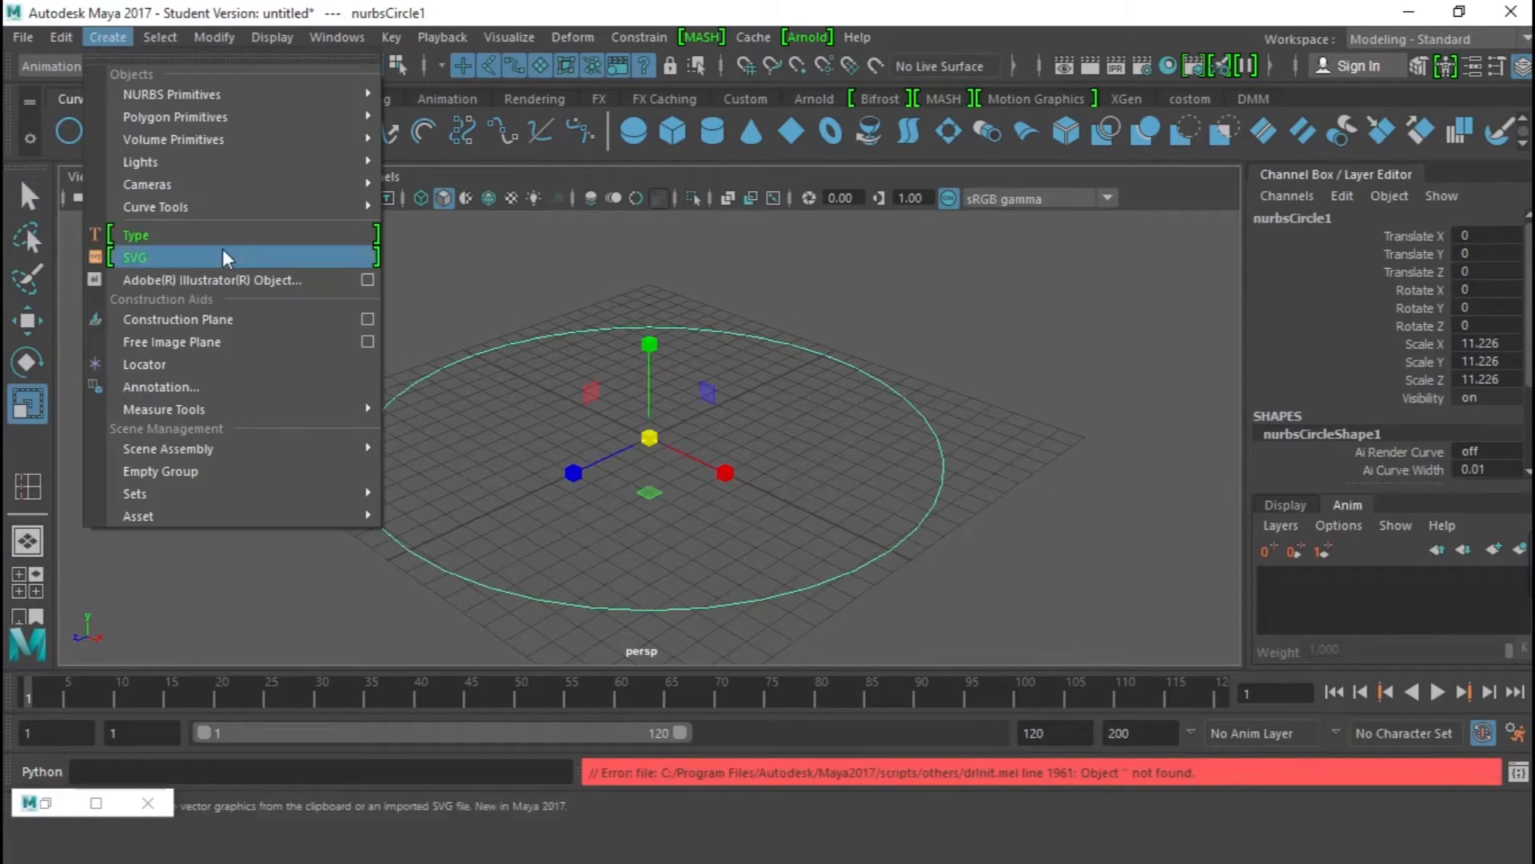
{"action": "mouse_move", "coordinate": [304, 245]}
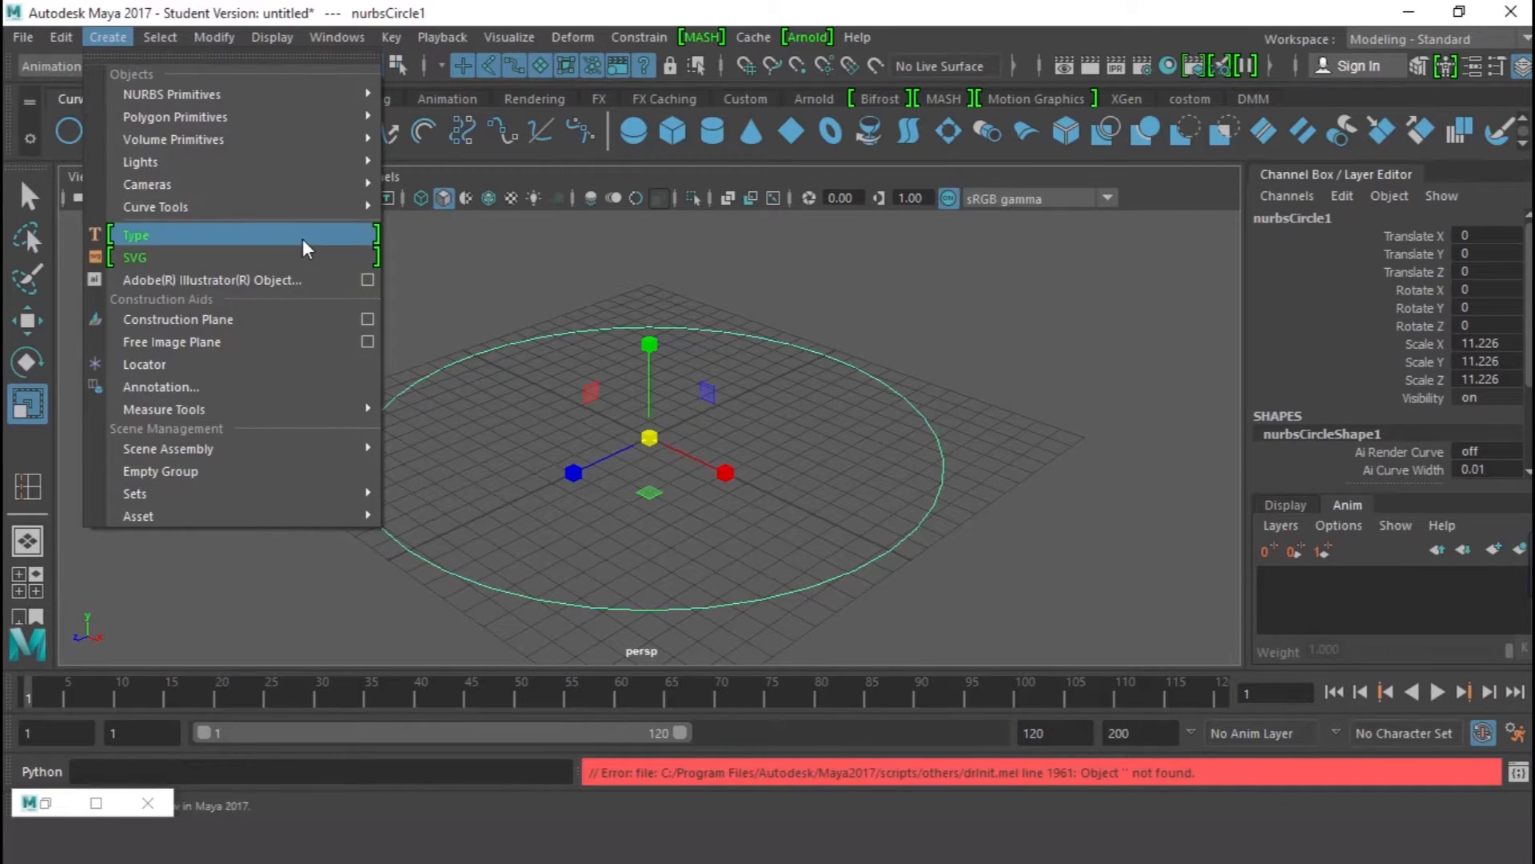
{"action": "left_click", "coordinate": [134, 235]}
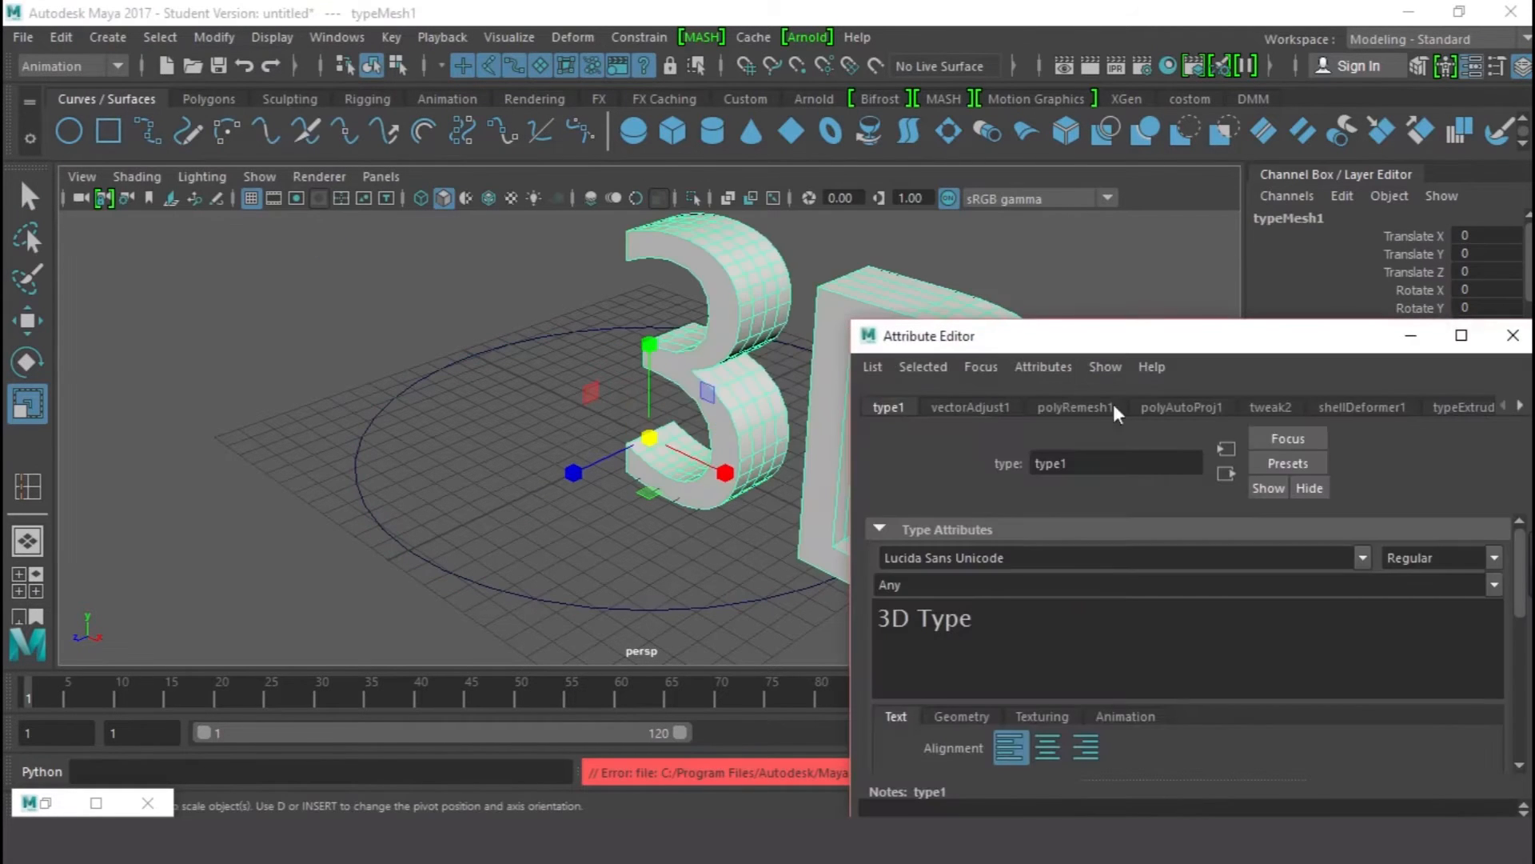
{"action": "left_click", "coordinate": [963, 617]}
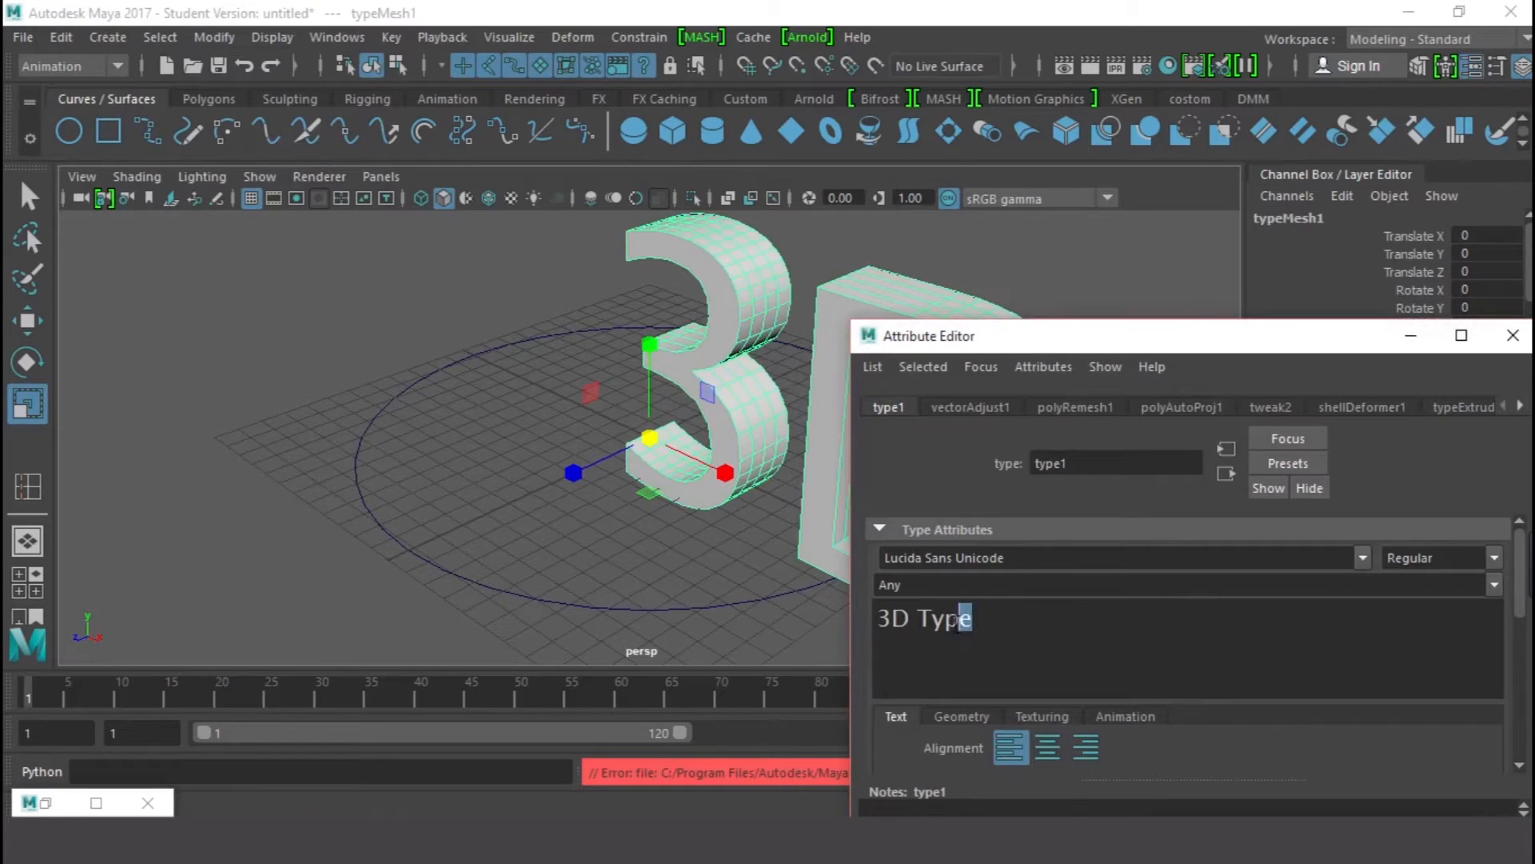
{"action": "type", "text": "AYI"}
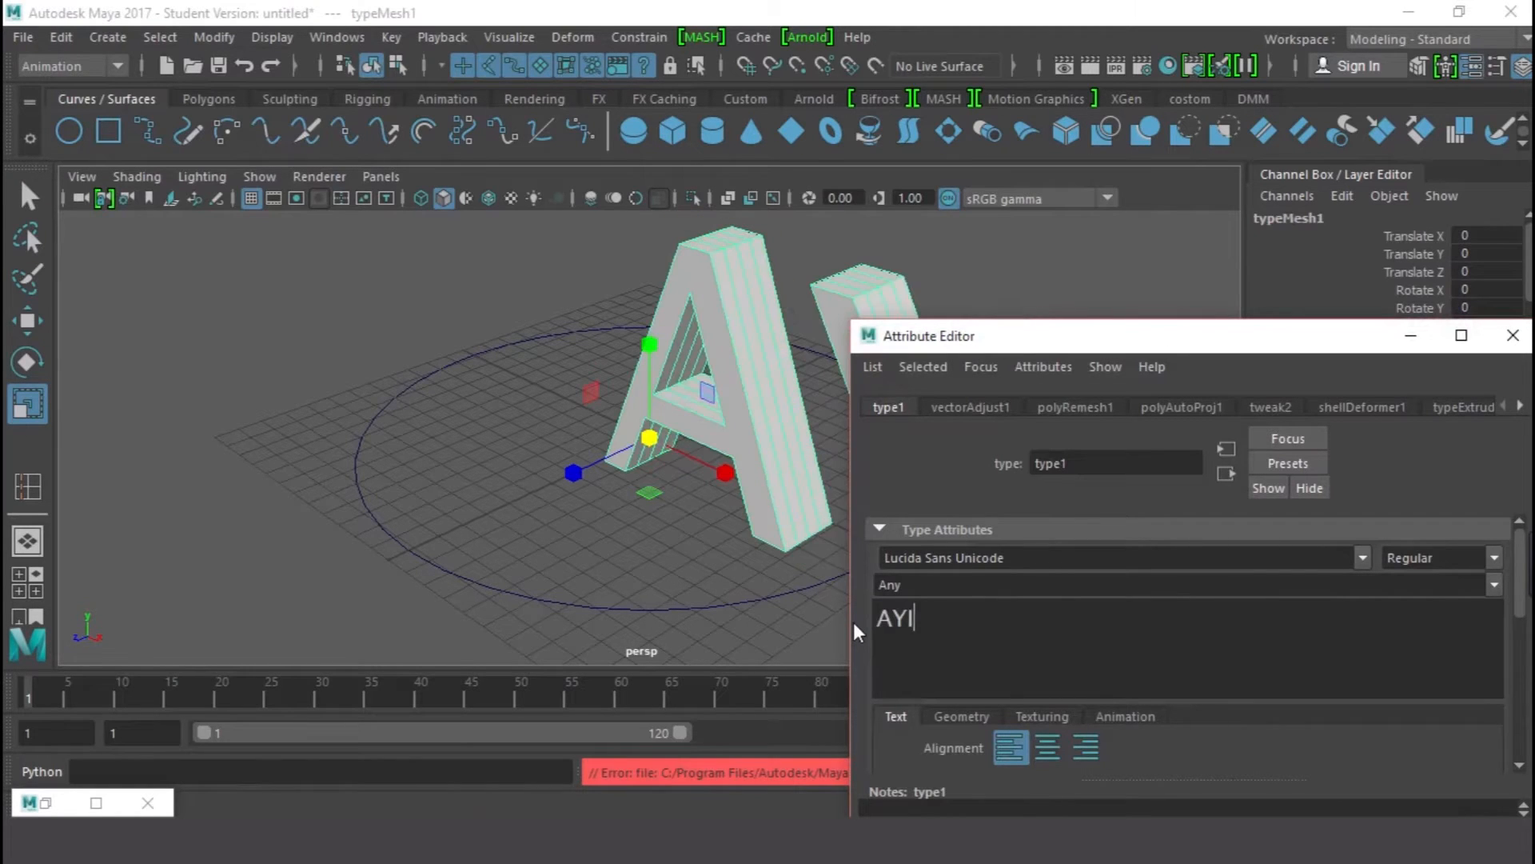
{"action": "type", "text": "NKULEBE"}
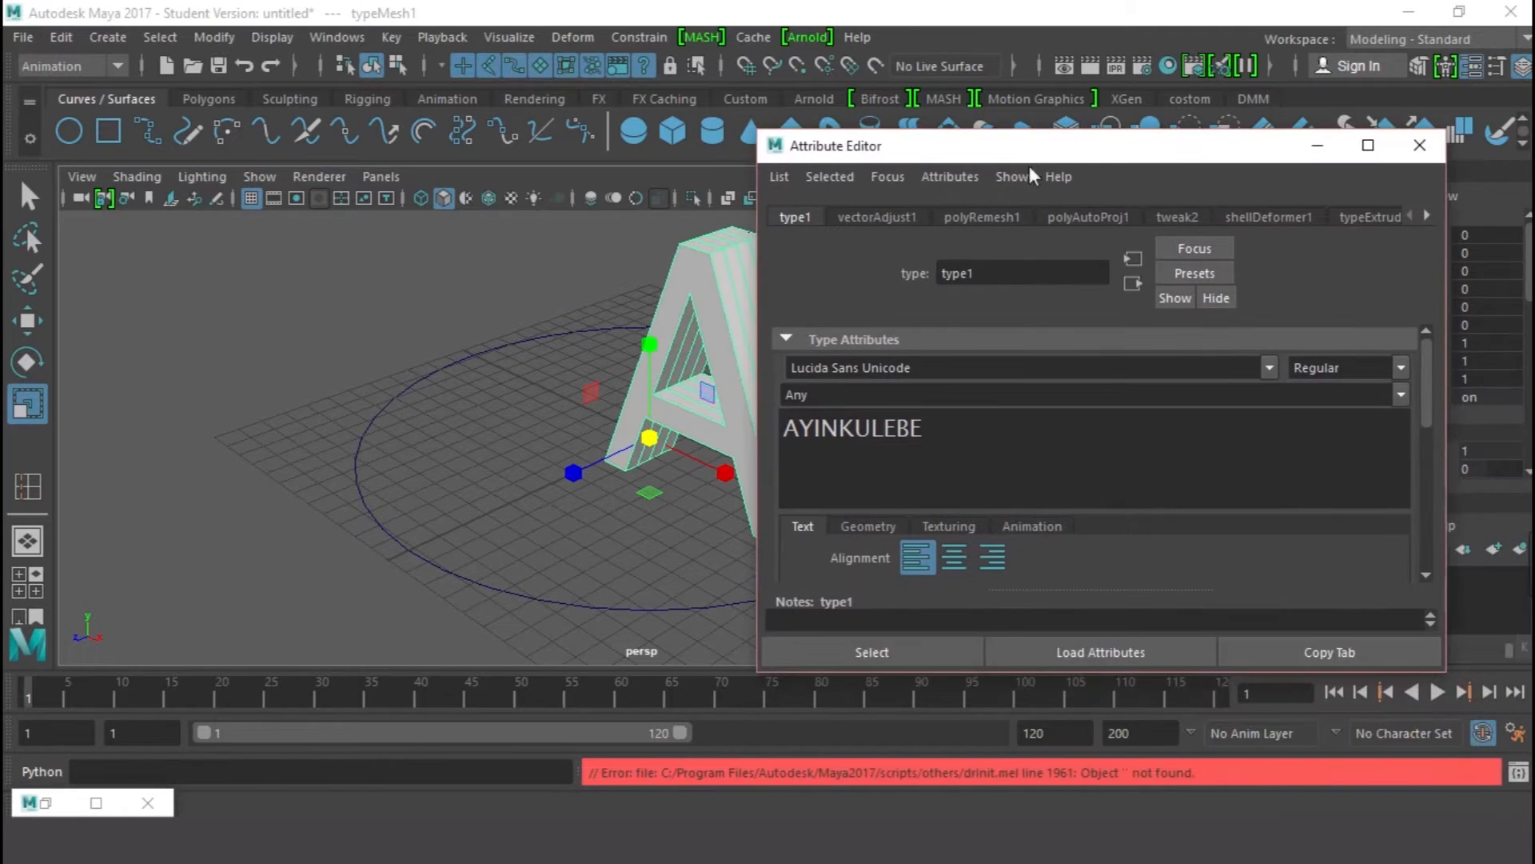
{"action": "left_click", "coordinate": [1014, 176]}
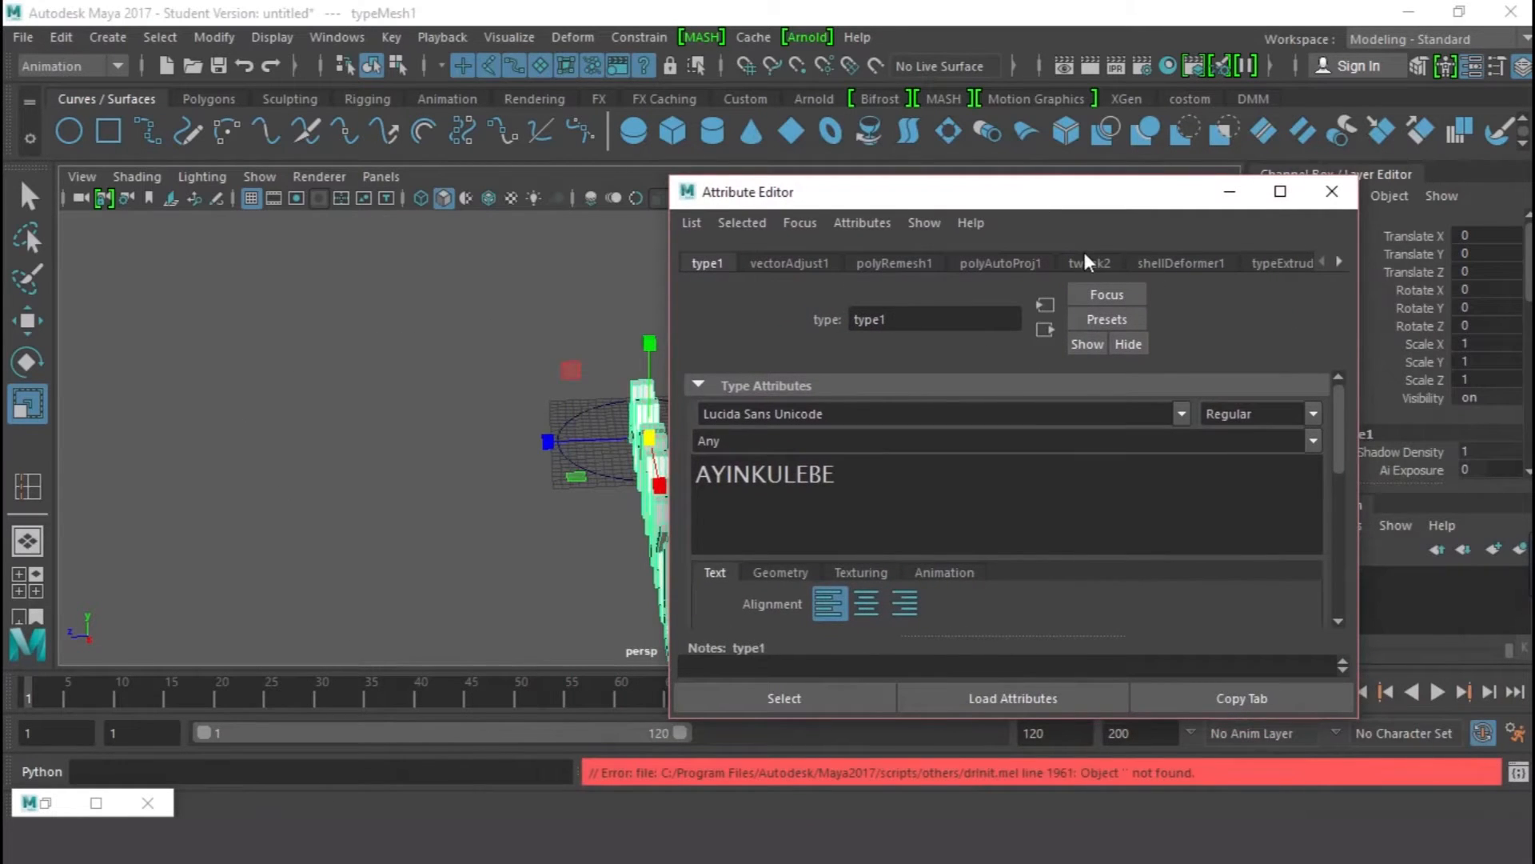
- Review the tweak, extrude and vector adjust settings, then set Font Size to about 8.13
{"action": "left_click", "coordinate": [1089, 262]}
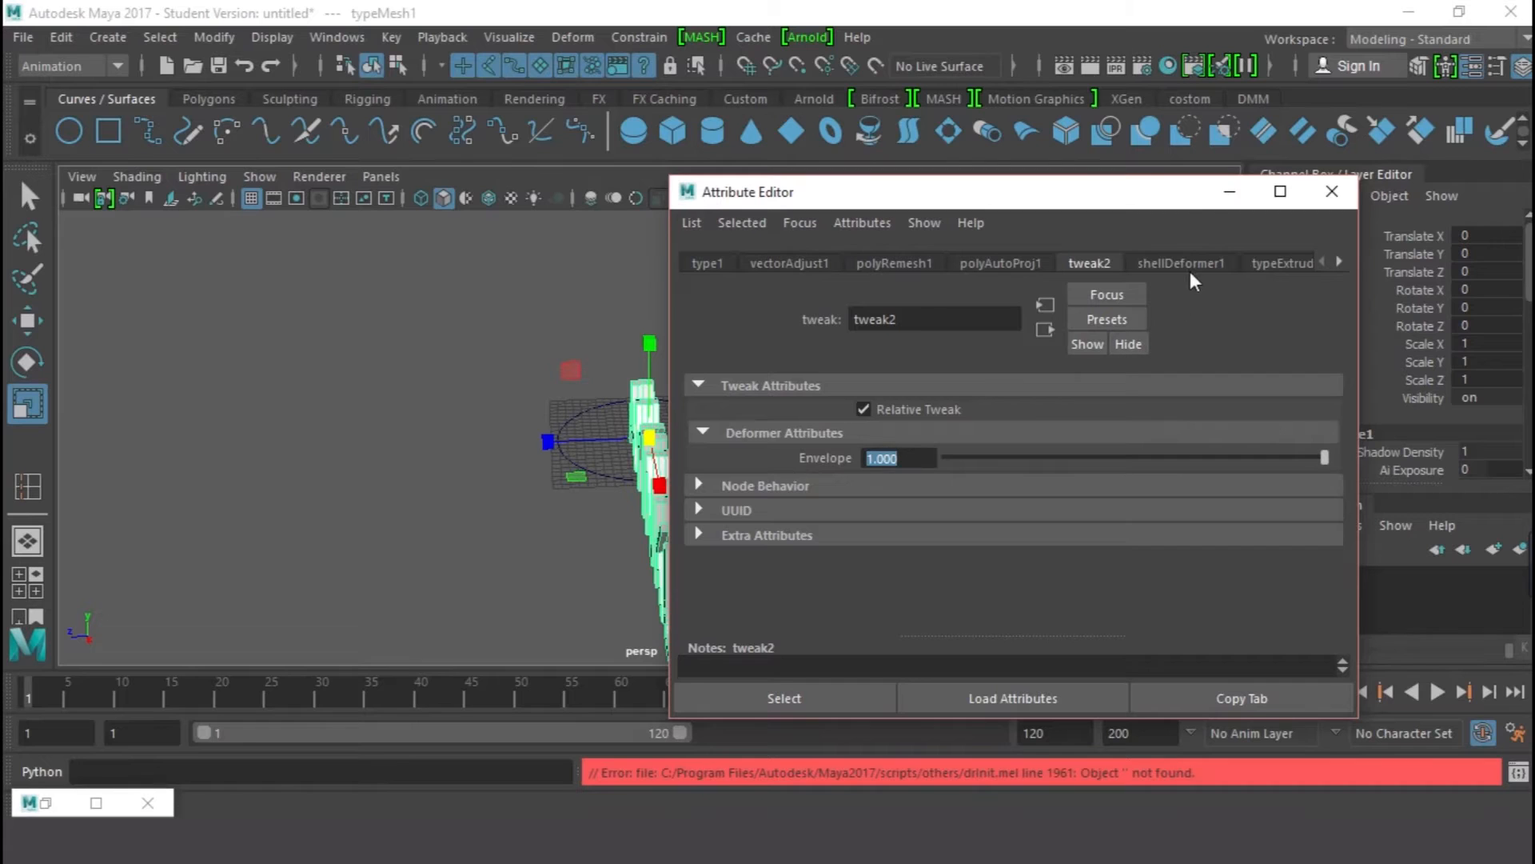
{"action": "left_click", "coordinate": [1281, 262]}
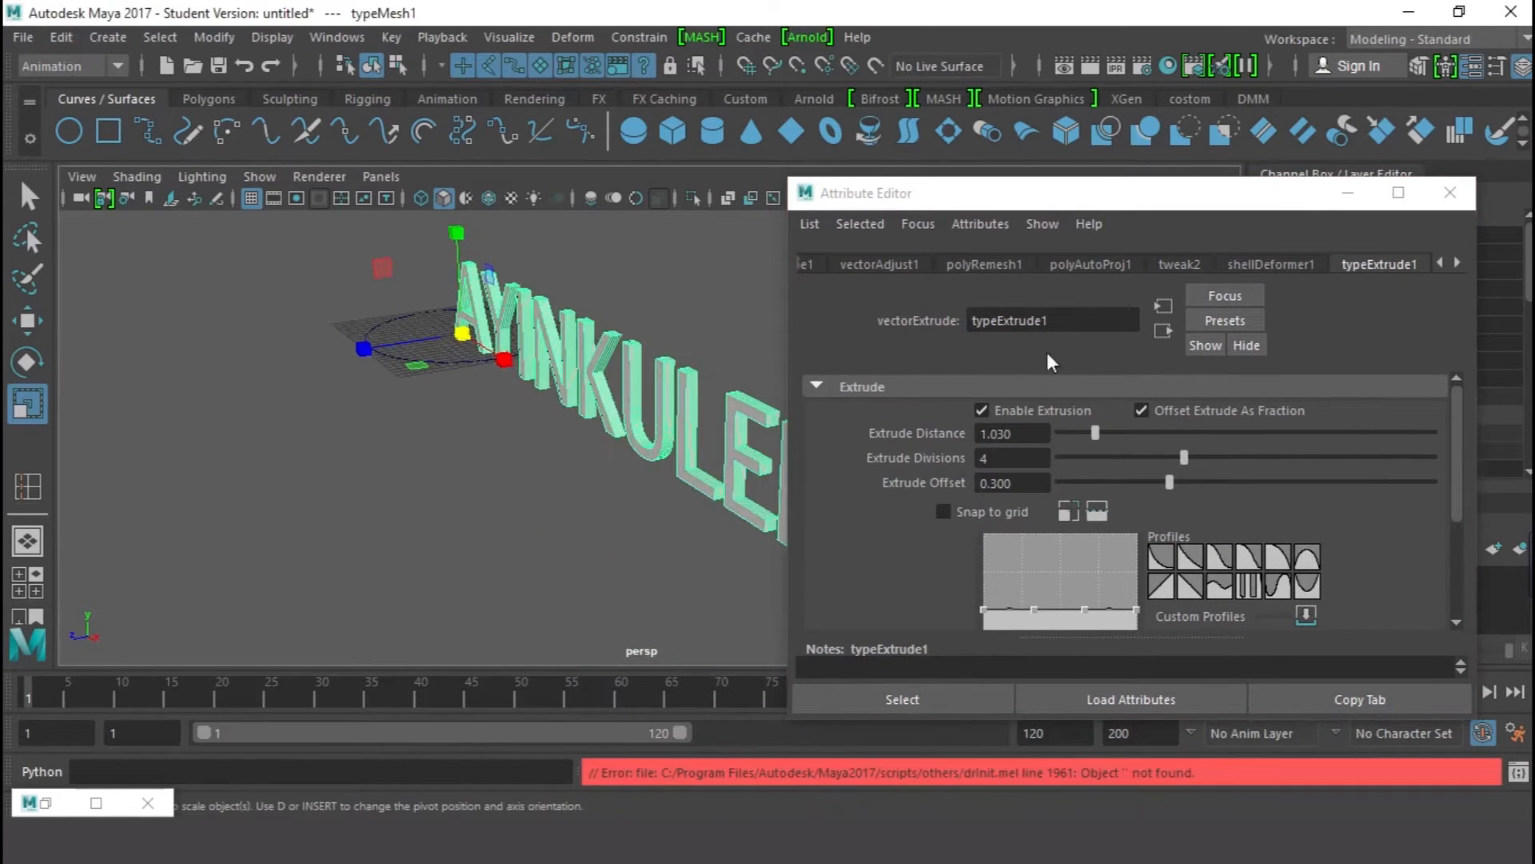
{"action": "mouse_move", "coordinate": [1119, 486]}
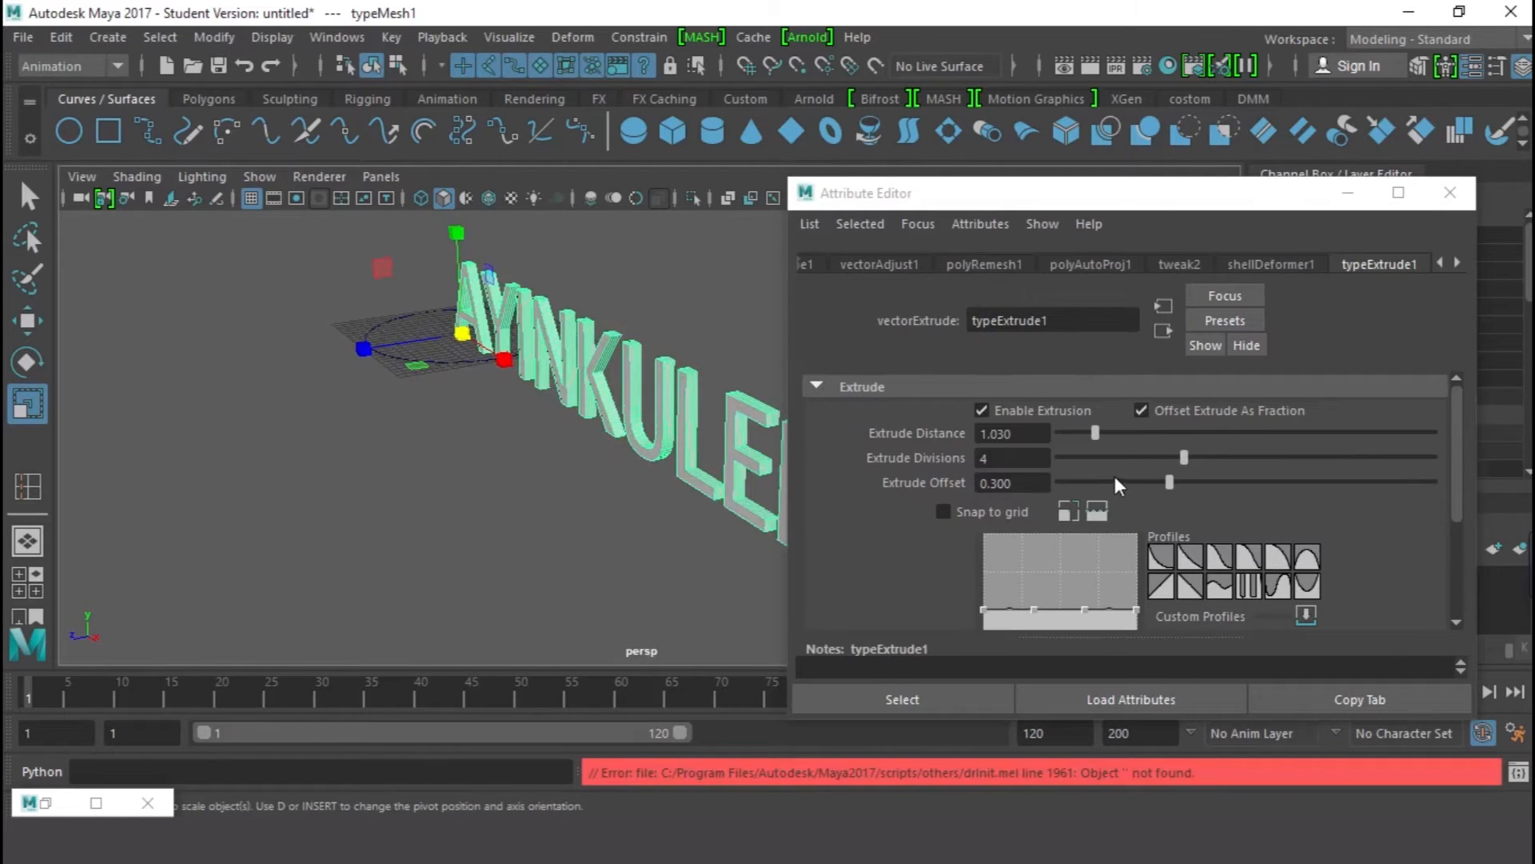
{"action": "left_click", "coordinate": [878, 263]}
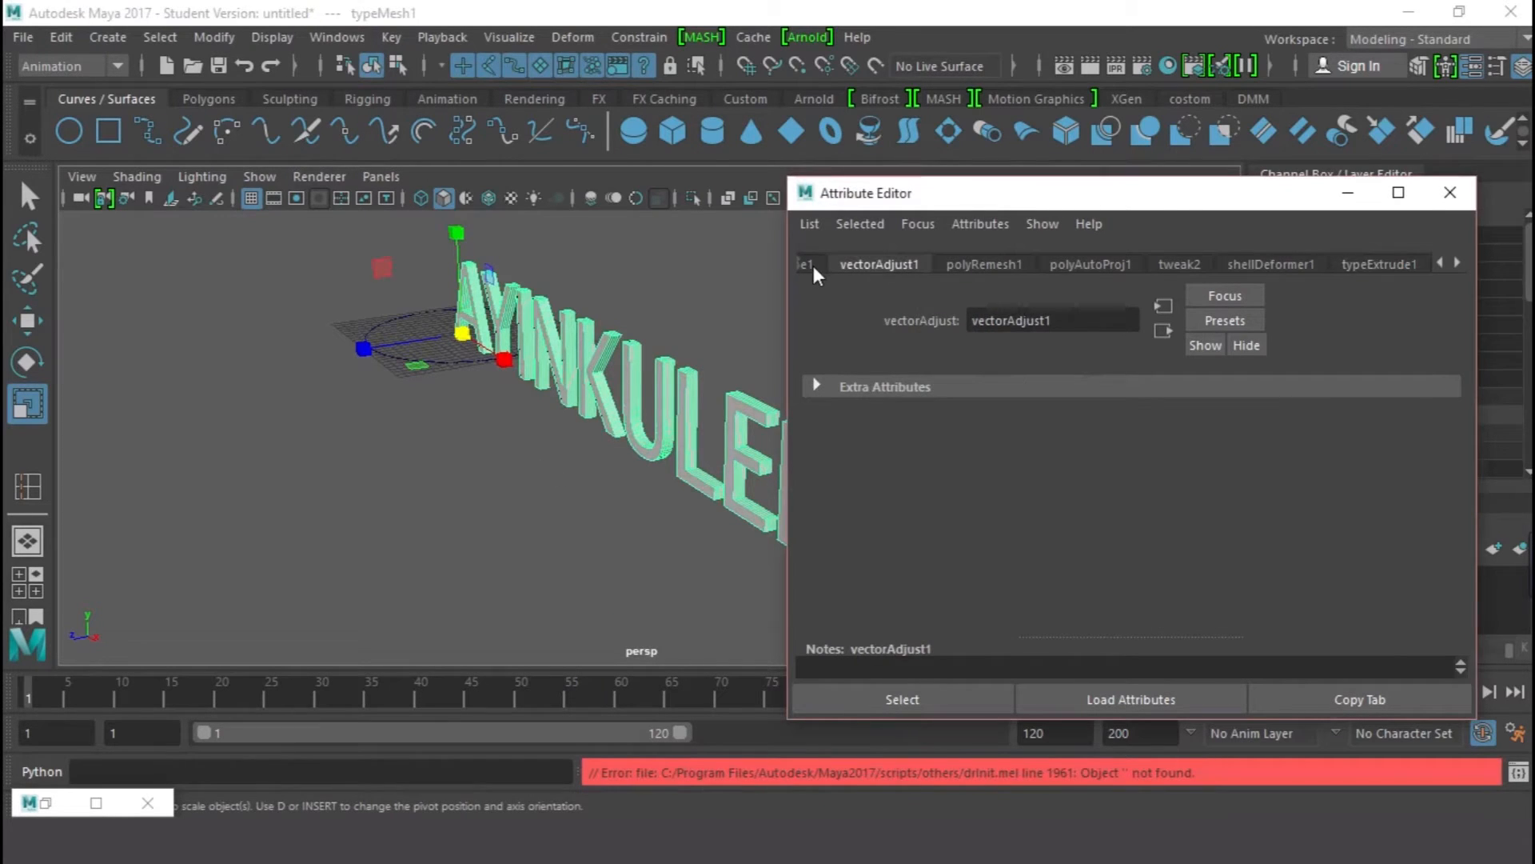
{"action": "left_click", "coordinate": [826, 264]}
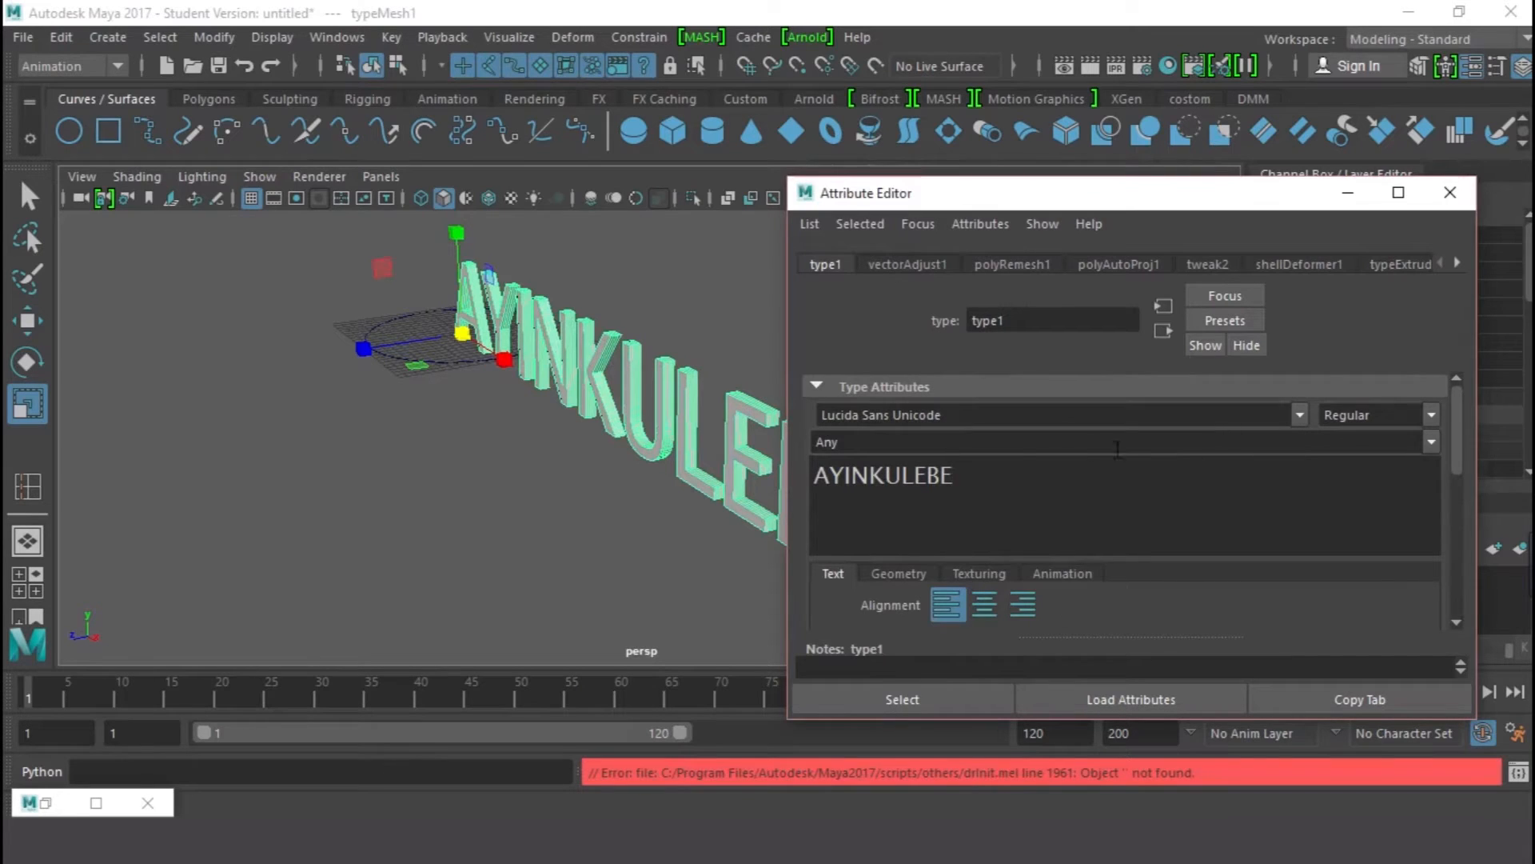
{"action": "scroll", "scroll_direction": "down", "scroll_amount": 3}
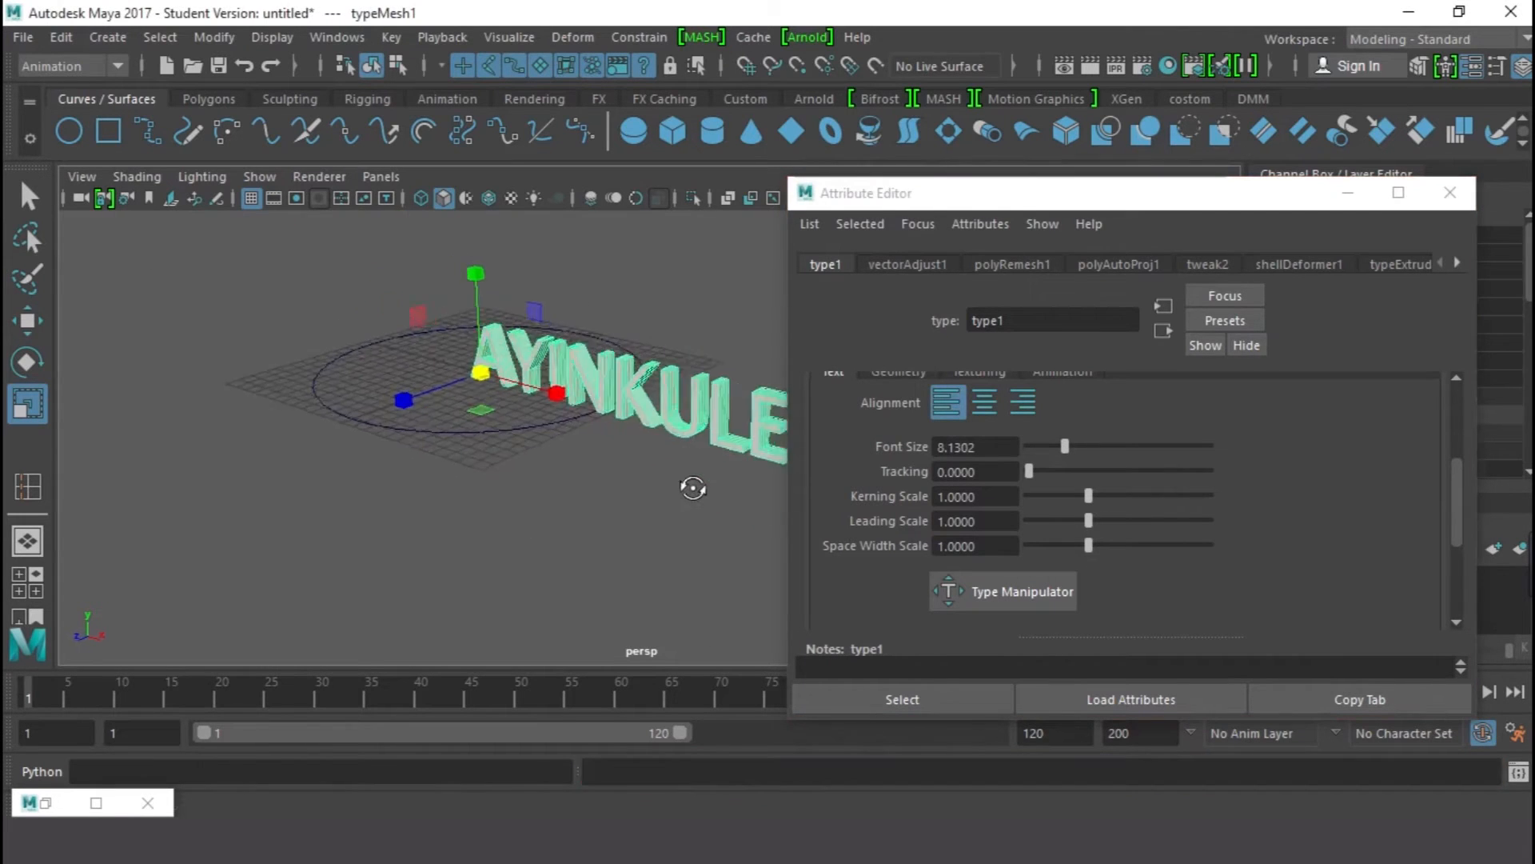
- Close the Attribute Editor, select text and circle, try Attach to Motion Path and undo it
{"action": "left_click", "coordinate": [1448, 192]}
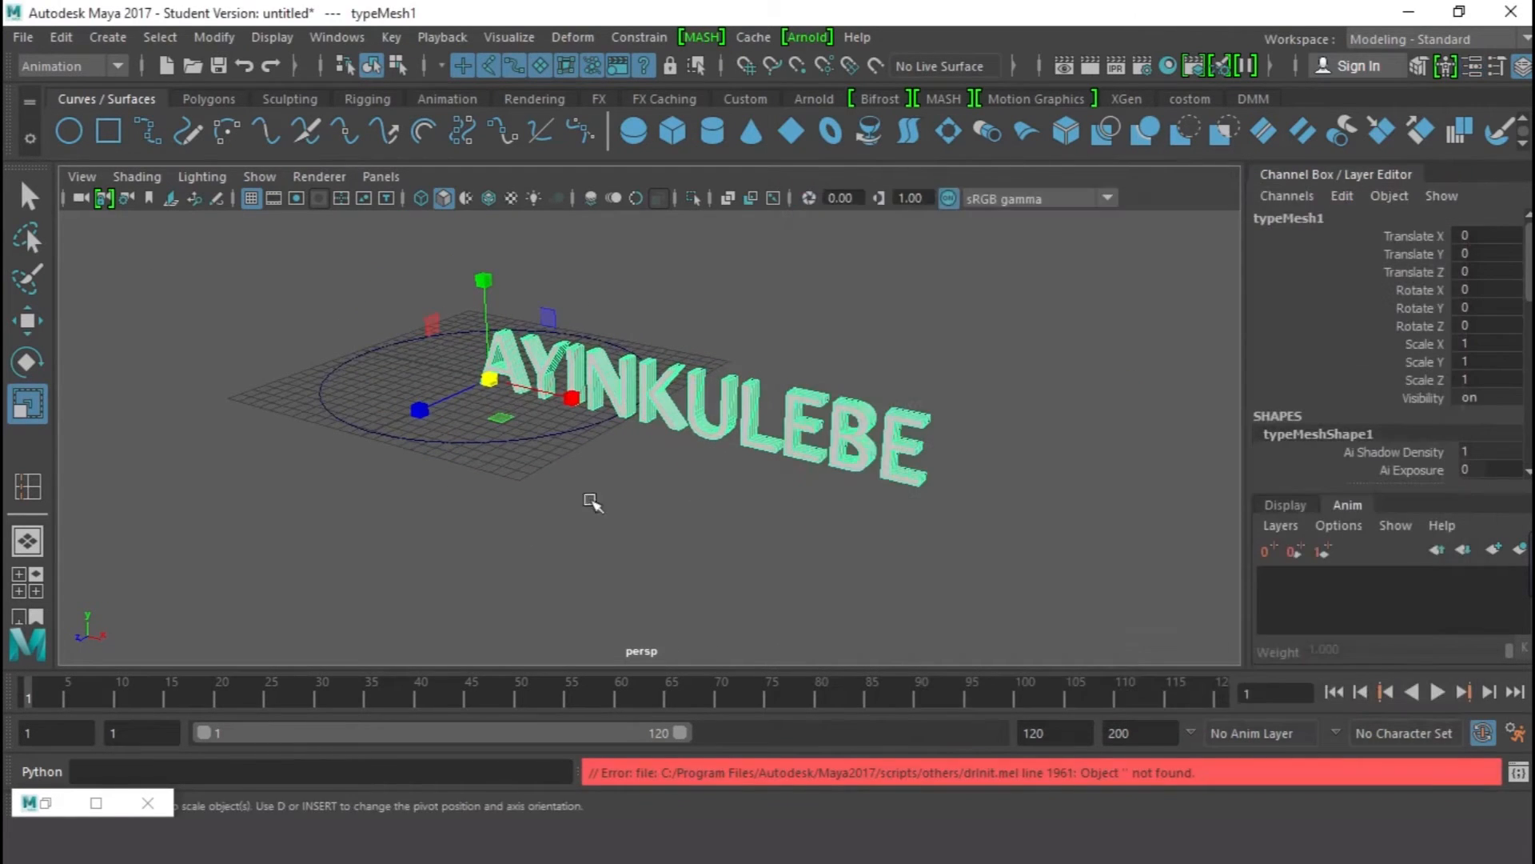
{"action": "mouse_move", "coordinate": [397, 430]}
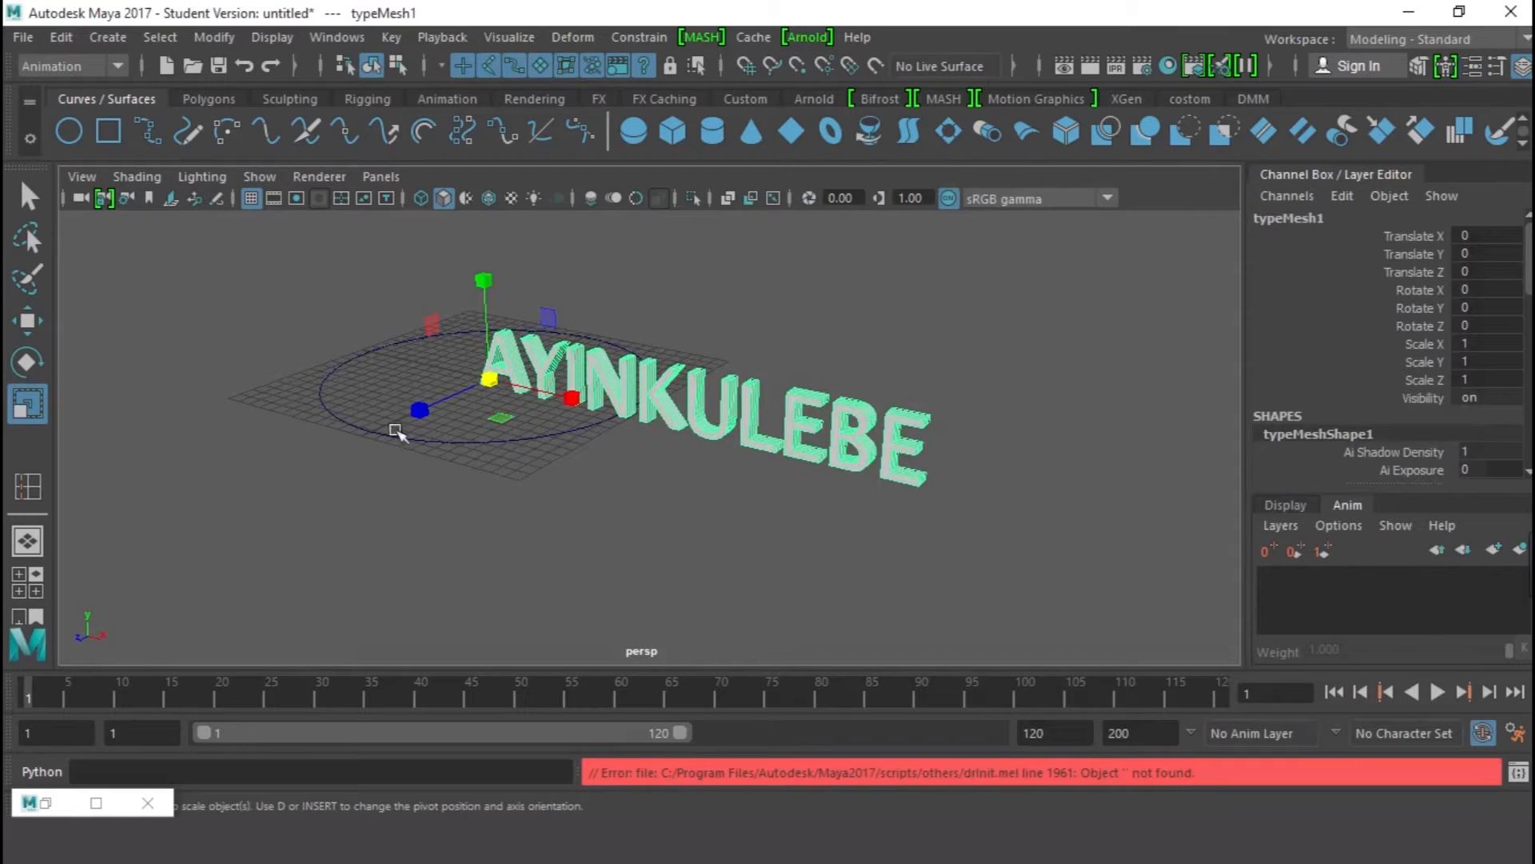
{"action": "mouse_move", "coordinate": [793, 448]}
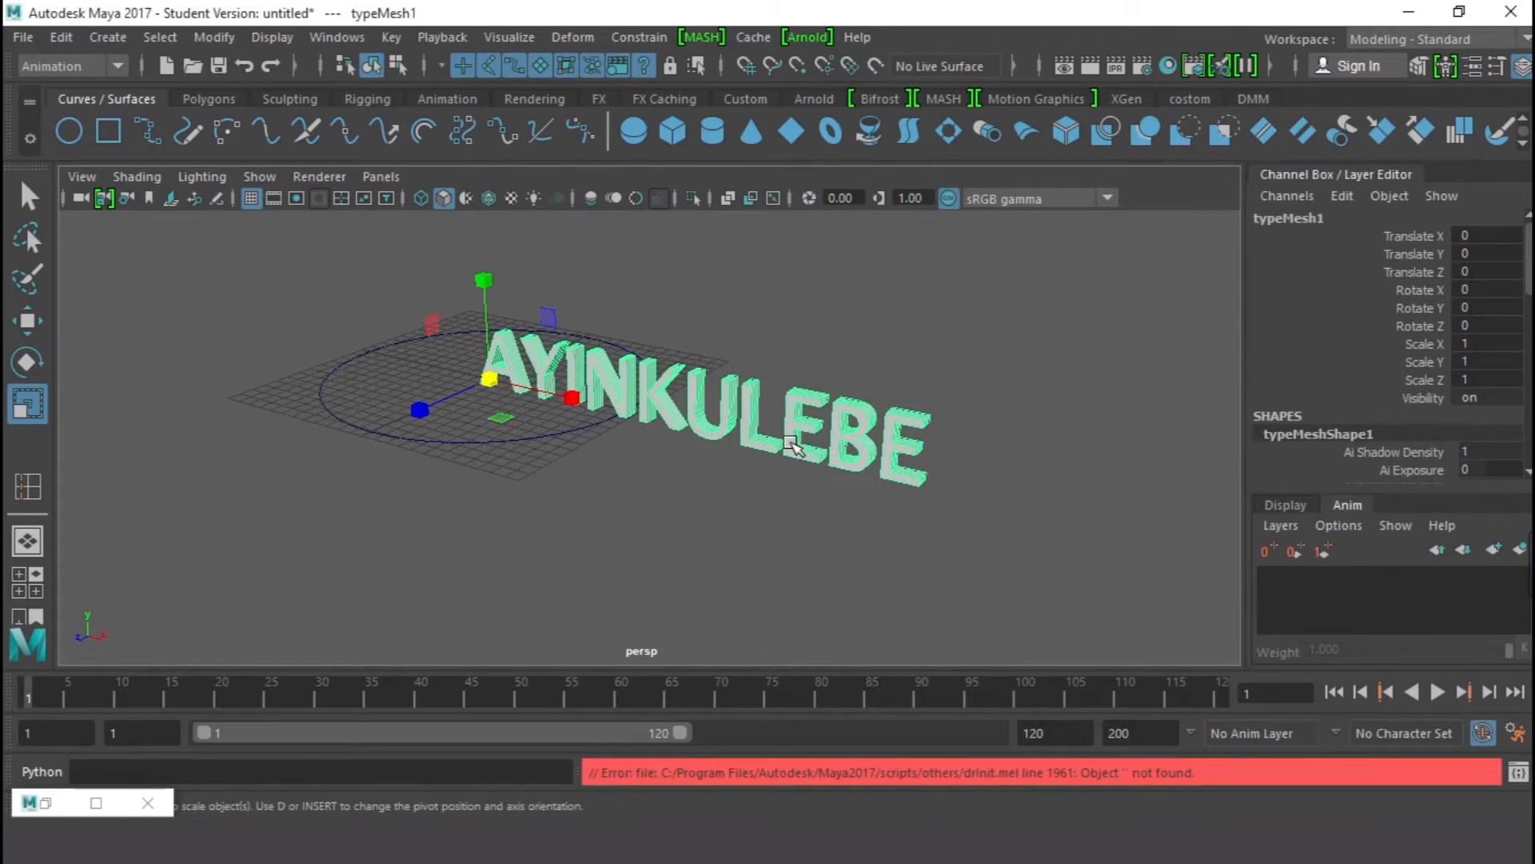
{"action": "mouse_move", "coordinate": [363, 426]}
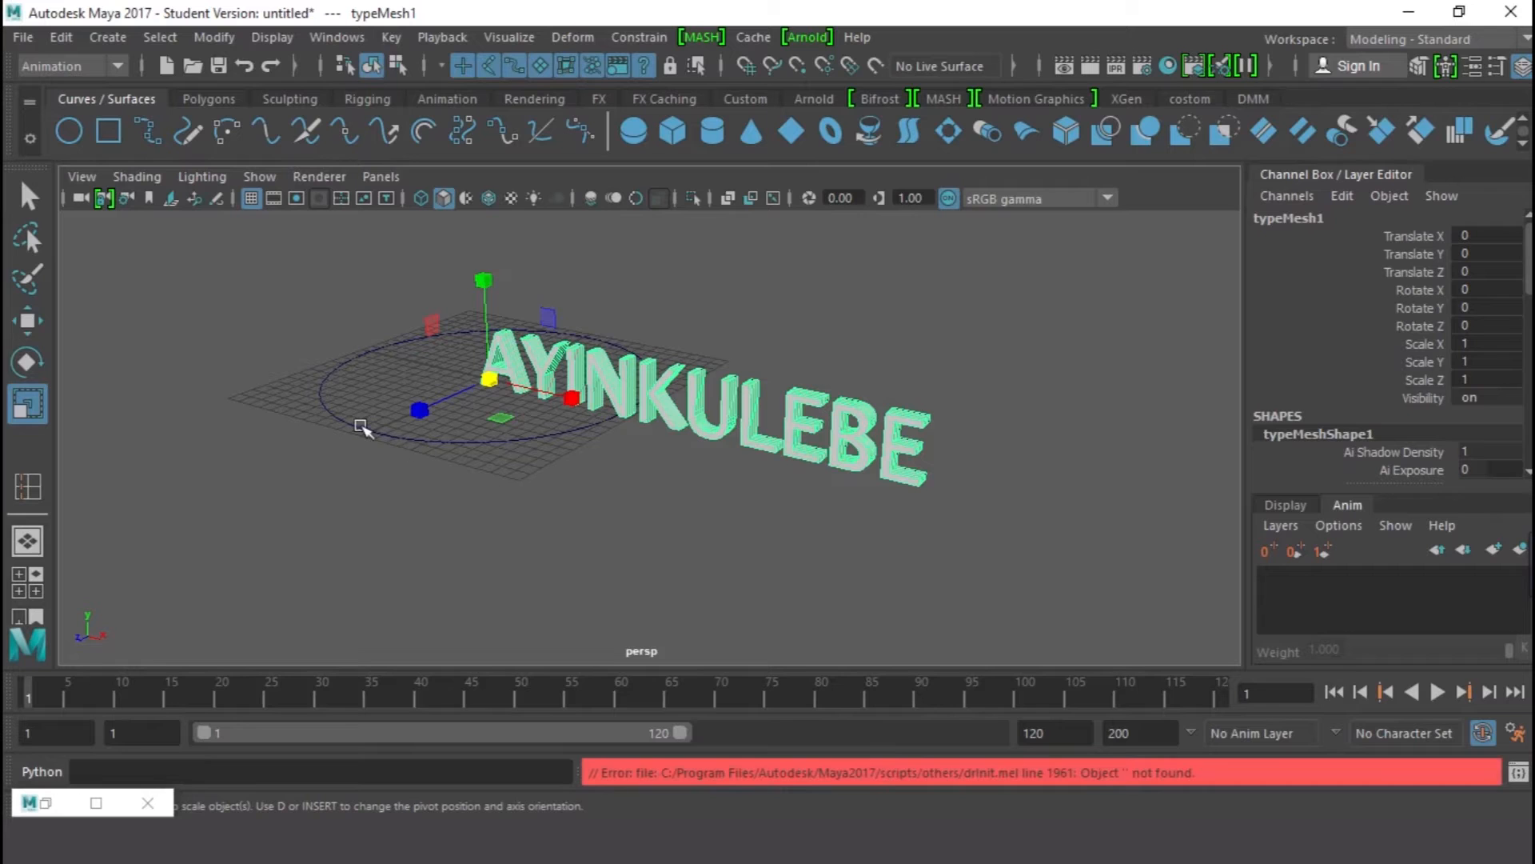
{"action": "left_click", "coordinate": [339, 441]}
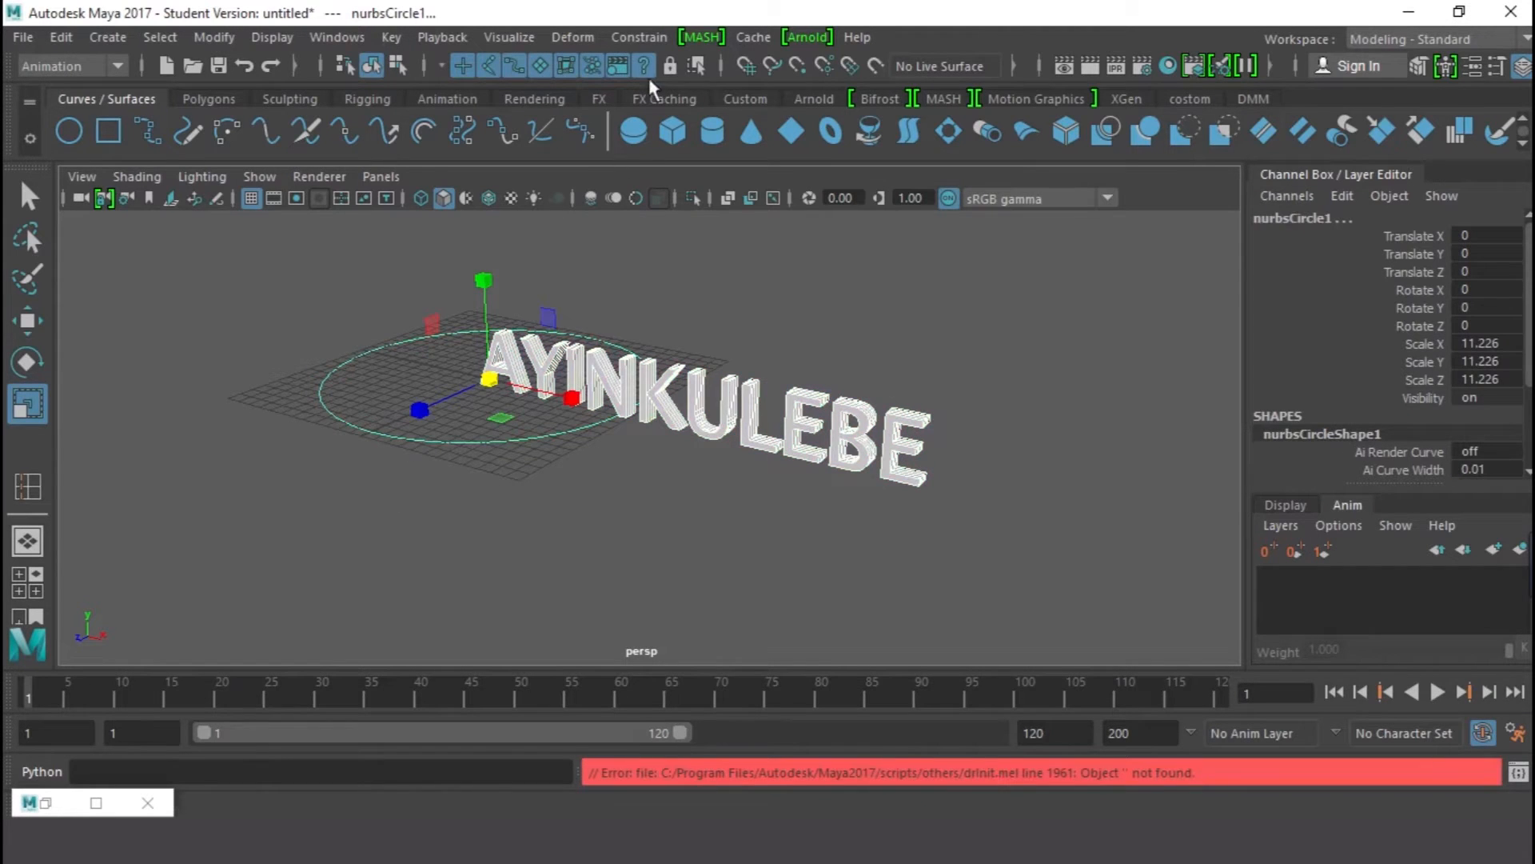
{"action": "mouse_move", "coordinate": [116, 77]}
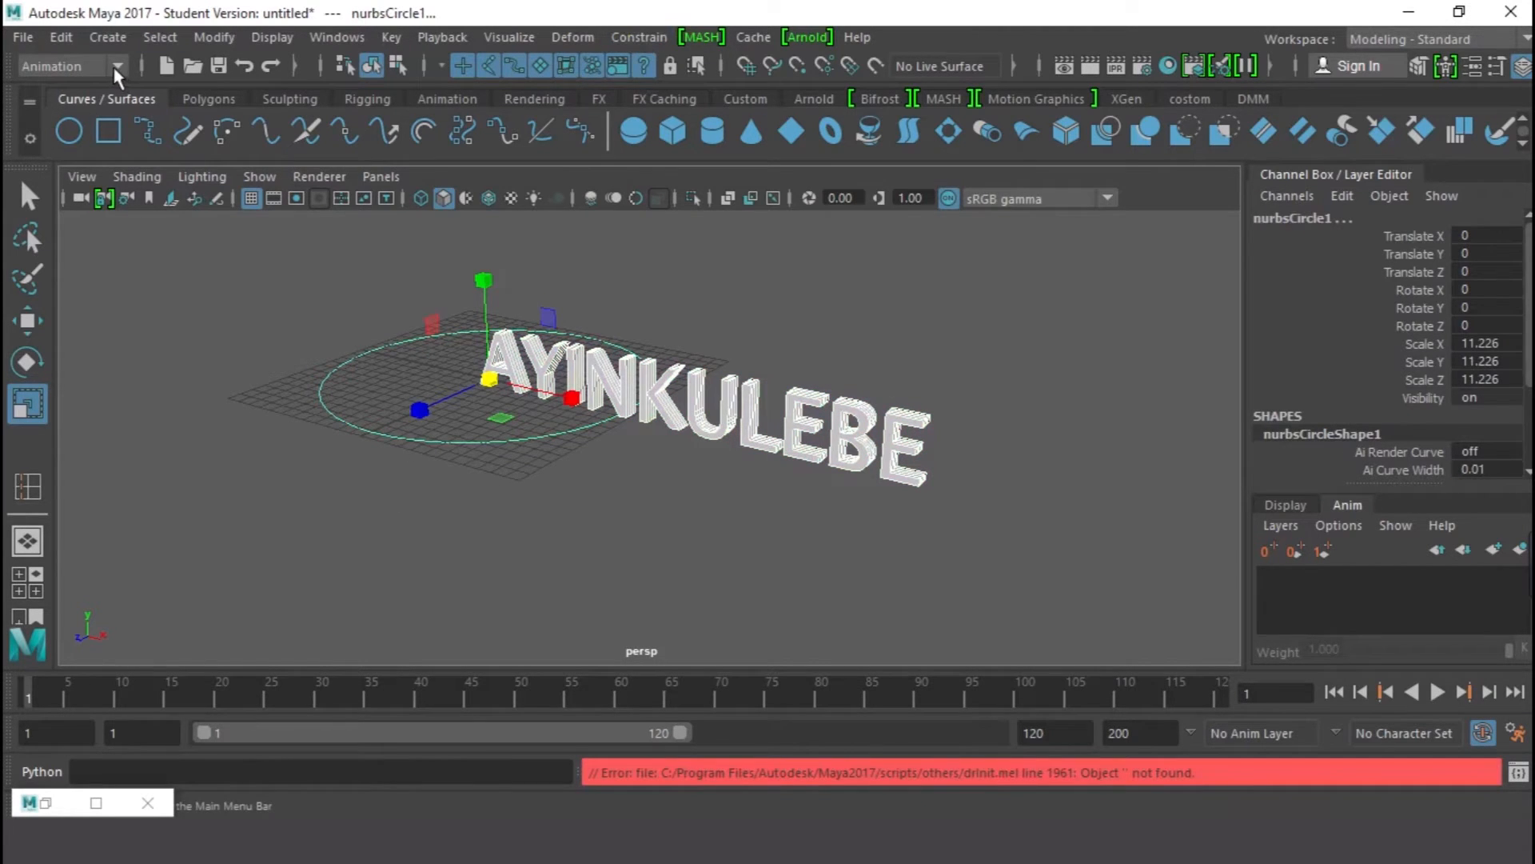
{"action": "left_click", "coordinate": [638, 37]}
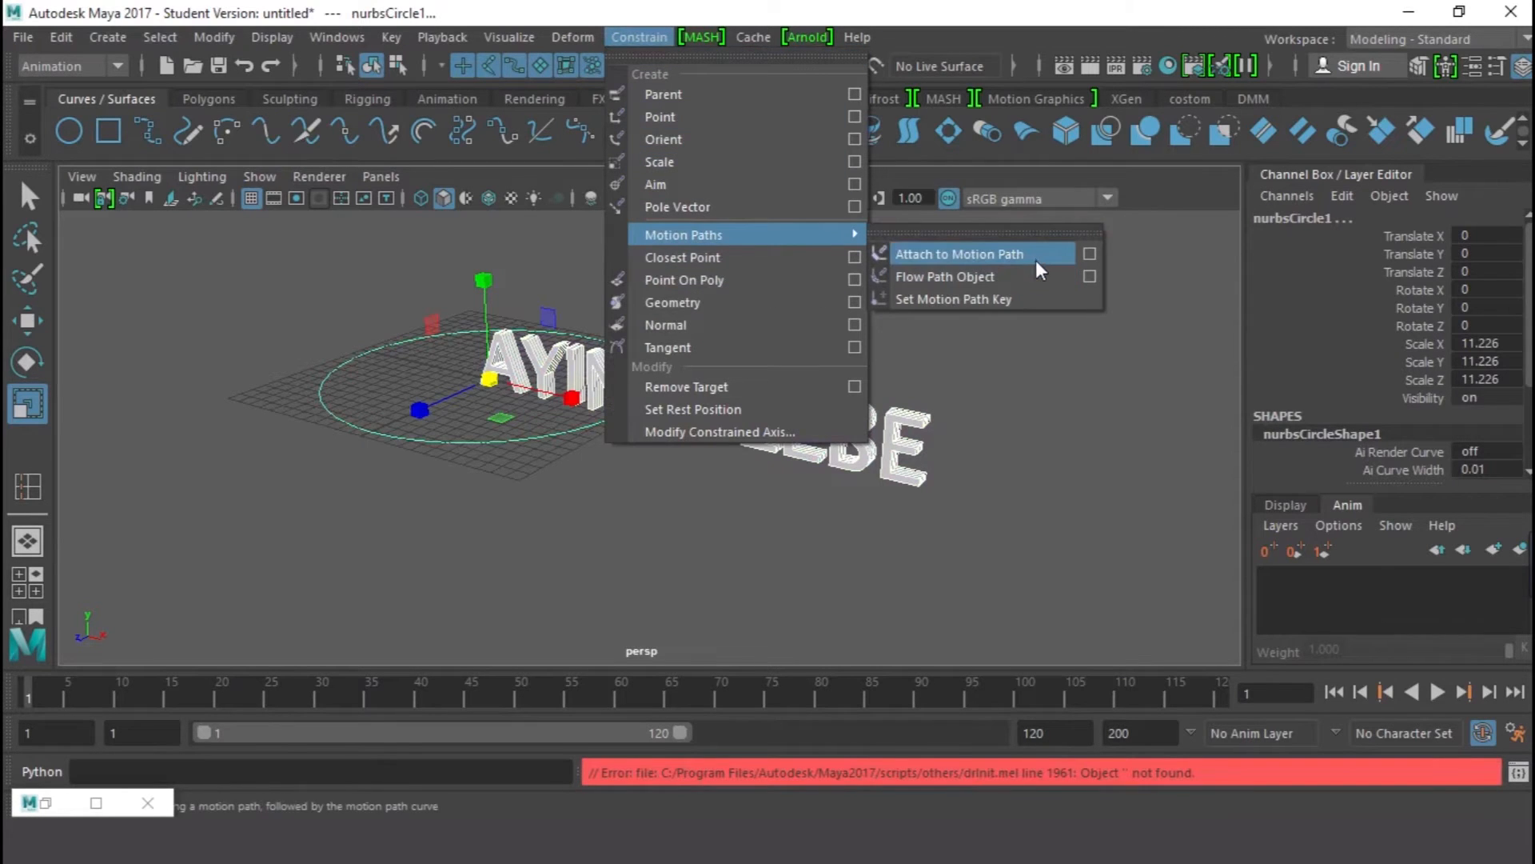
{"action": "mouse_move", "coordinate": [1056, 262]}
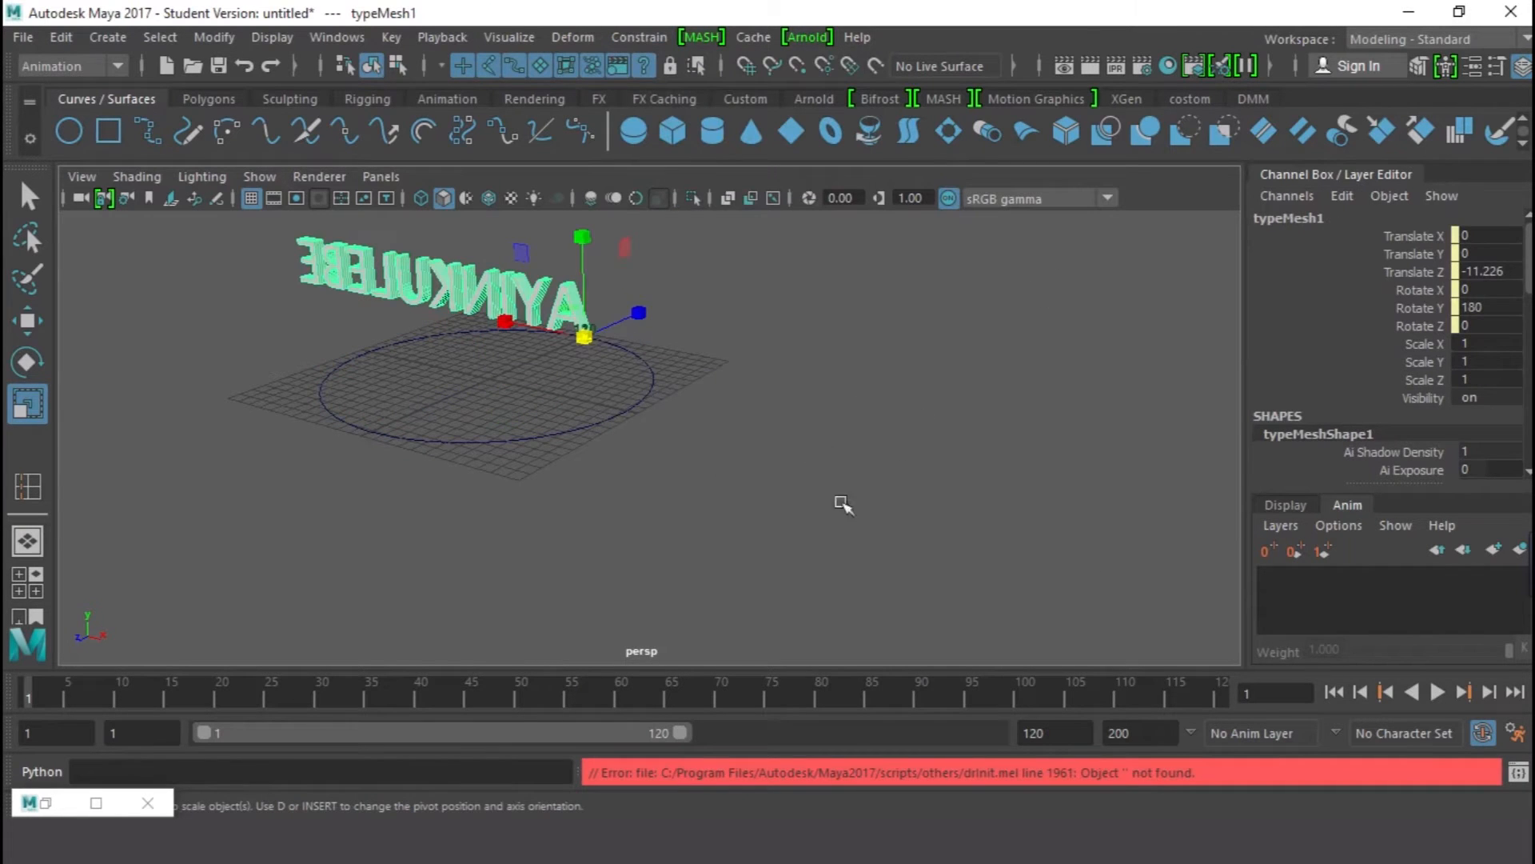
{"action": "left_click", "coordinate": [1438, 693]}
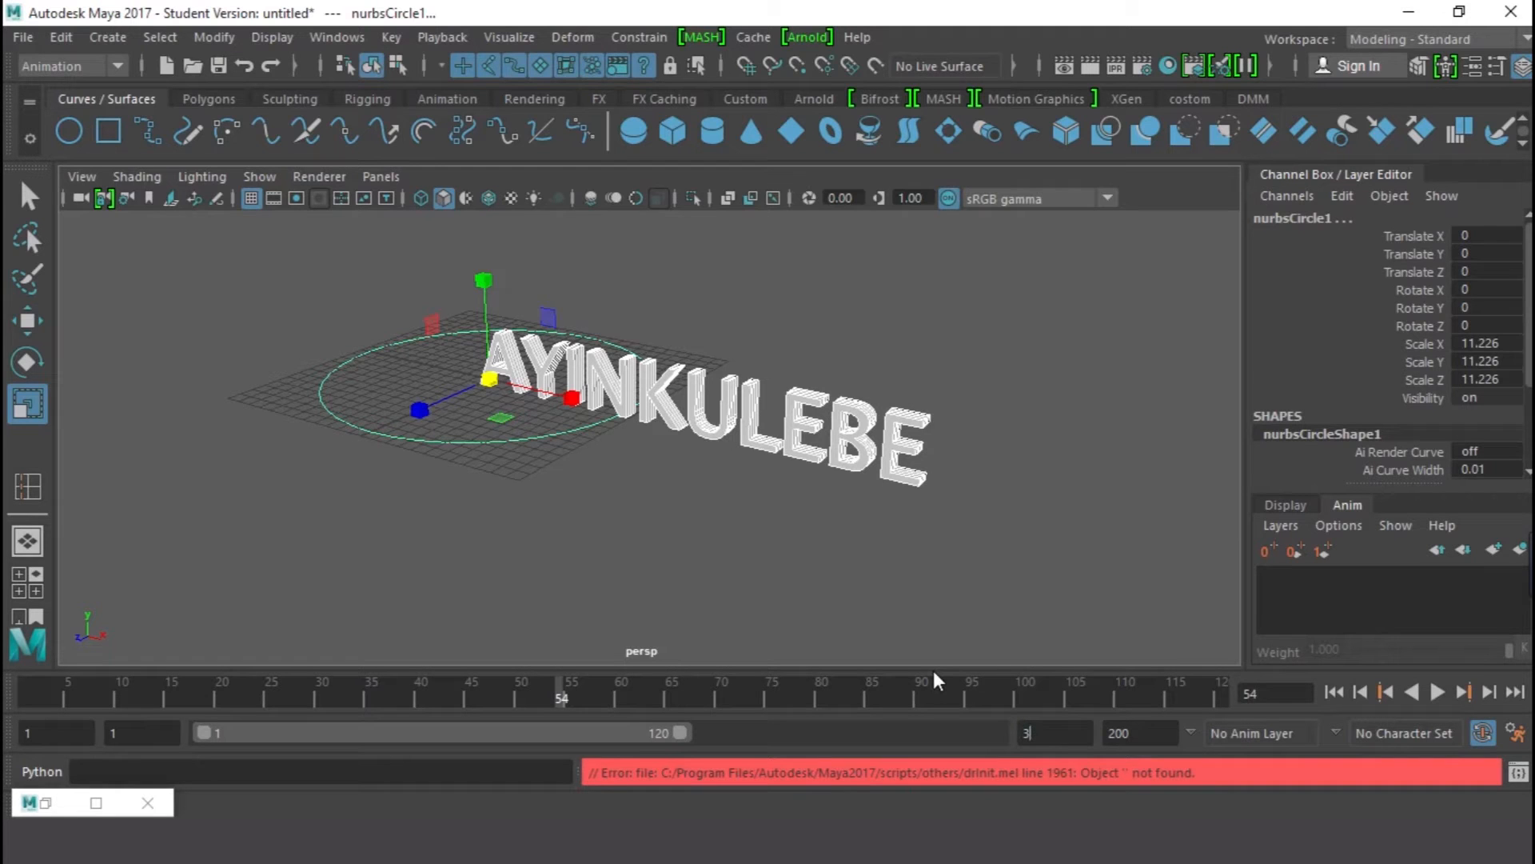
- Set the timeline end to 300 frames, attach the text to the circle motion path and play it
{"action": "type", "text": "300"}
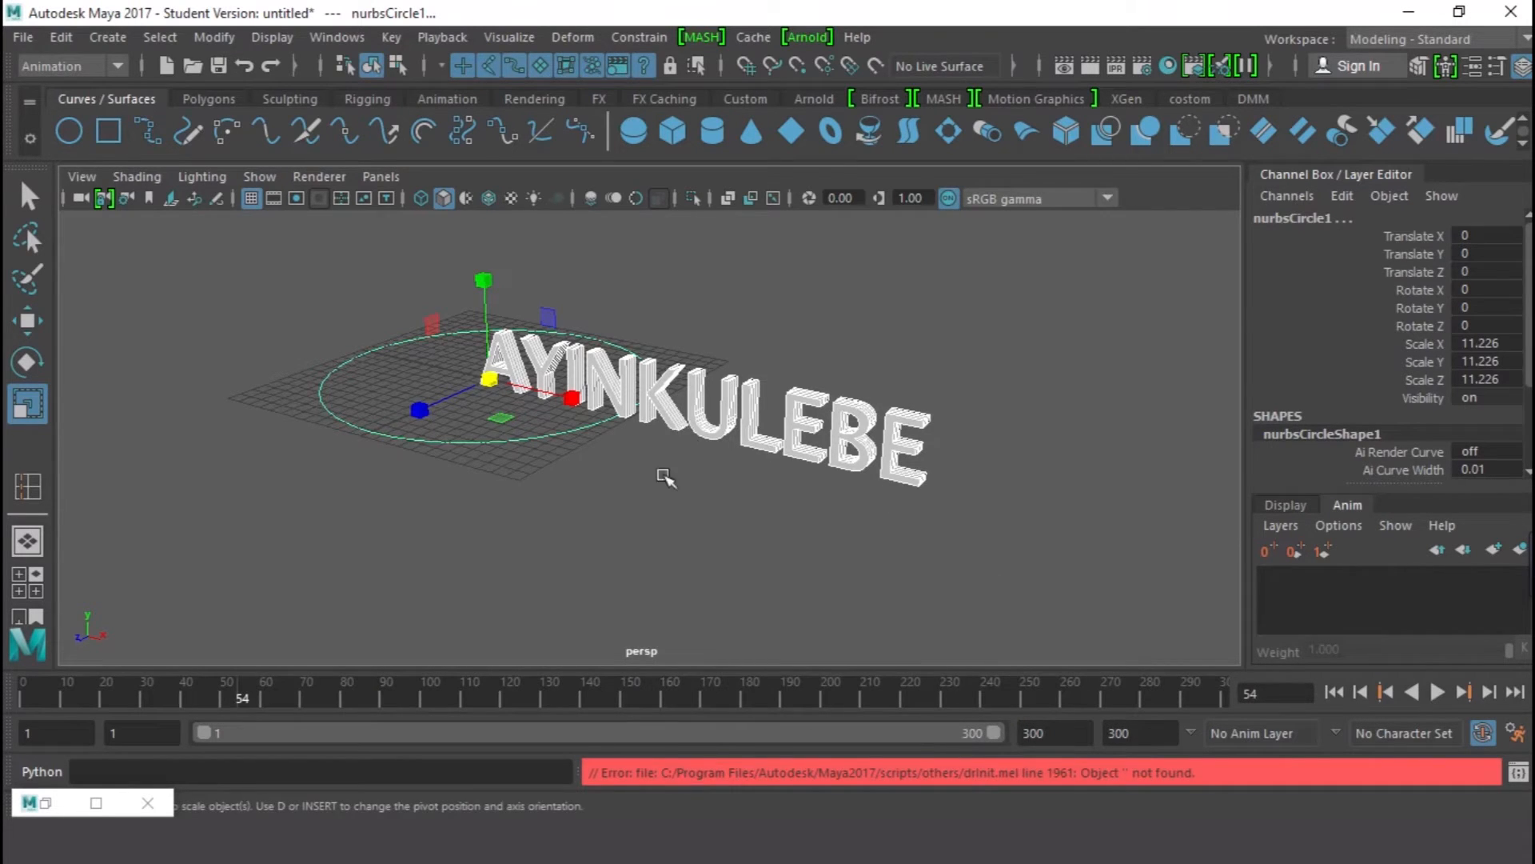
{"action": "left_click", "coordinate": [638, 37]}
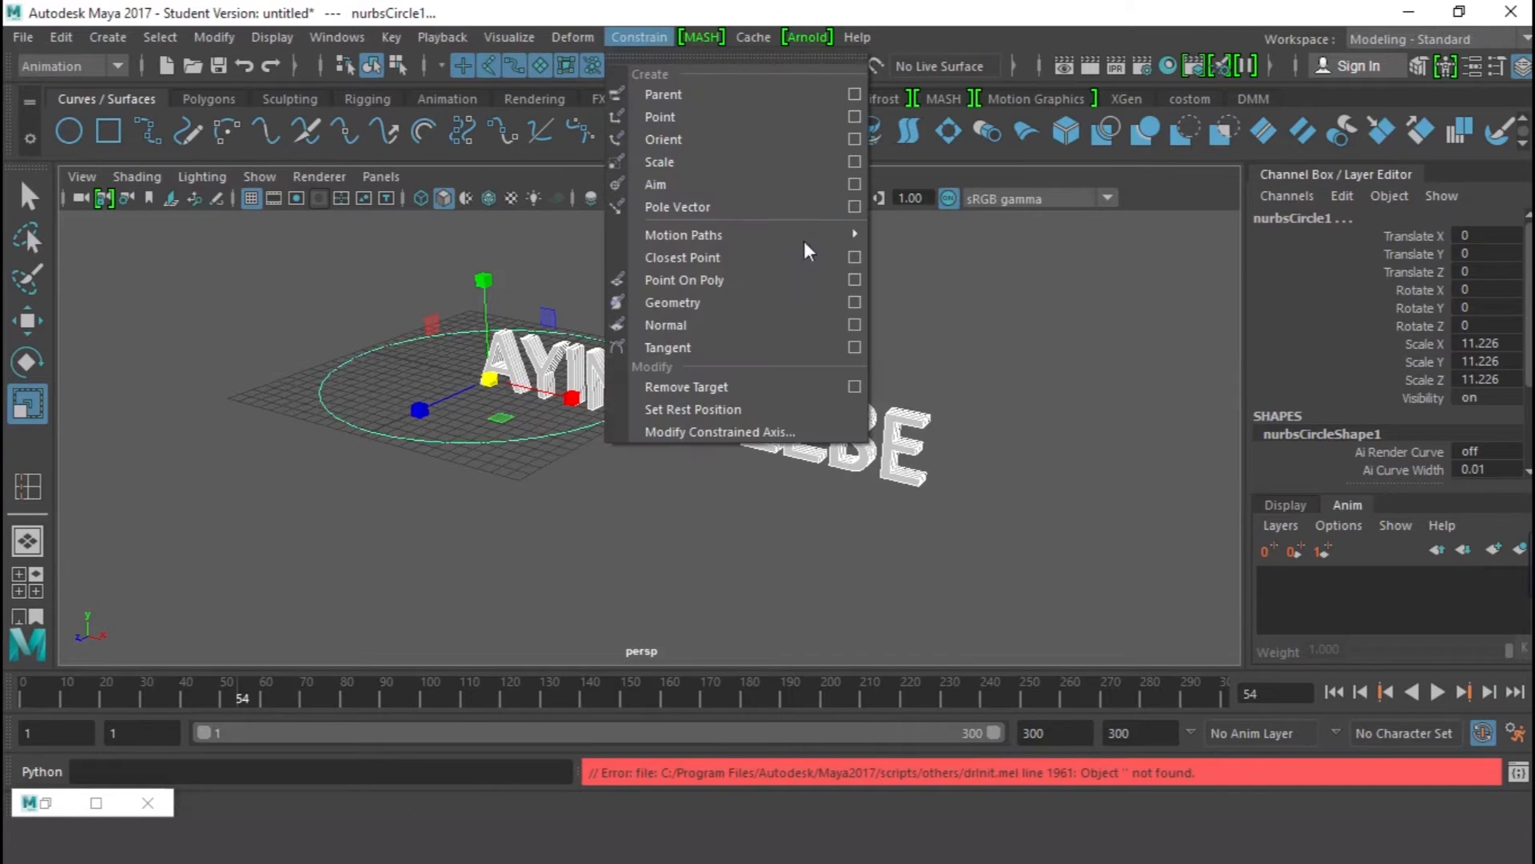
{"action": "mouse_move", "coordinate": [683, 234]}
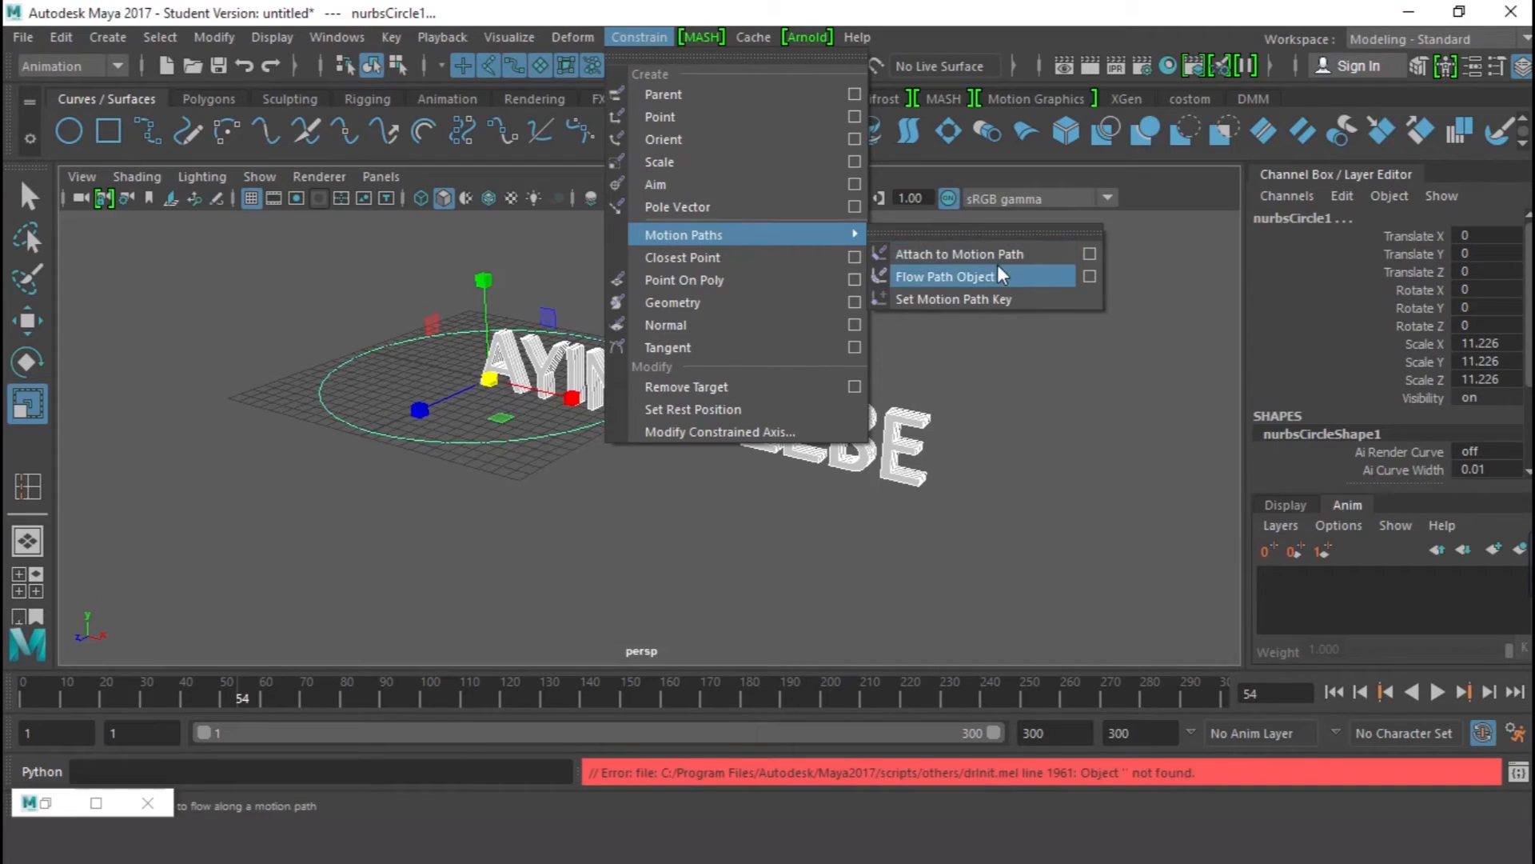
{"action": "mouse_move", "coordinate": [985, 254]}
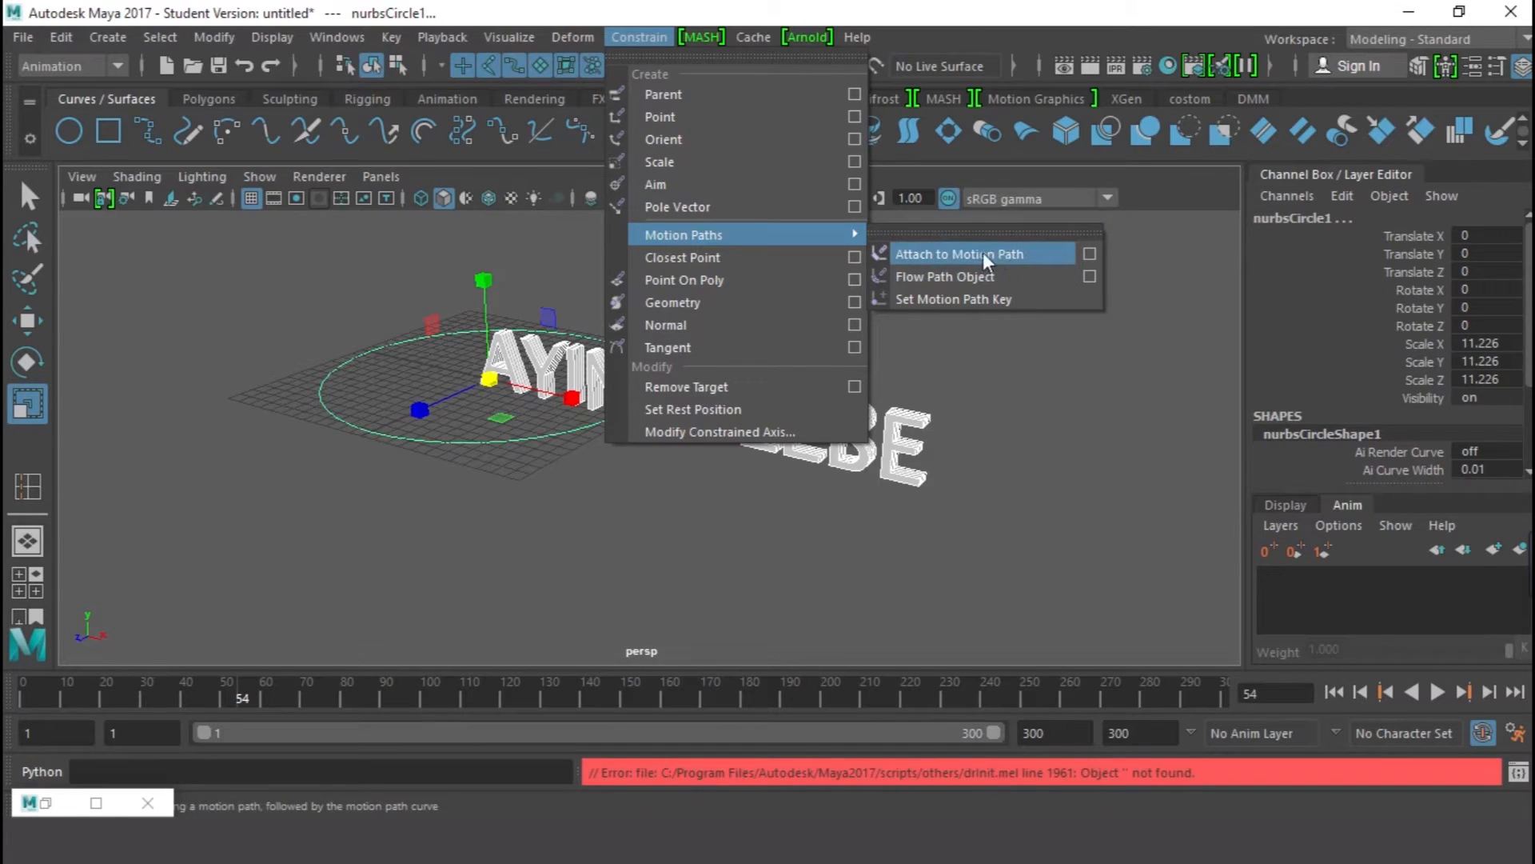
{"action": "left_click", "coordinate": [961, 255]}
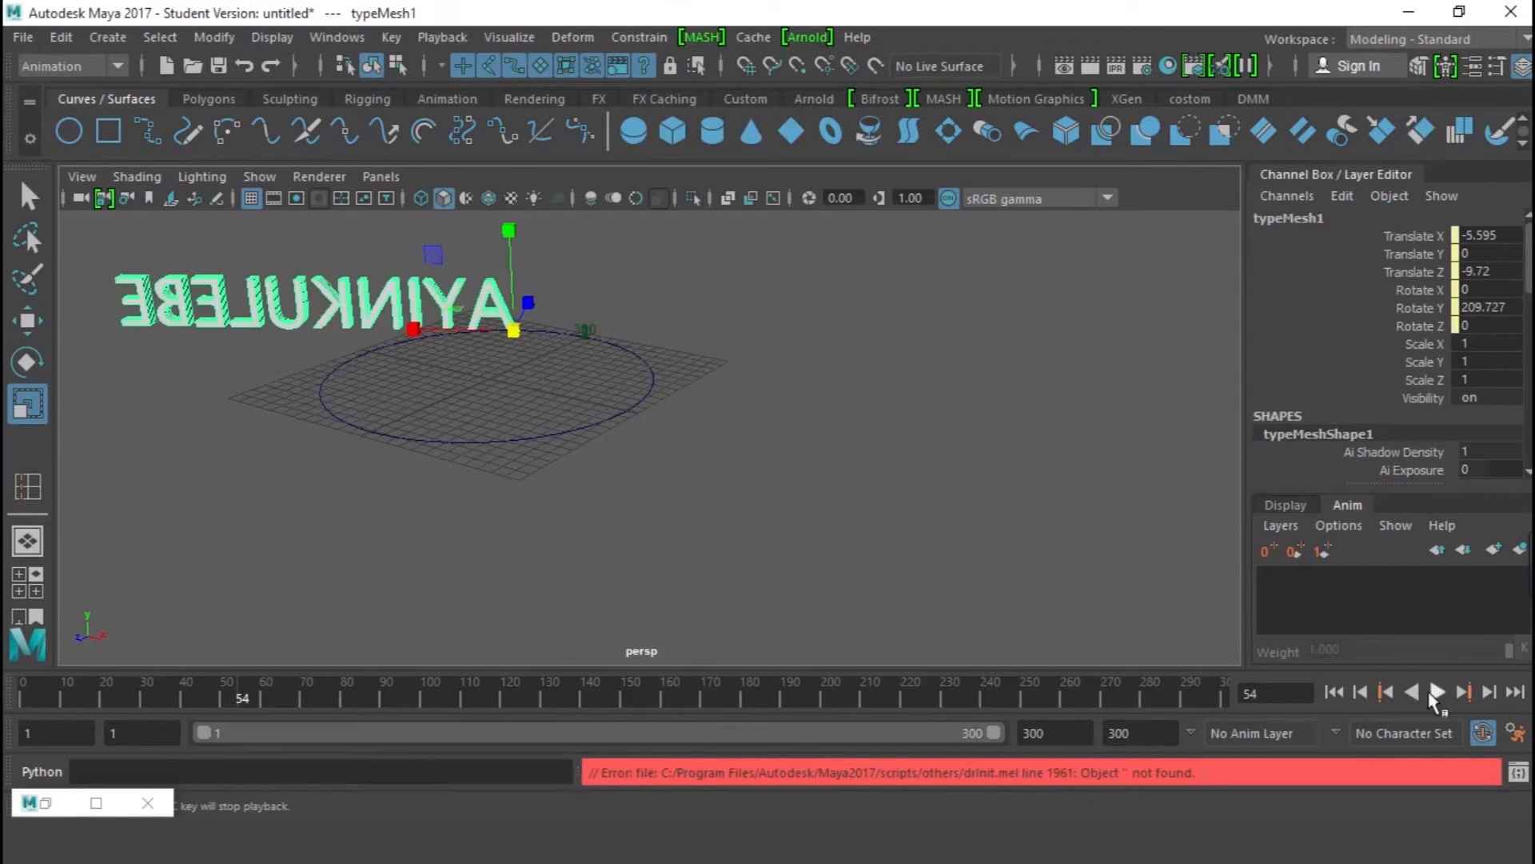
{"action": "left_click", "coordinate": [1436, 692]}
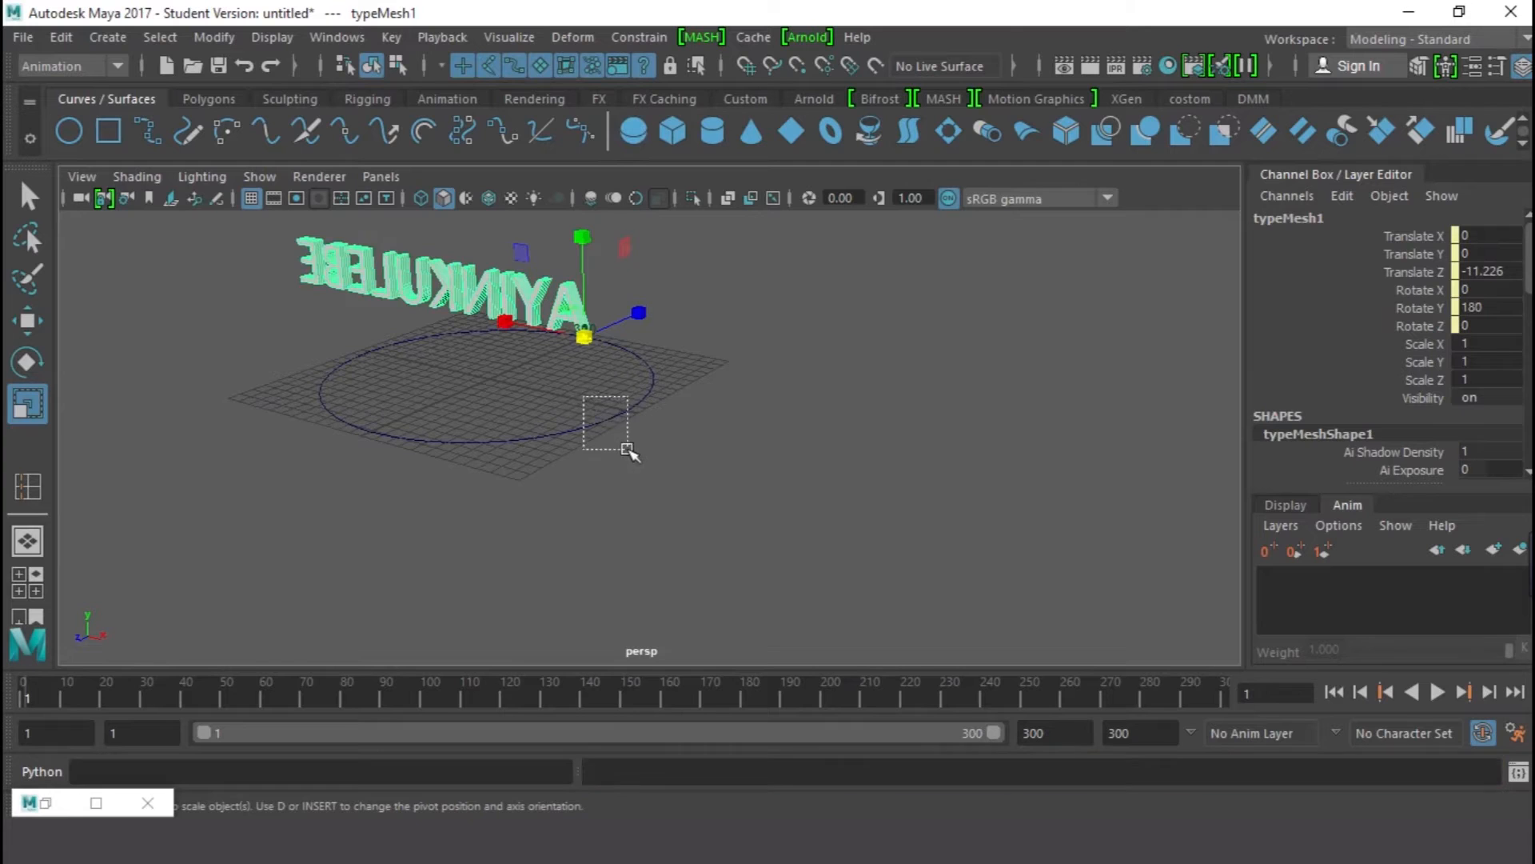
- Select the text with nurbsCircle1 and go to Constrain > Motion Paths
{"action": "left_click", "coordinate": [638, 37]}
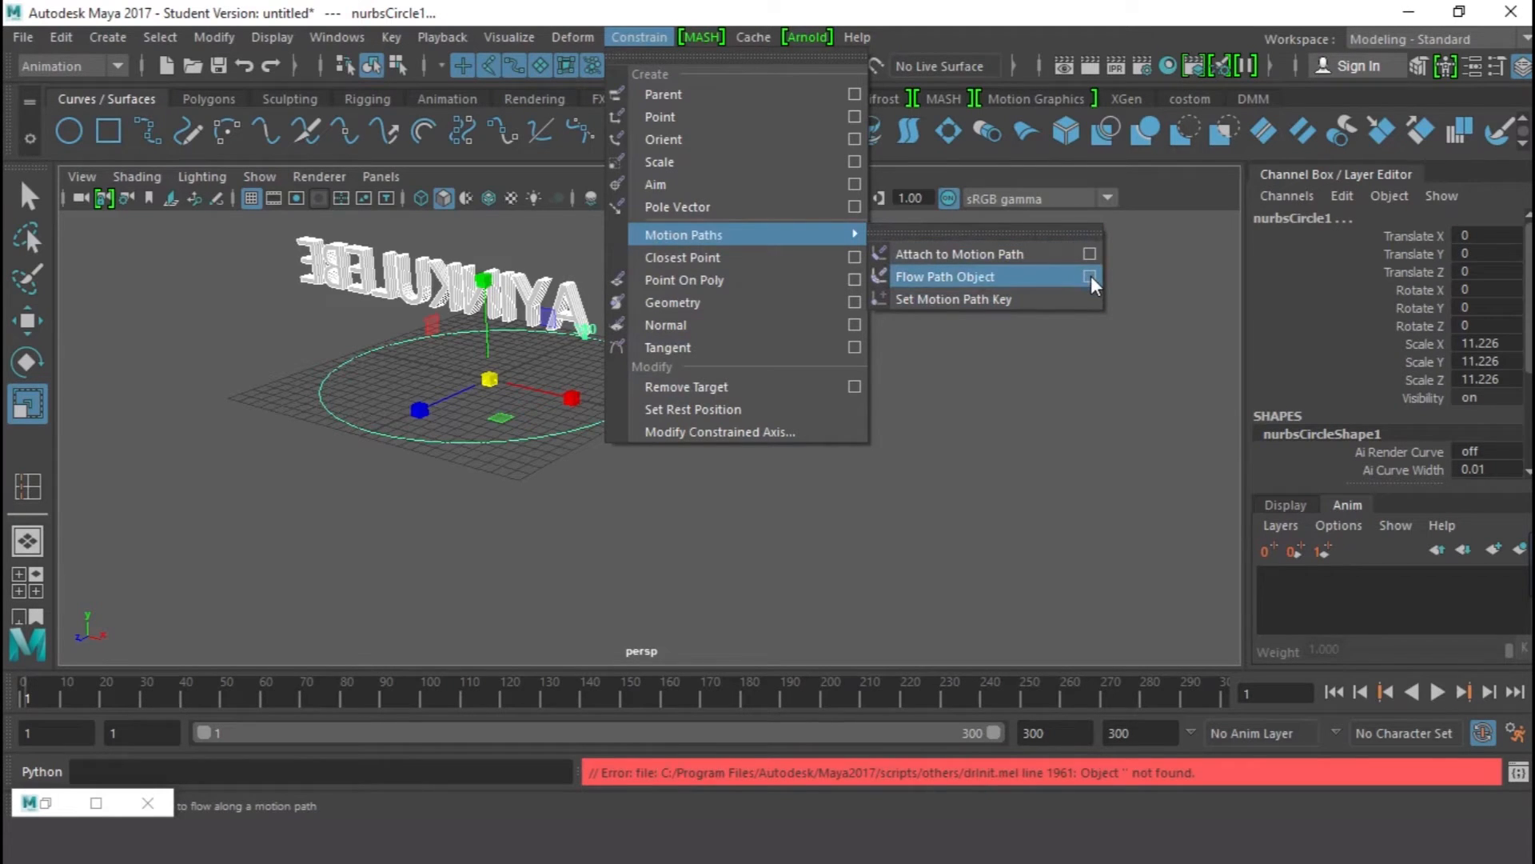
- In Flow Path Object options set Front divisions 100, Lattice around Curve, Local effect, and apply Flow
{"action": "left_click", "coordinate": [1089, 277]}
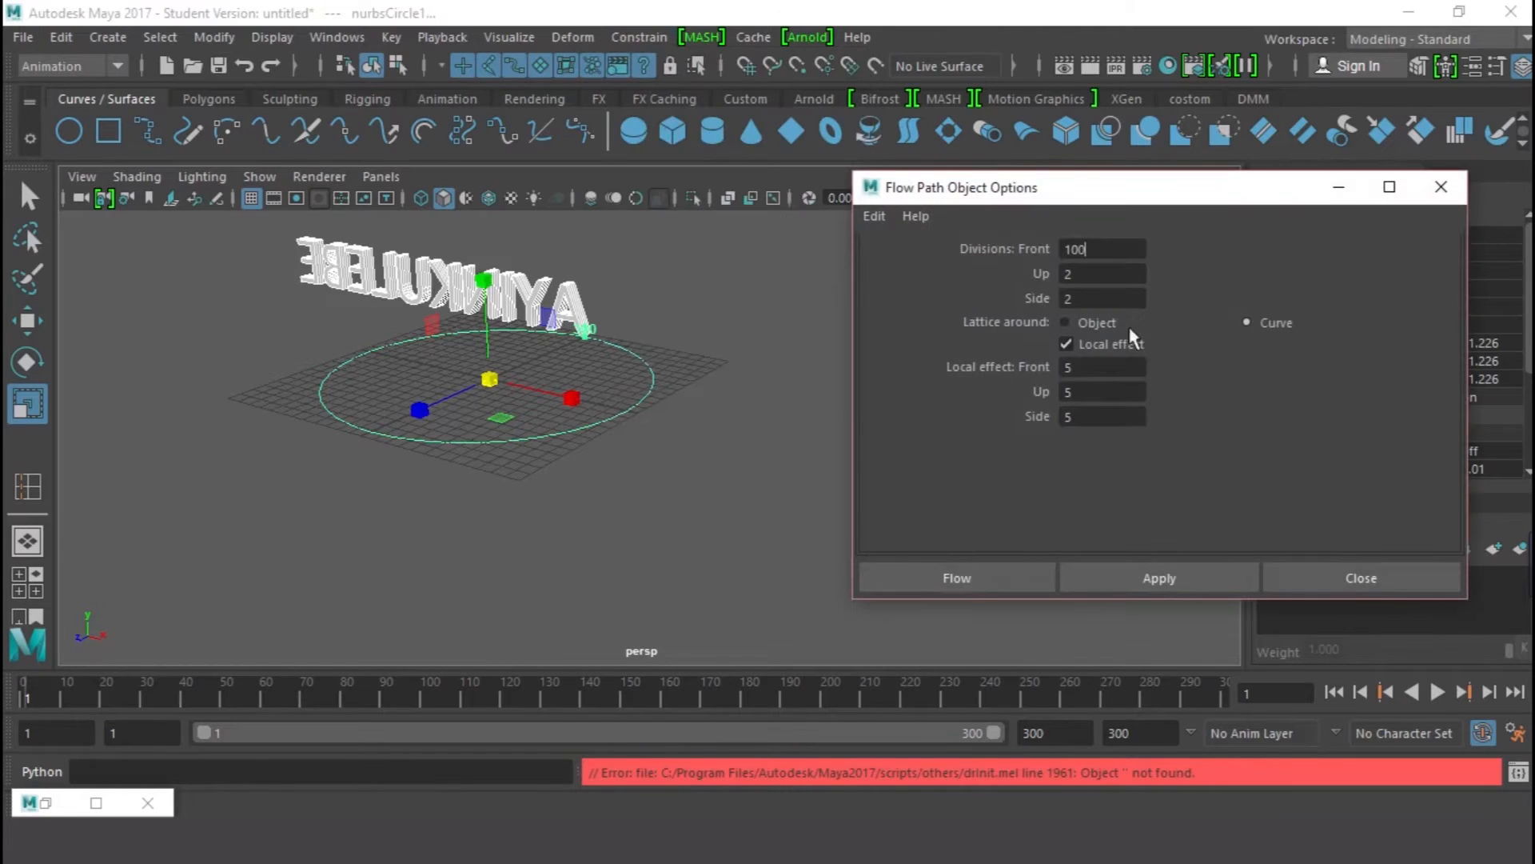
{"action": "triple_click", "coordinate": [1102, 248]}
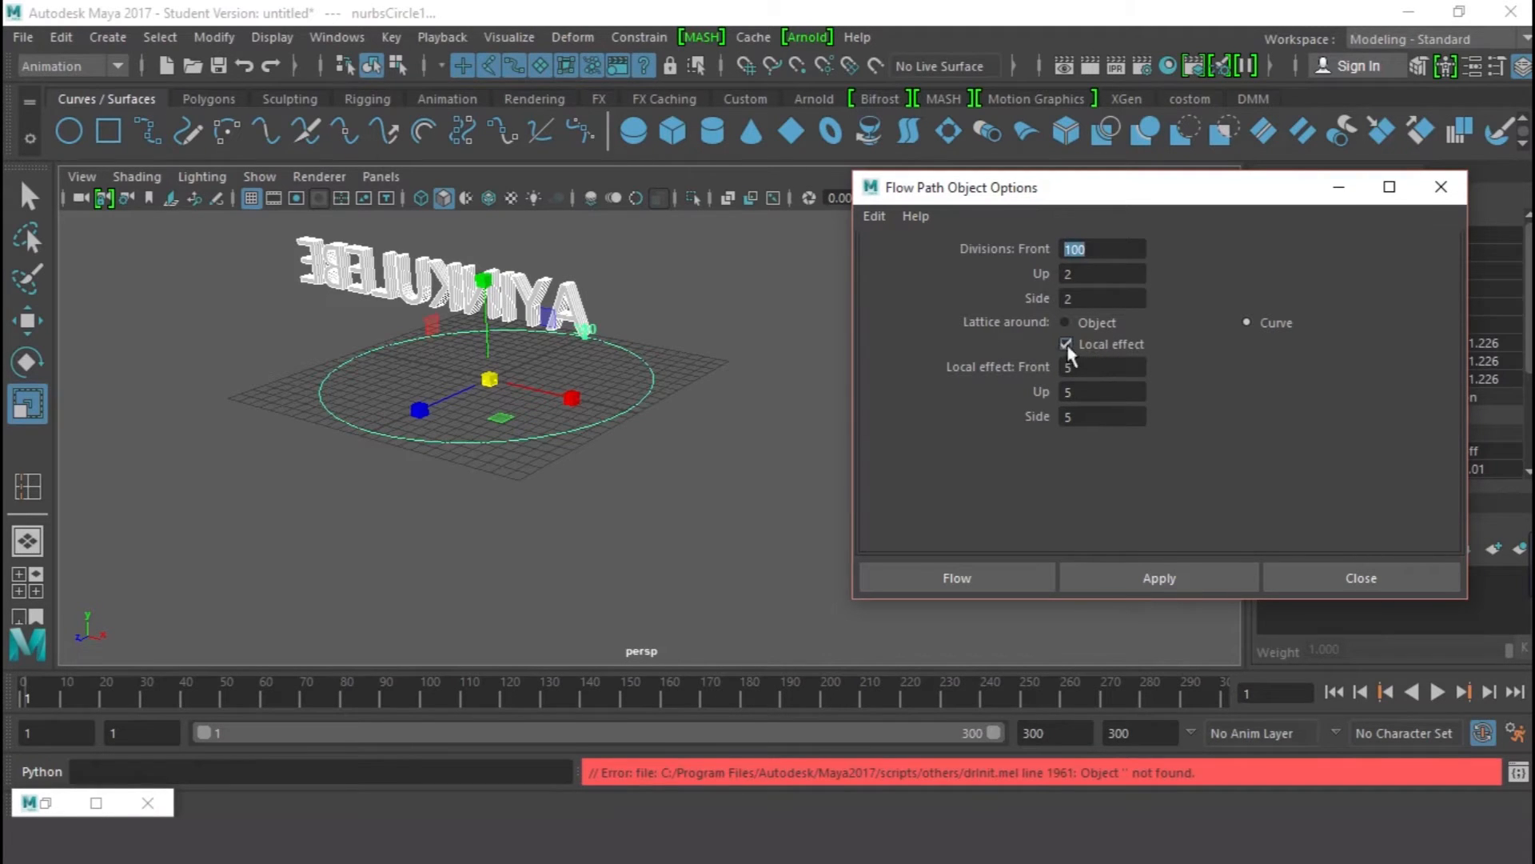
{"action": "left_click", "coordinate": [1065, 344]}
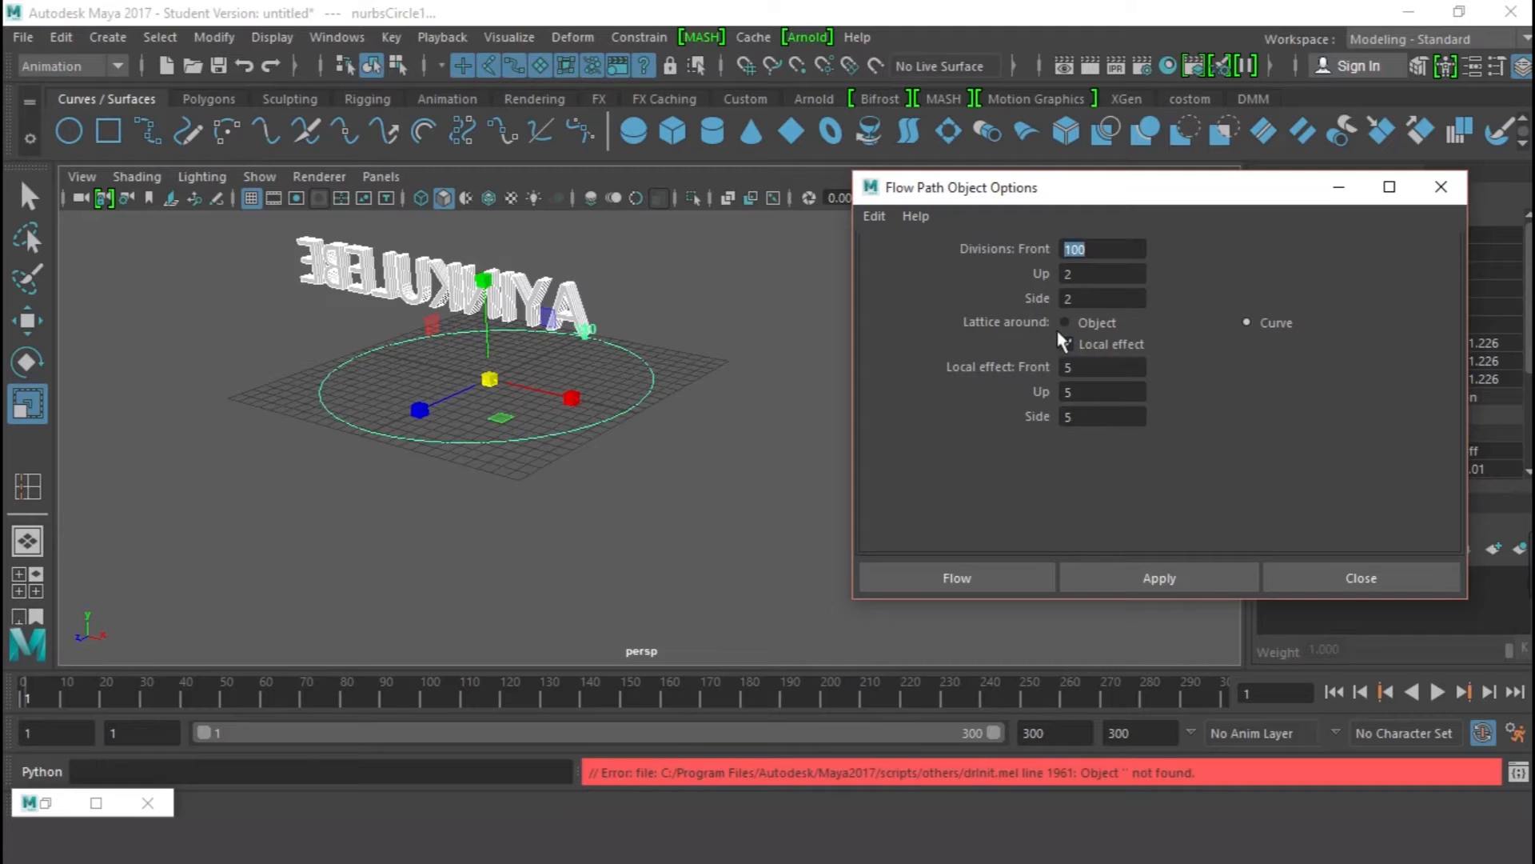
{"action": "left_click", "coordinate": [1067, 344]}
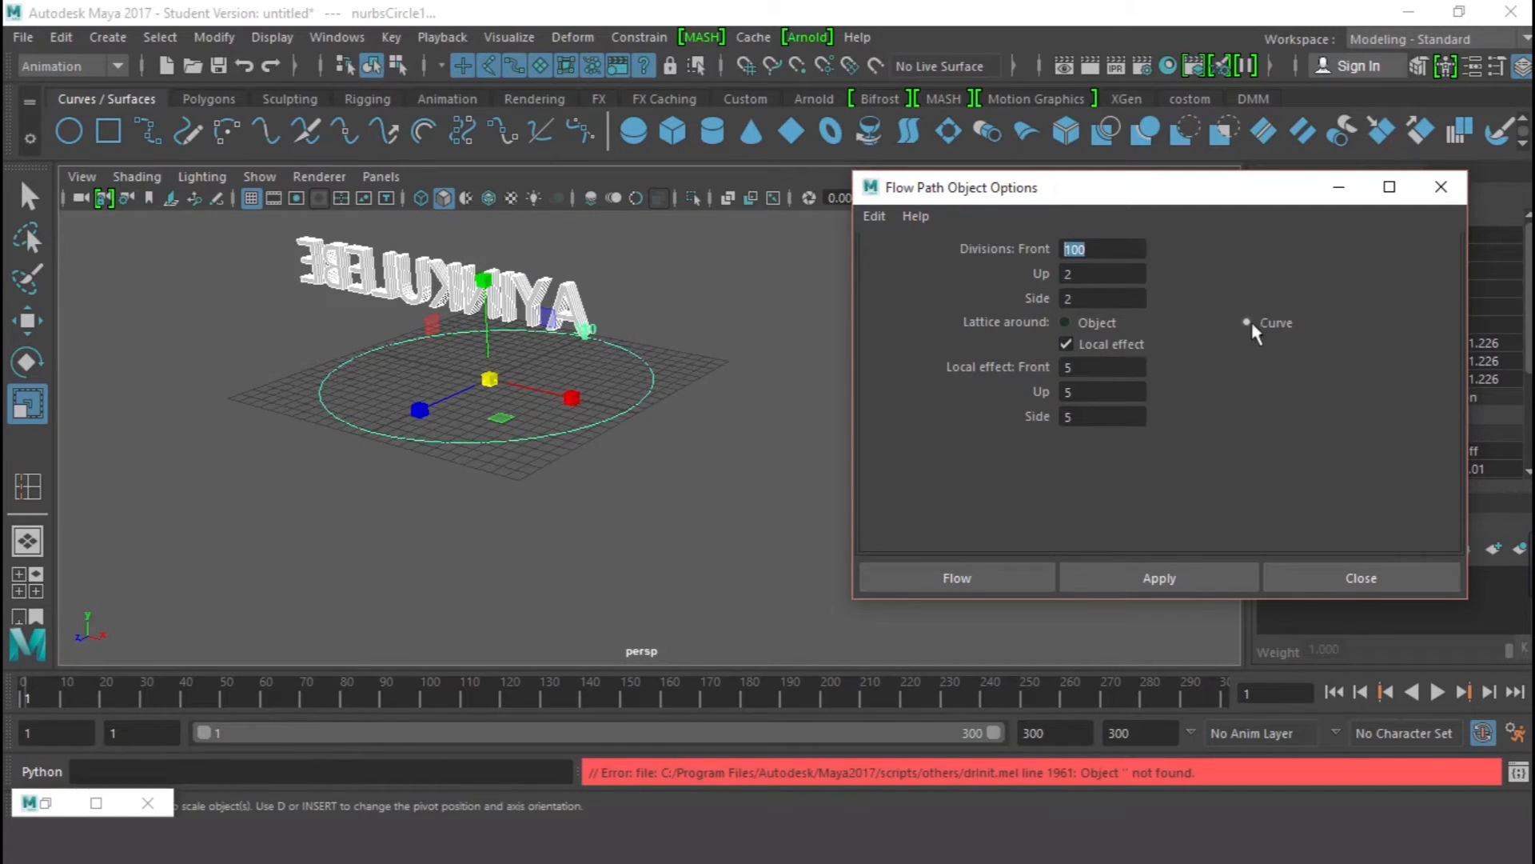
{"action": "left_click", "coordinate": [1065, 322]}
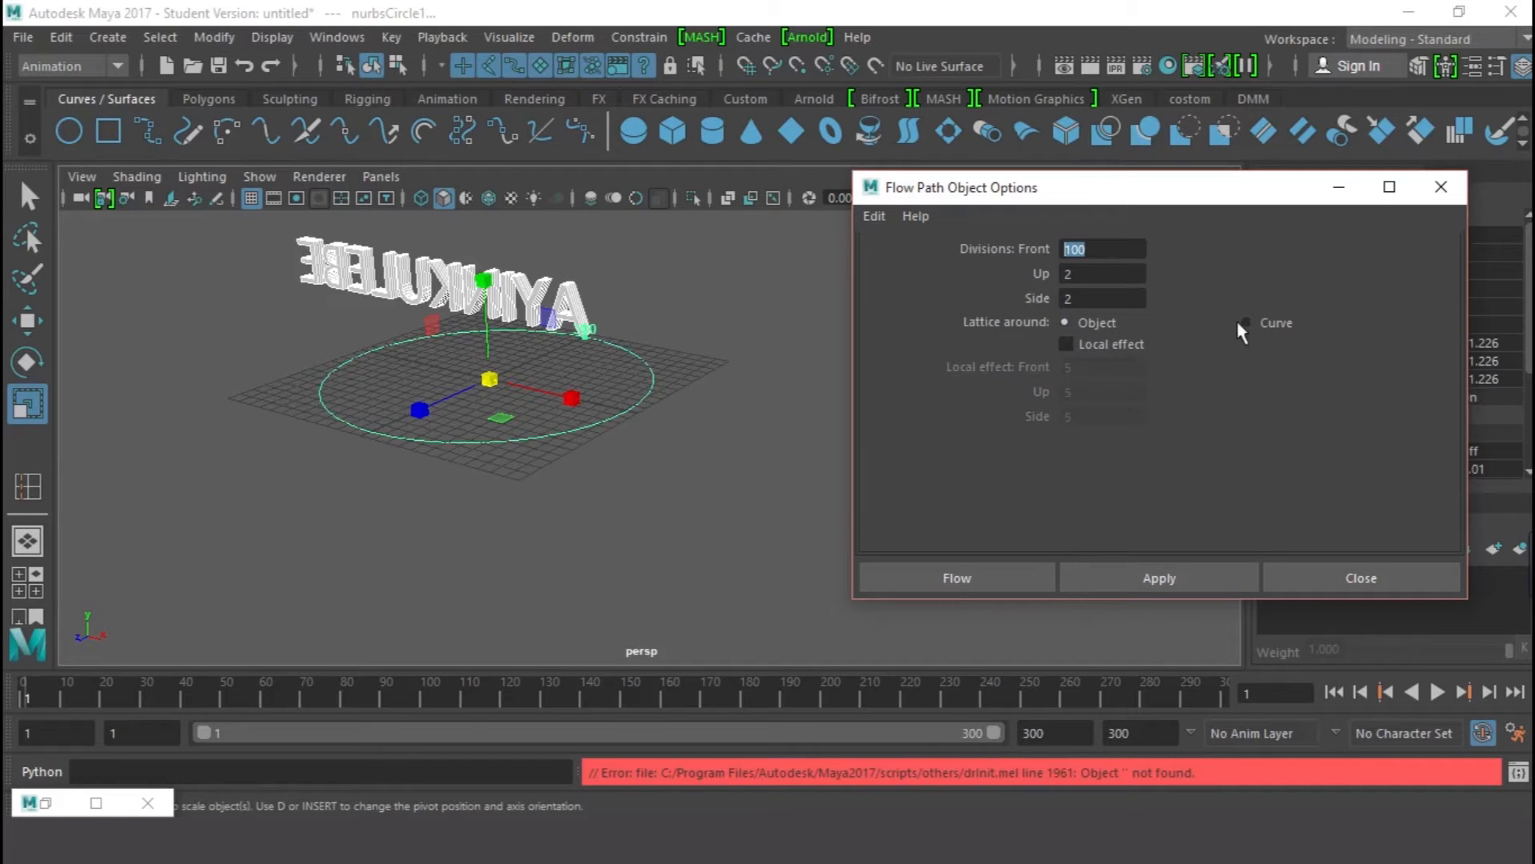
{"action": "left_click", "coordinate": [1065, 344]}
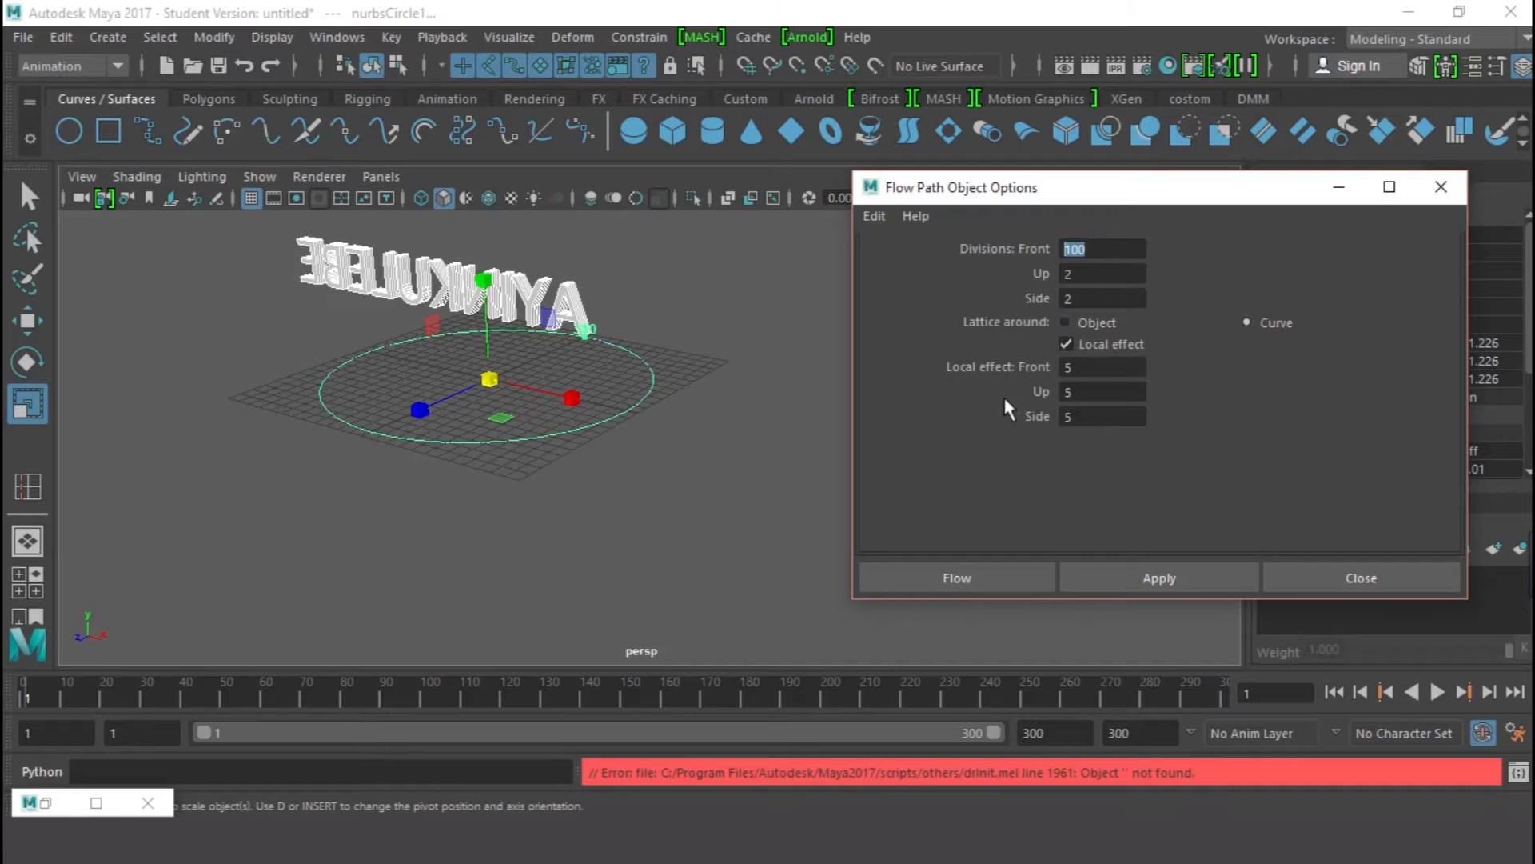
{"action": "mouse_move", "coordinate": [1047, 435]}
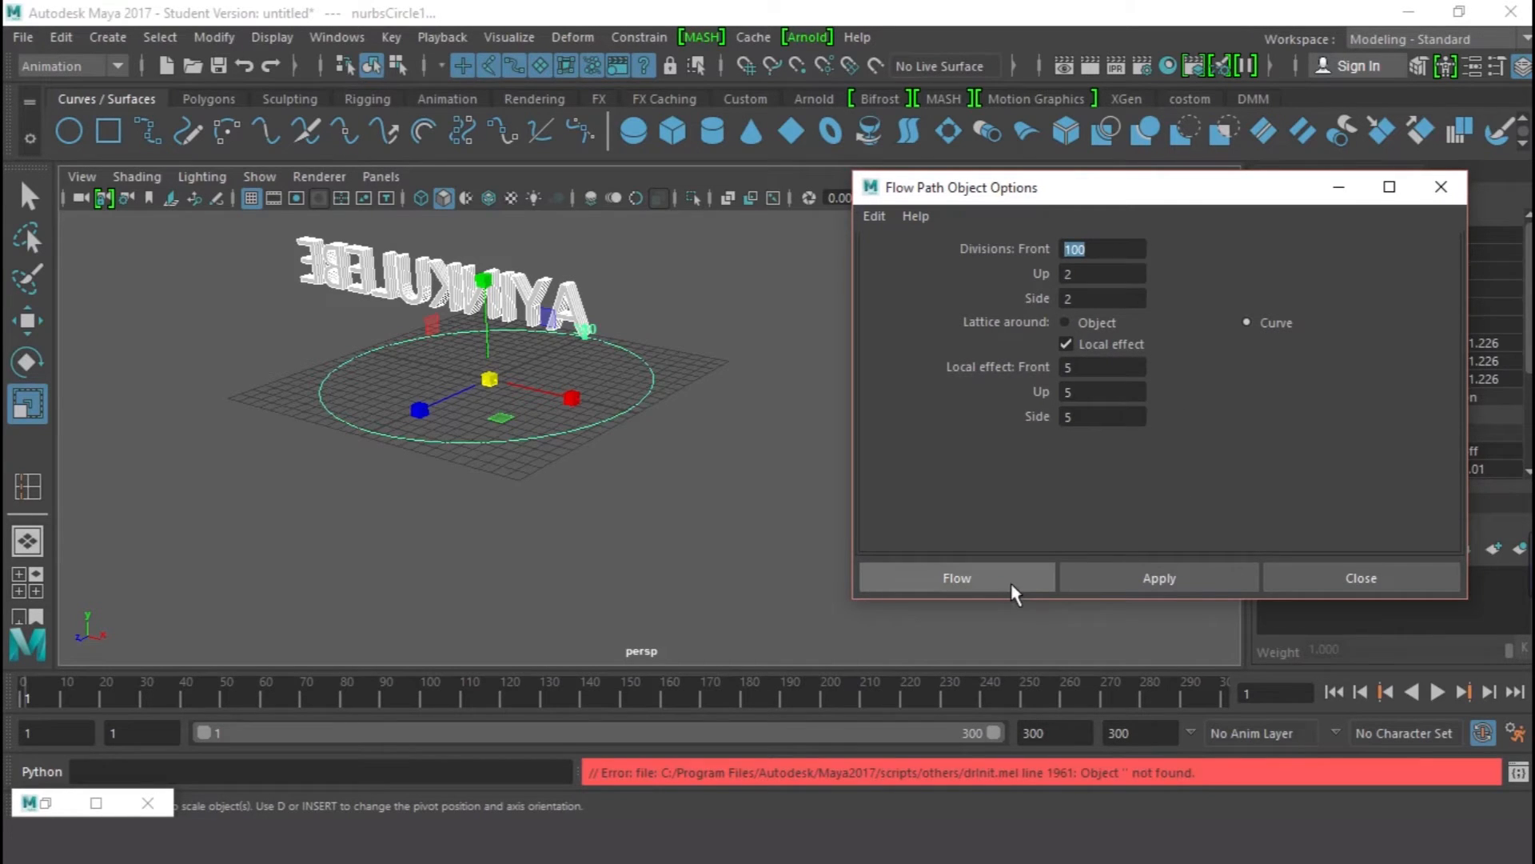
{"action": "left_click", "coordinate": [957, 578]}
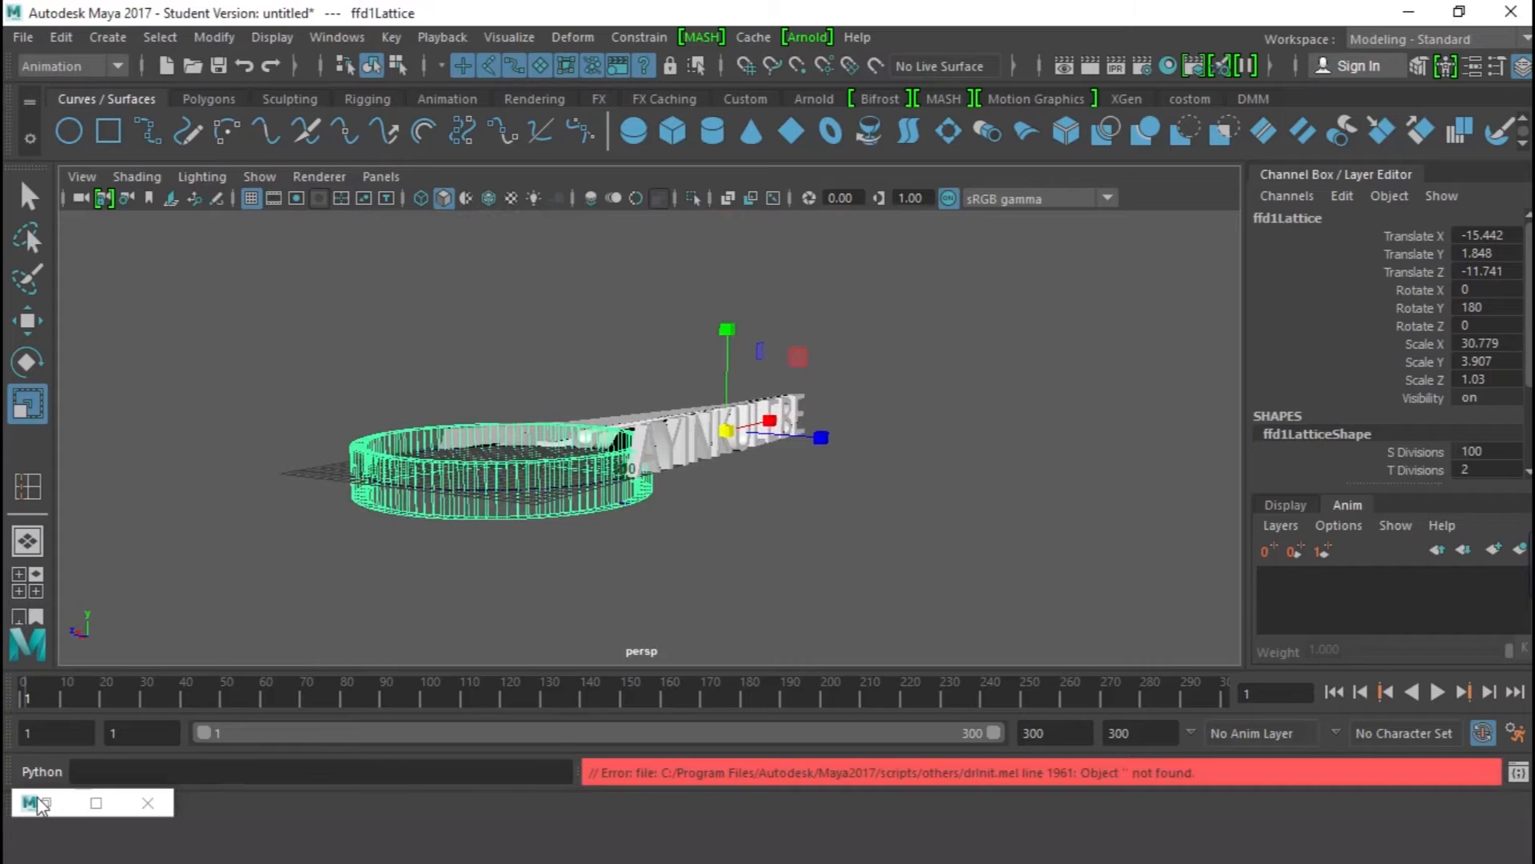
- In the Outliner select ffd1Lattice and ffd1Base and scale them up
{"action": "left_click", "coordinate": [336, 36]}
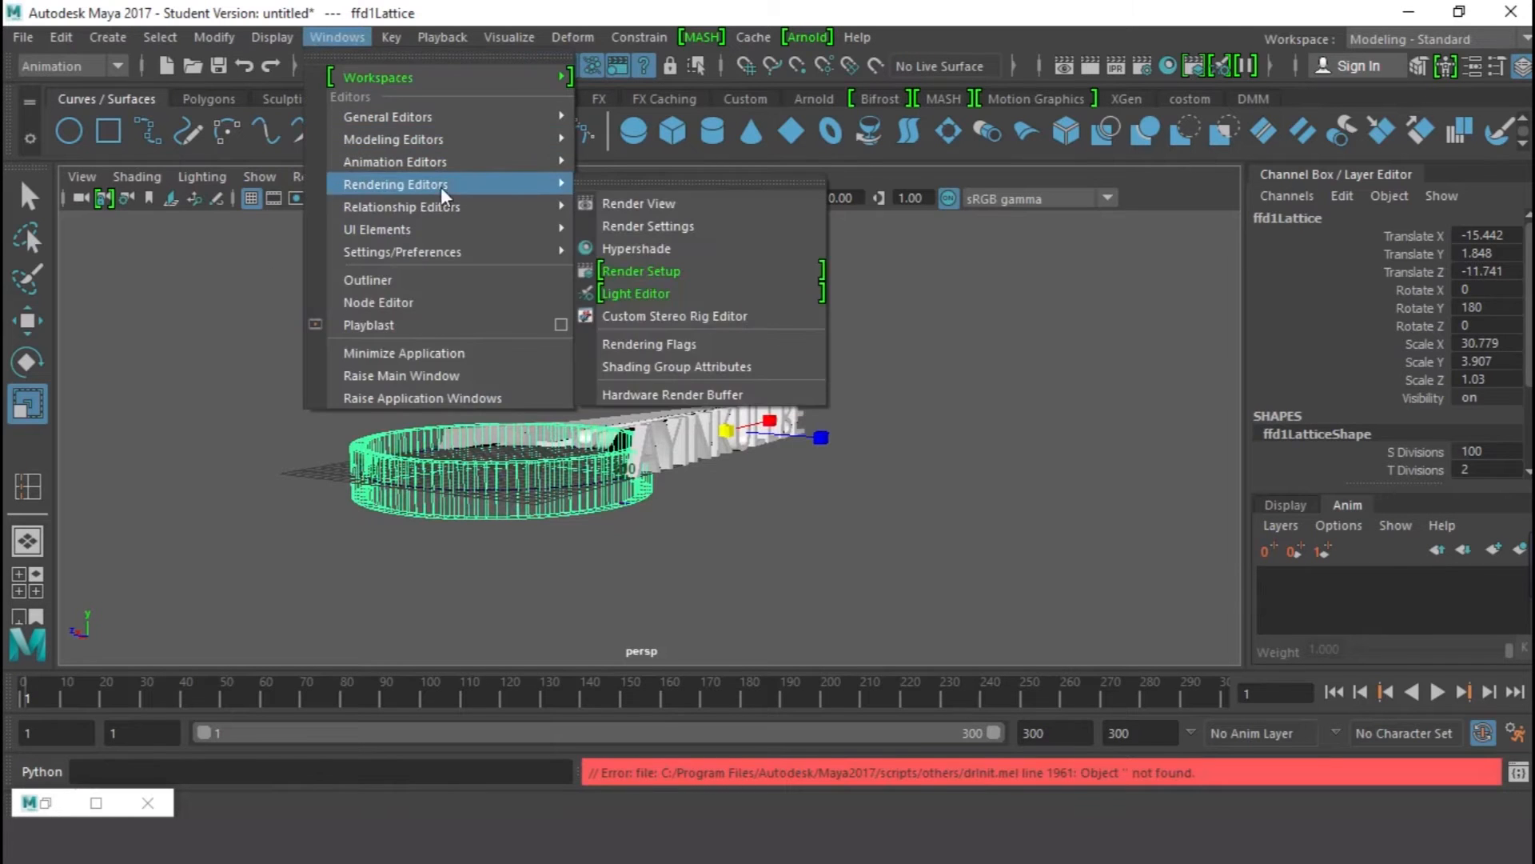
{"action": "left_click", "coordinate": [368, 278]}
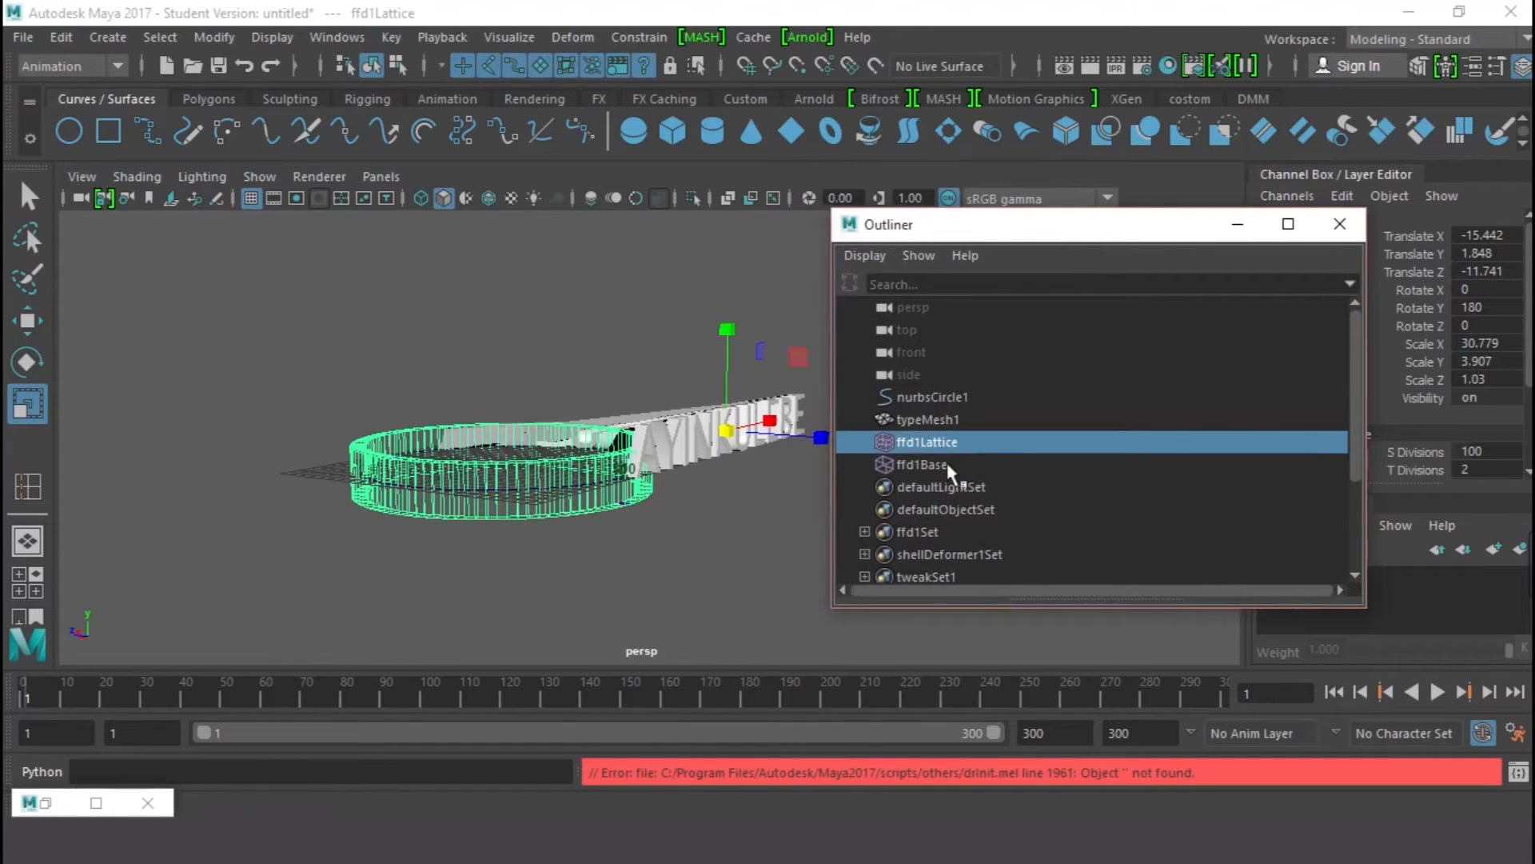
{"action": "left_click", "coordinate": [922, 464]}
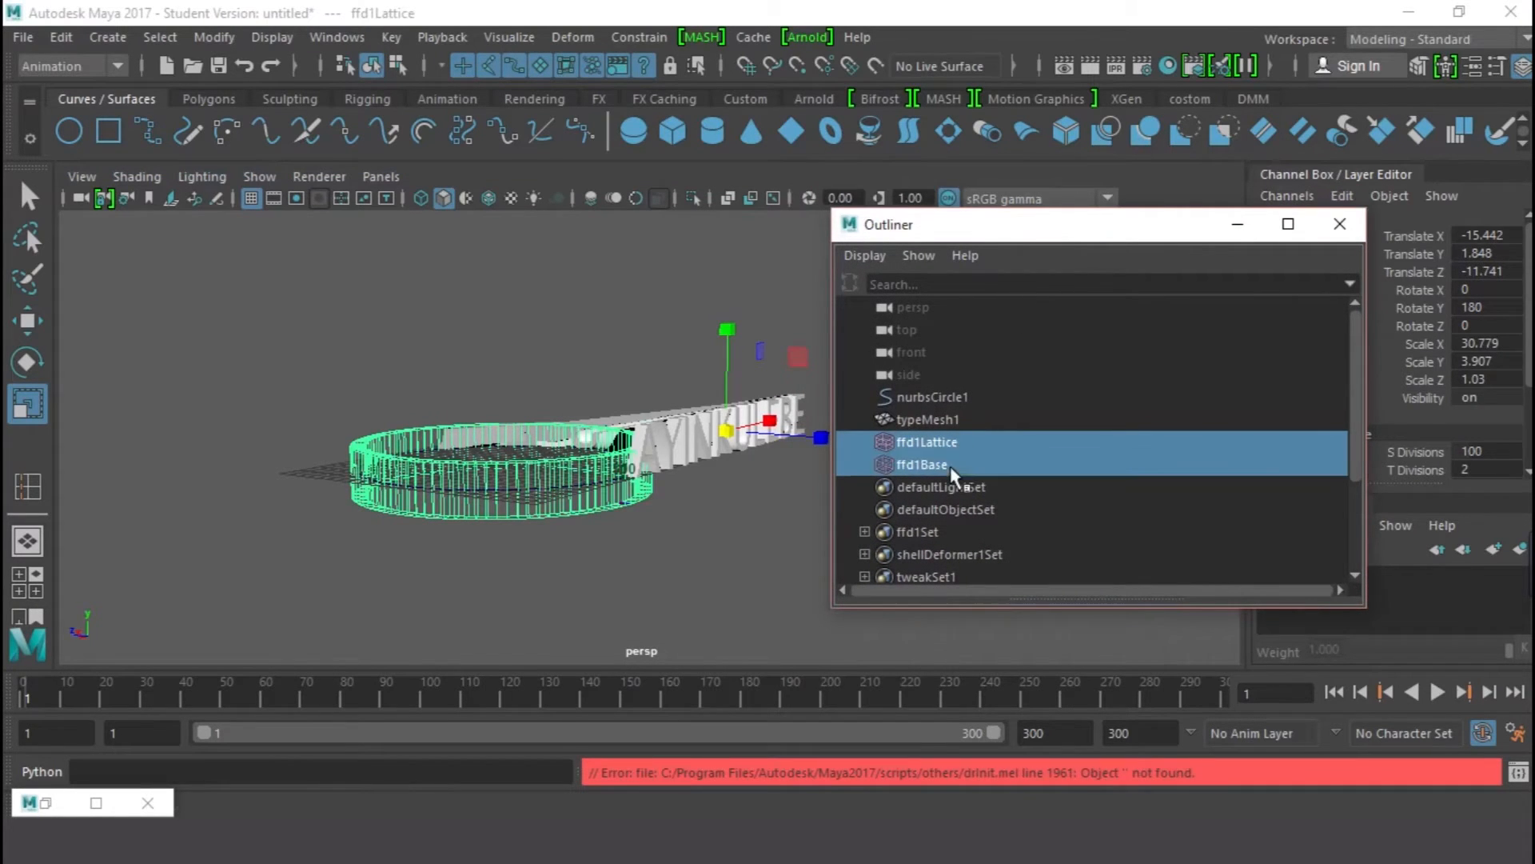
{"action": "left_click", "coordinate": [922, 464]}
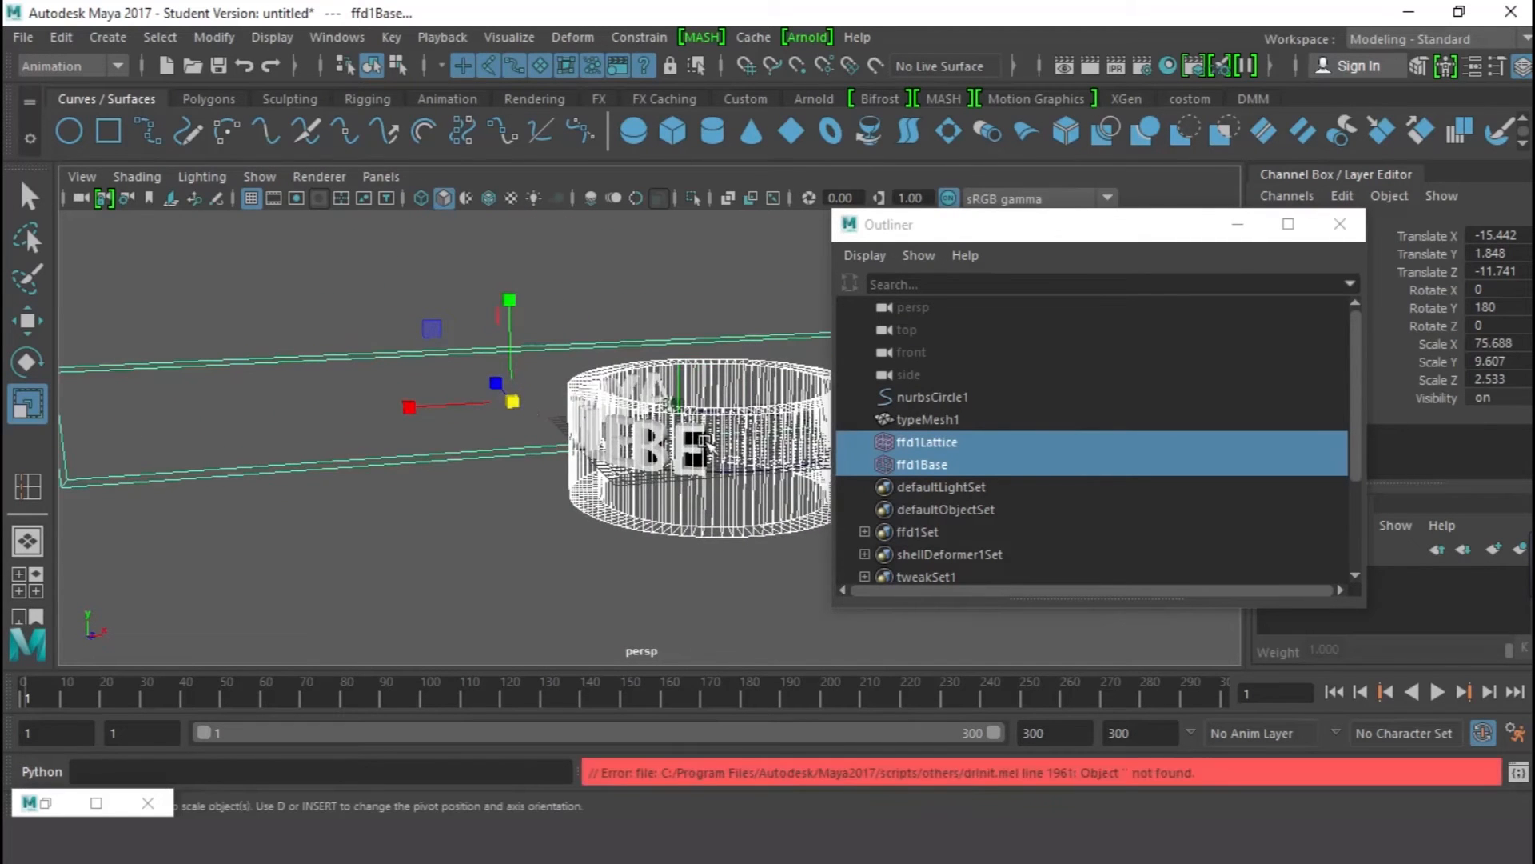
- Select nurbsCircle1 and scale it to about 26.3
{"action": "left_click", "coordinate": [927, 442]}
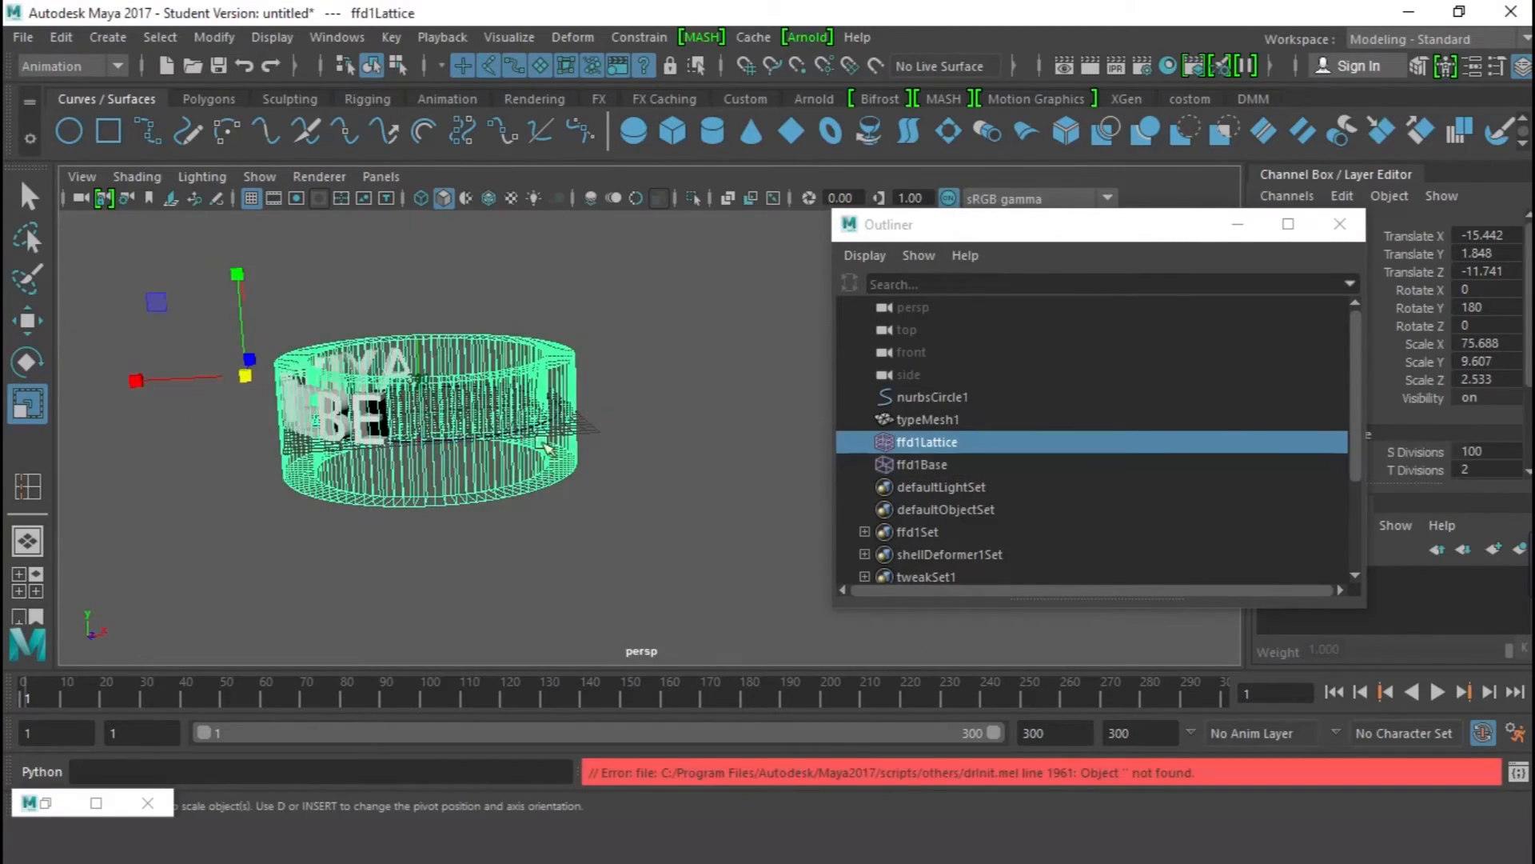
{"action": "left_click", "coordinate": [934, 396]}
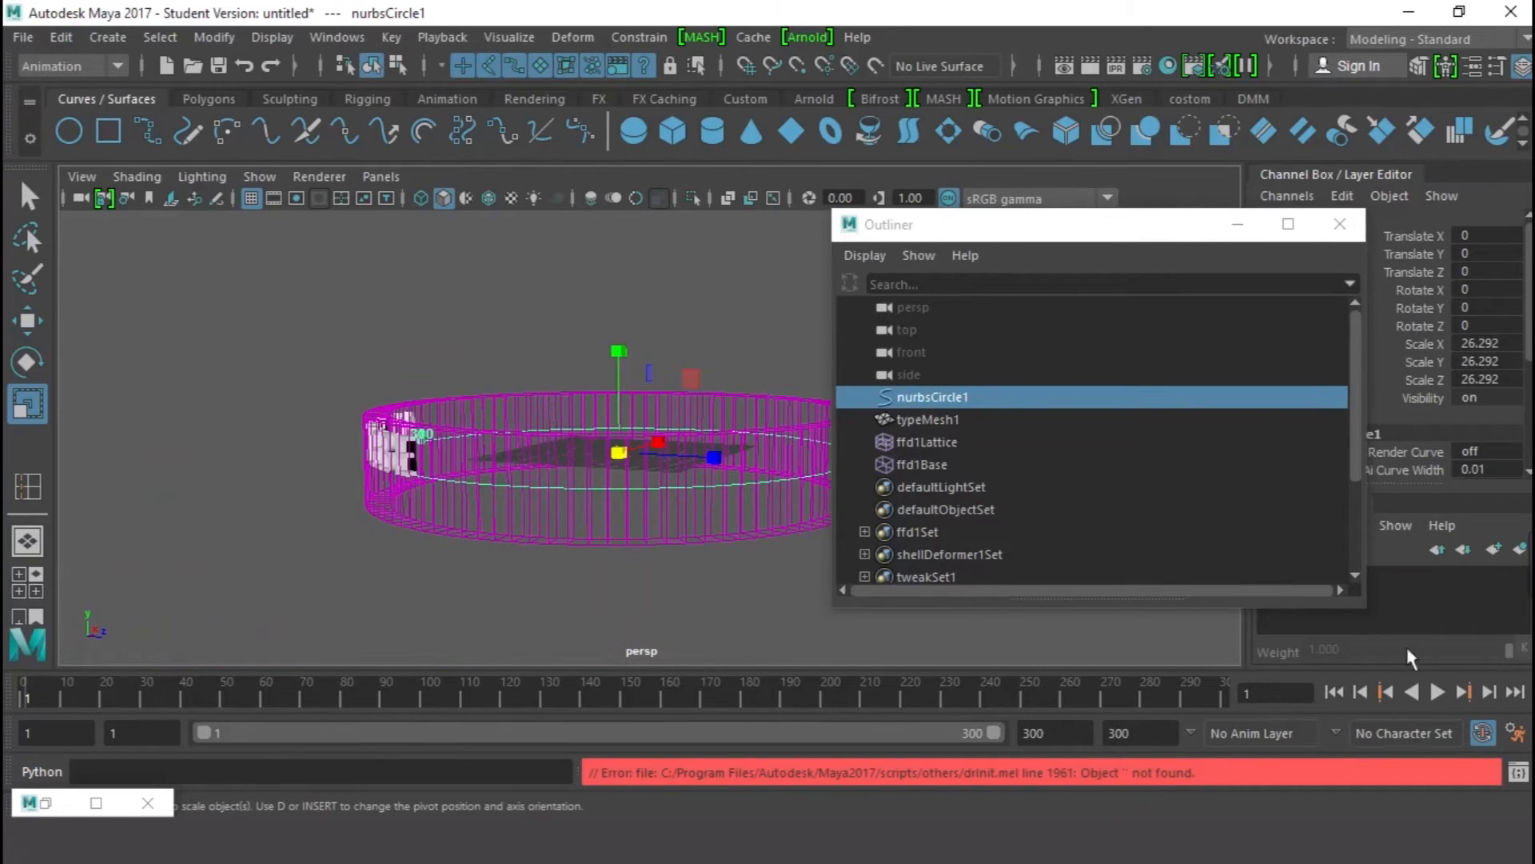
- Play the animation with the Resolution Gate shown, stop it, and reselect ffd1Lattice at frame 97
{"action": "left_click", "coordinate": [1436, 691]}
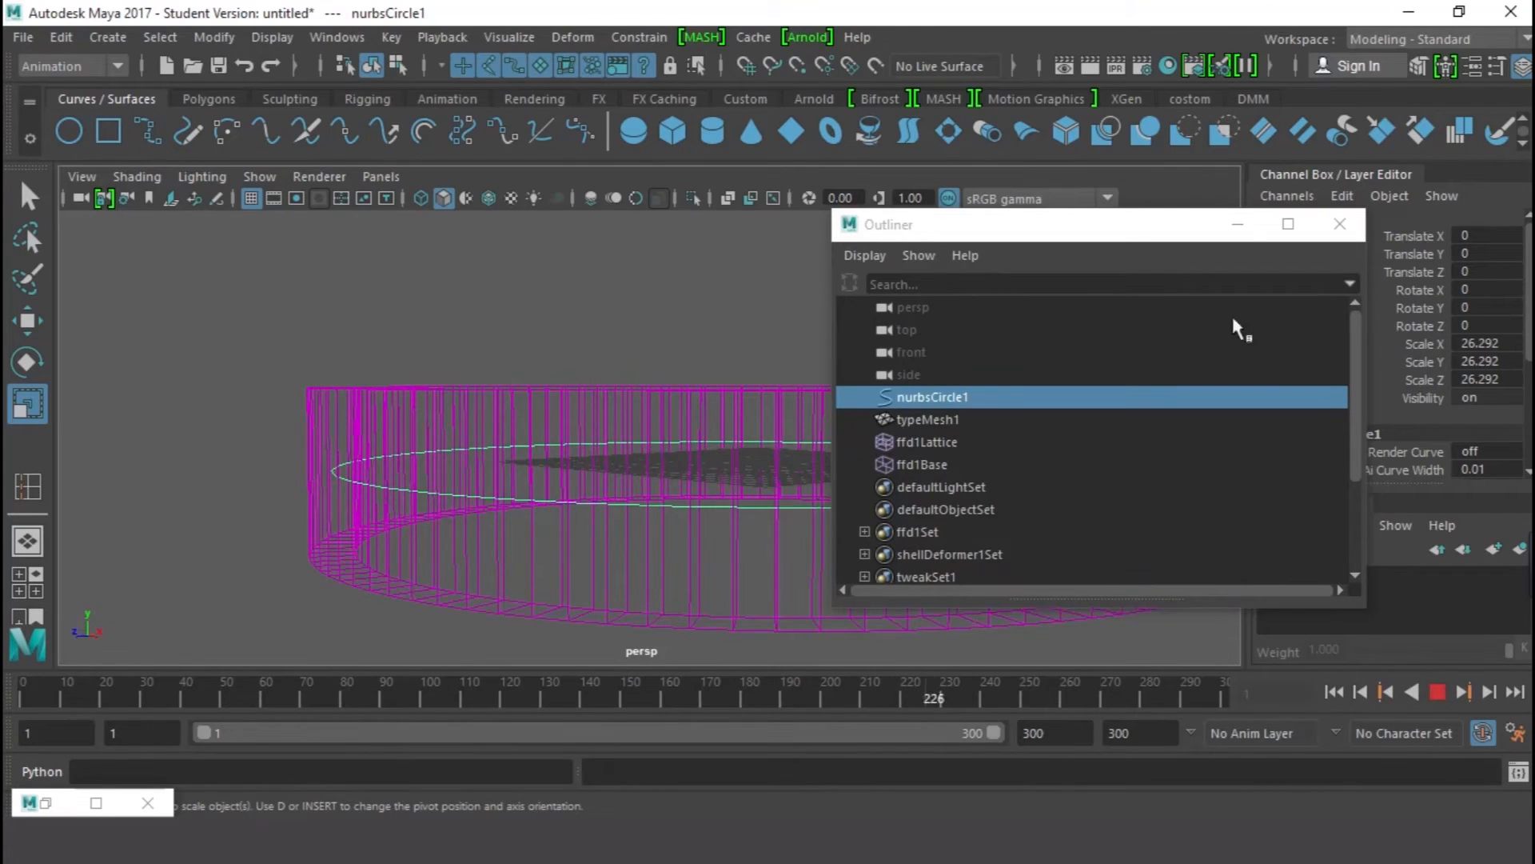
{"action": "left_click", "coordinate": [1340, 224]}
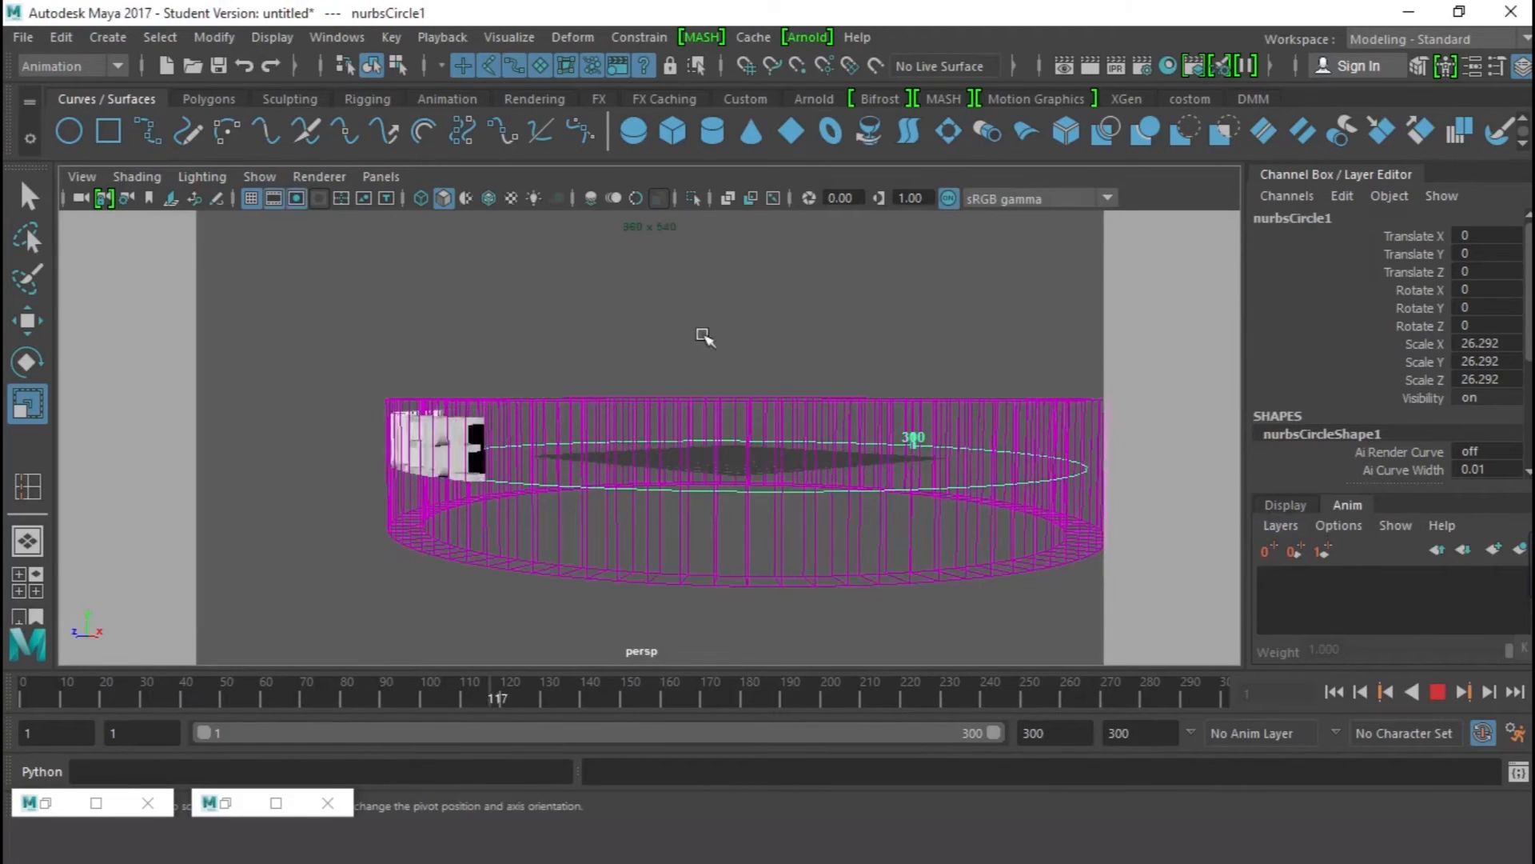
{"action": "left_click", "coordinate": [1462, 691]}
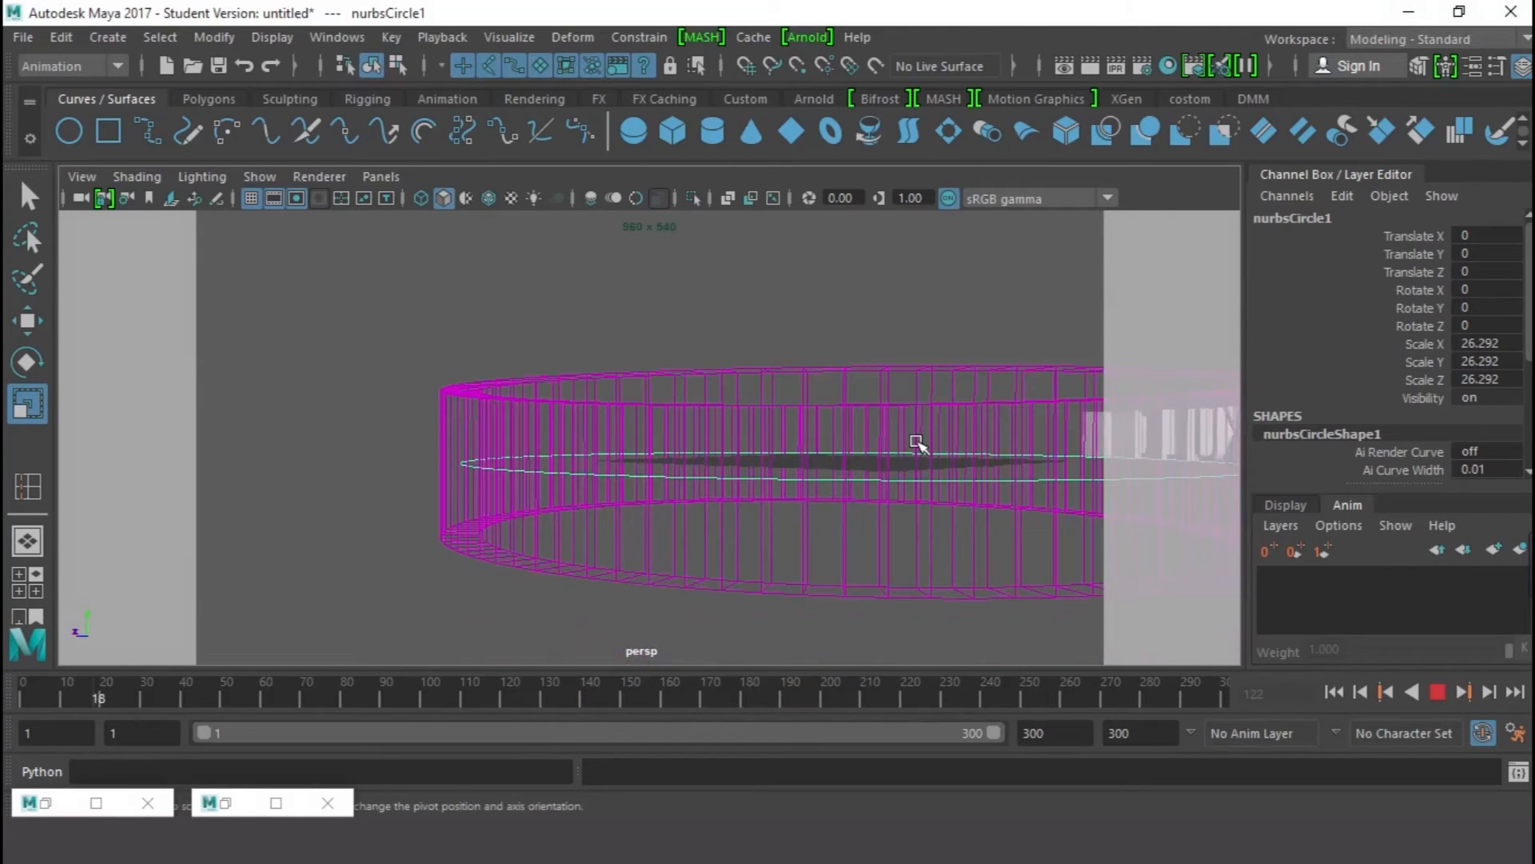
{"action": "left_click", "coordinate": [1440, 692]}
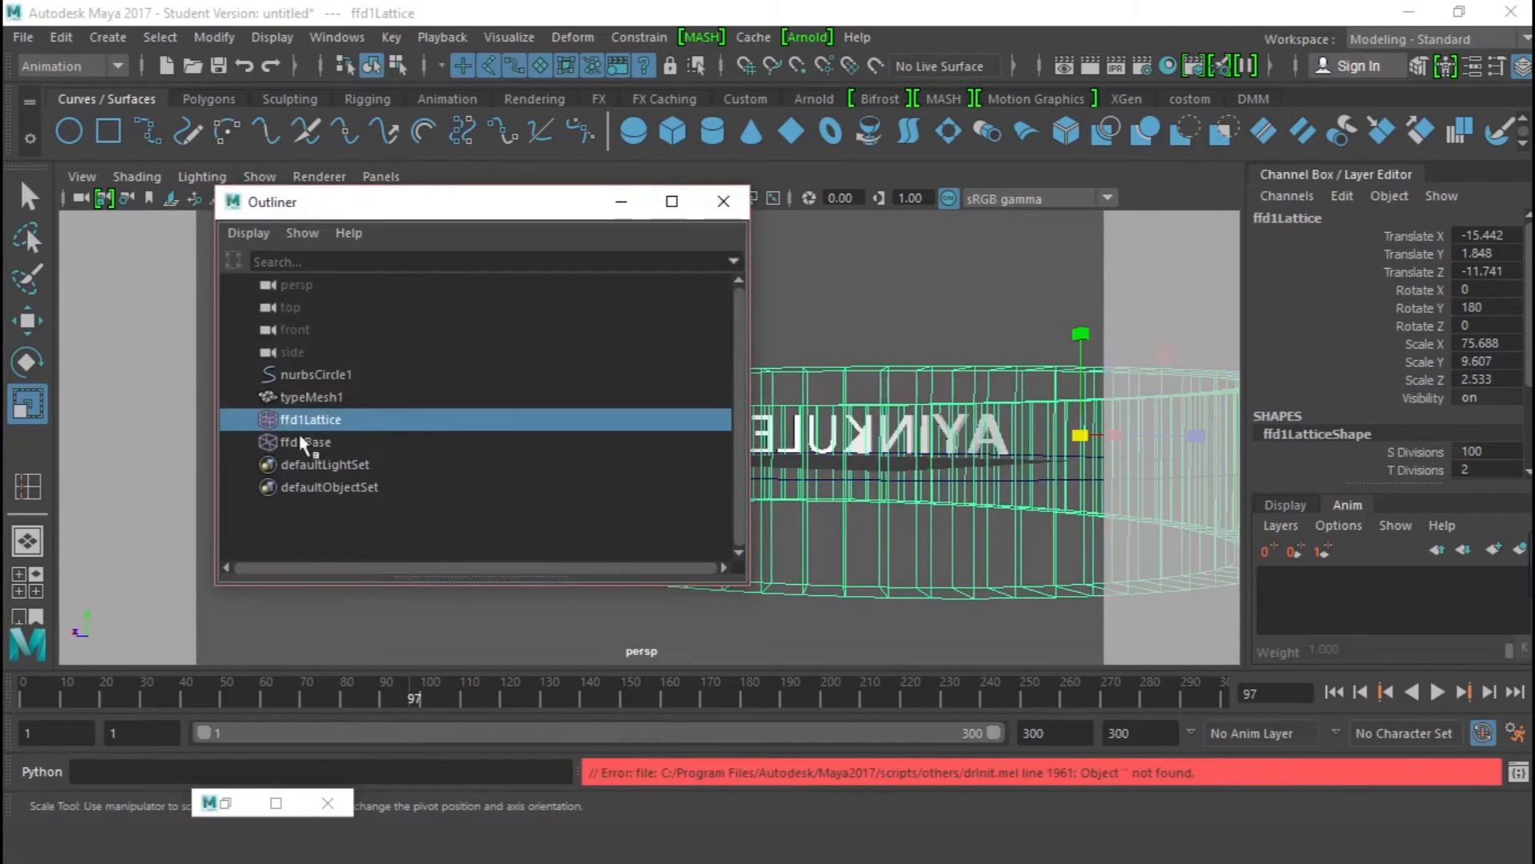
{"action": "mouse_move", "coordinate": [358, 448]}
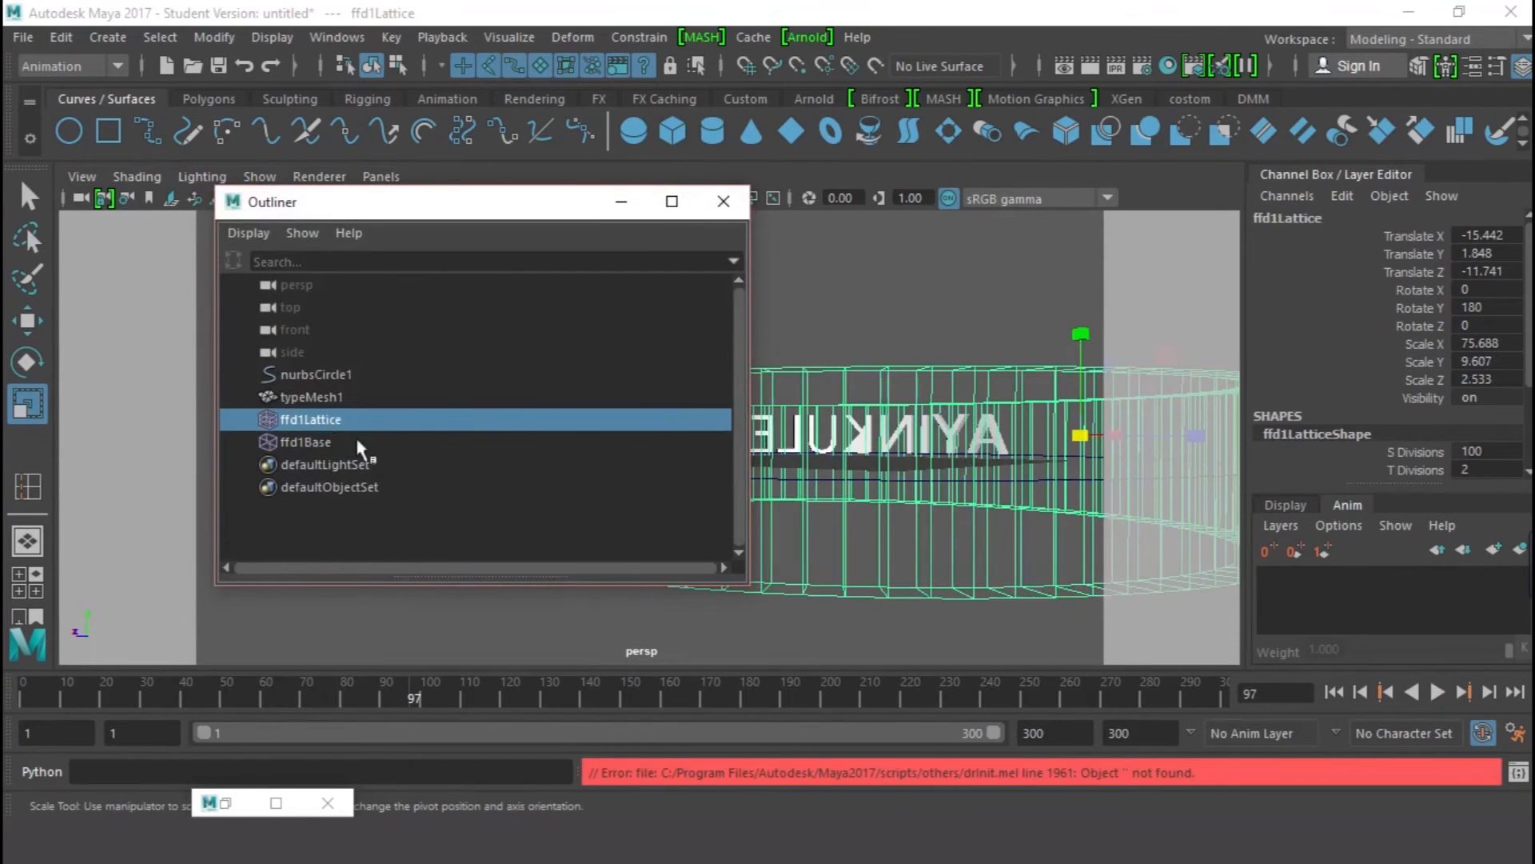
- Switch ffd1Lattice to Lattice Point mode, raise its top points and preview the playback
{"action": "left_click", "coordinate": [723, 201]}
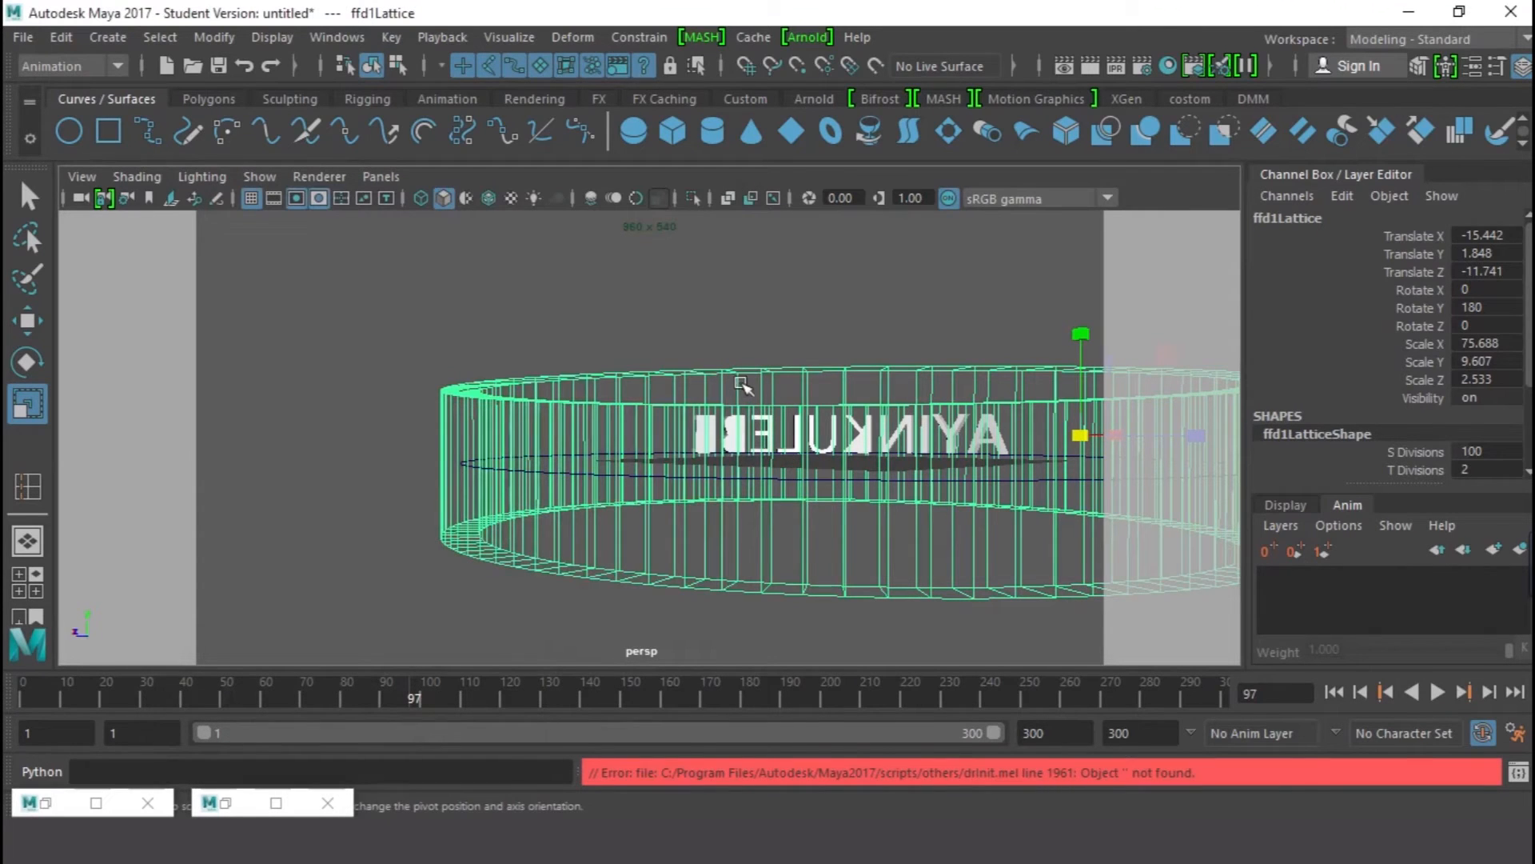
{"action": "right_click", "coordinate": [744, 382]}
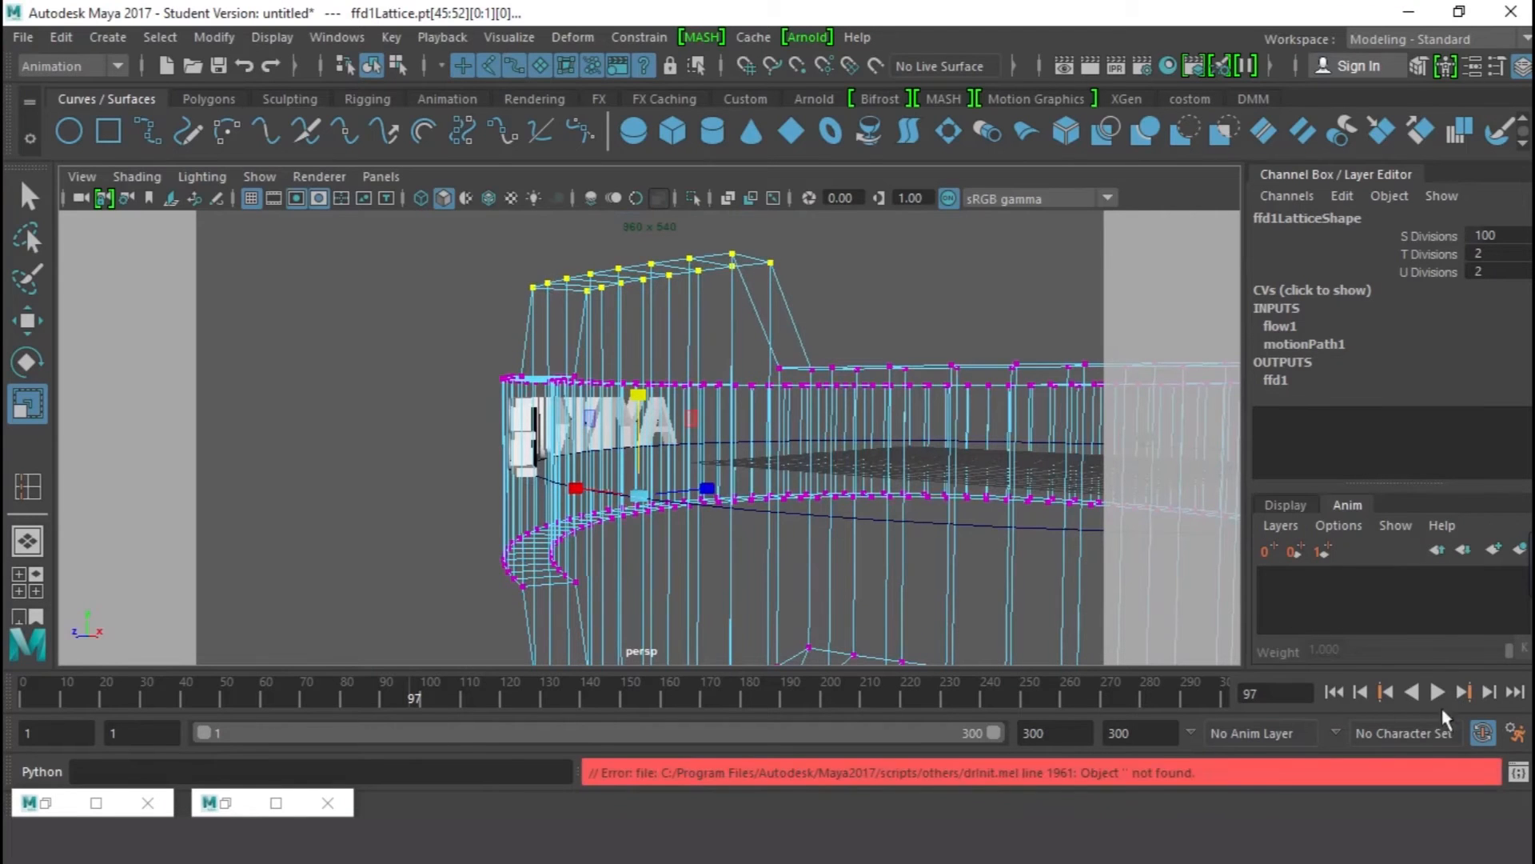
{"action": "left_click", "coordinate": [1437, 692]}
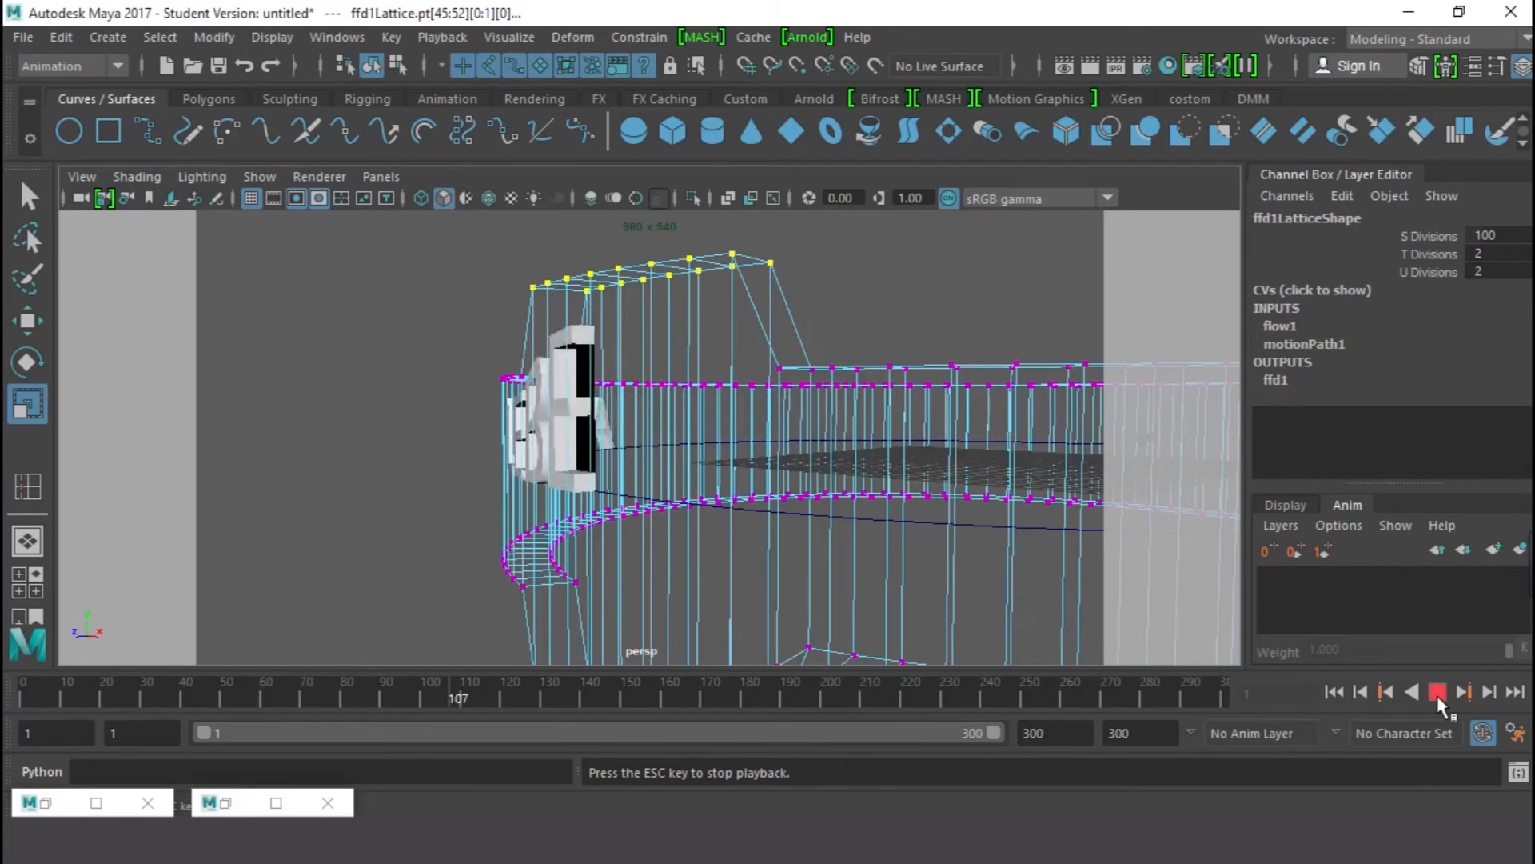
{"action": "left_click", "coordinate": [1436, 691]}
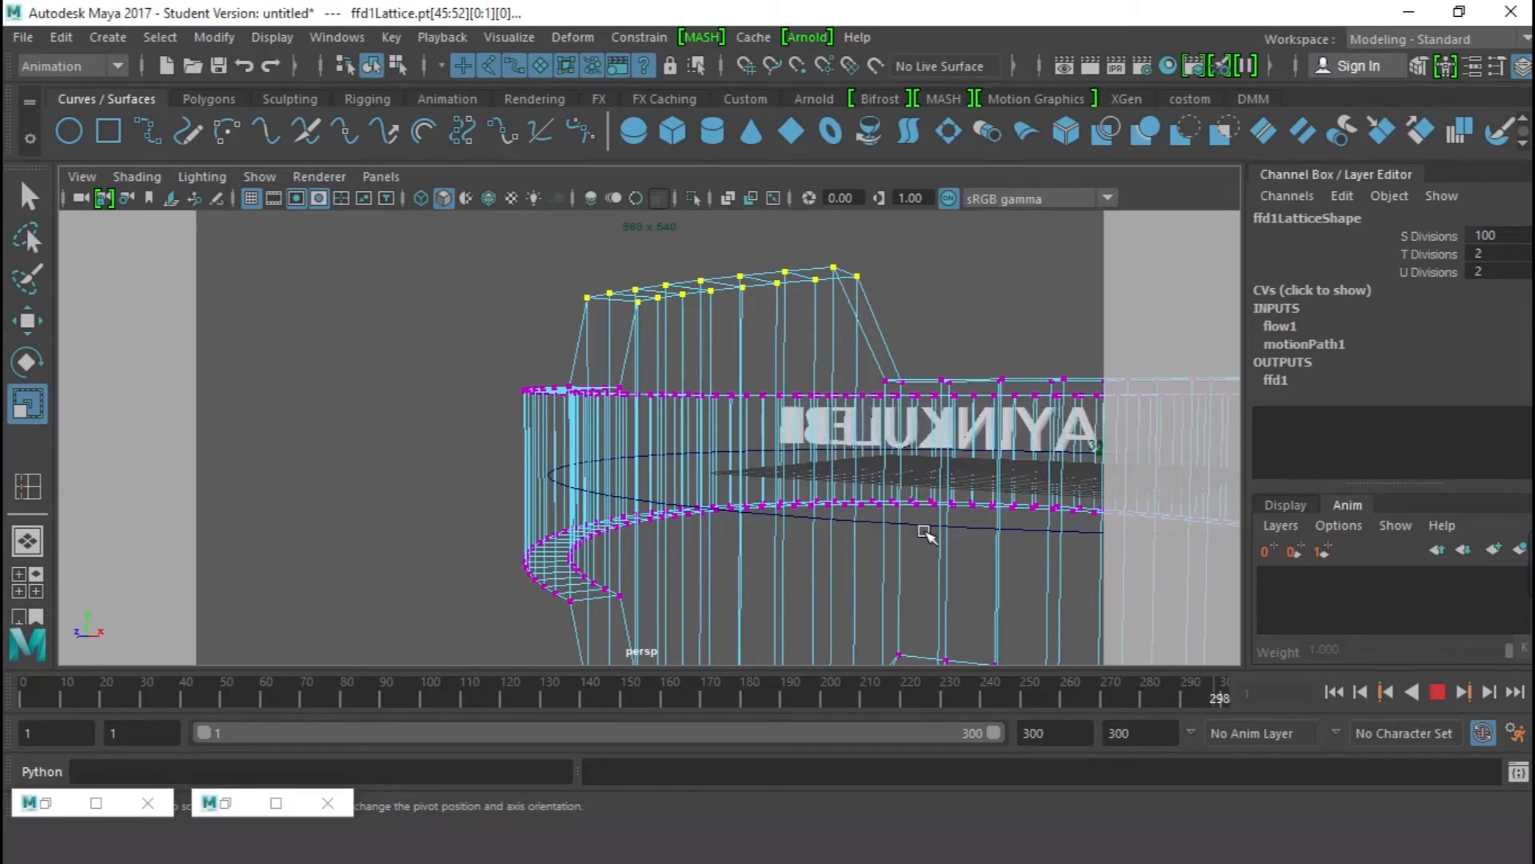
- Recheck playback of the deformation and add a directional light to the scene
{"action": "left_click", "coordinate": [1438, 691]}
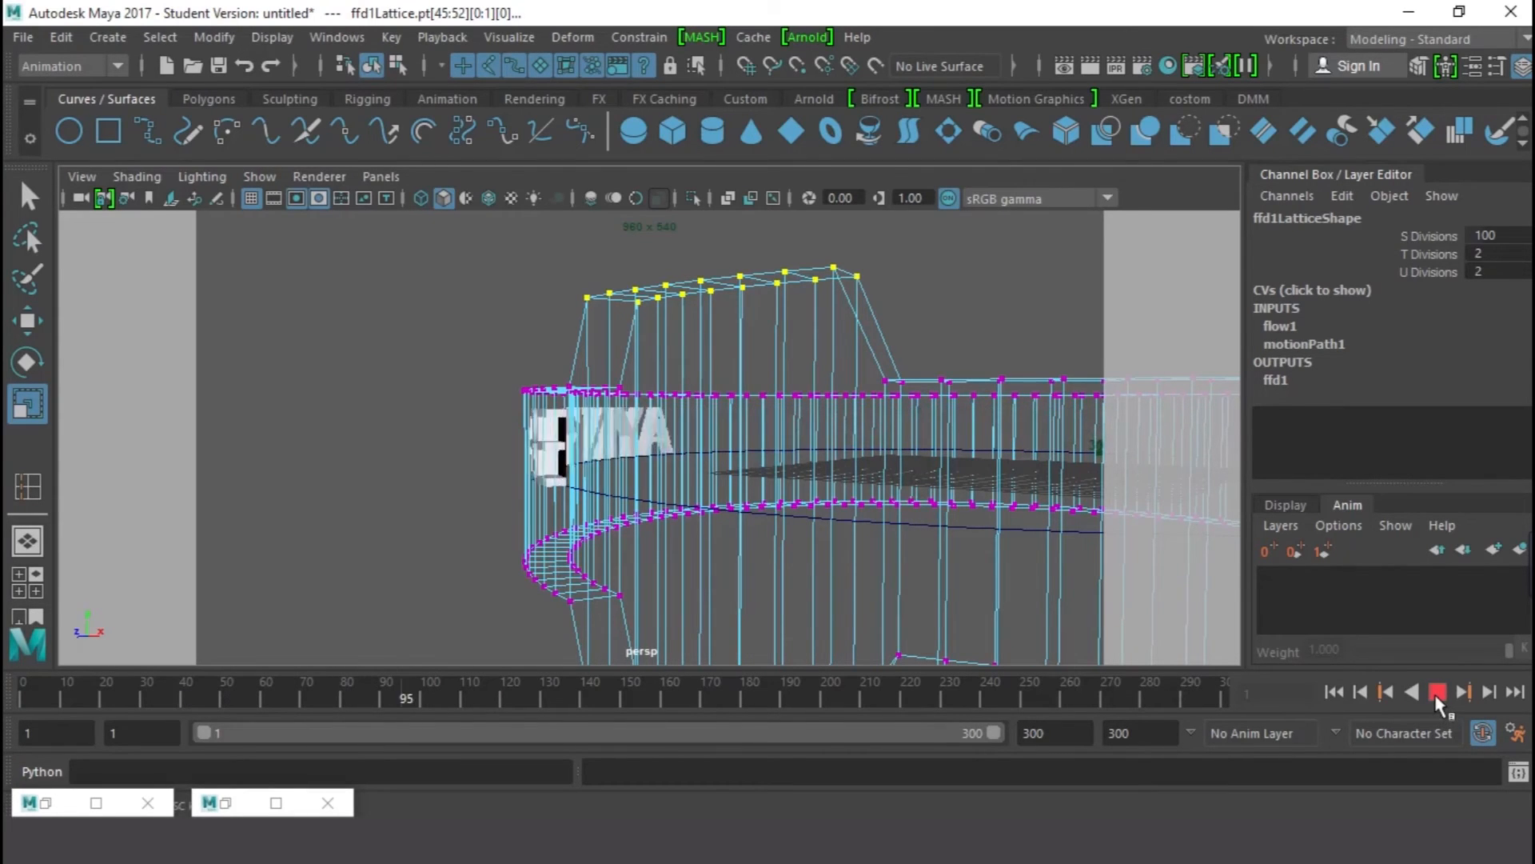
{"action": "left_click", "coordinate": [1438, 693]}
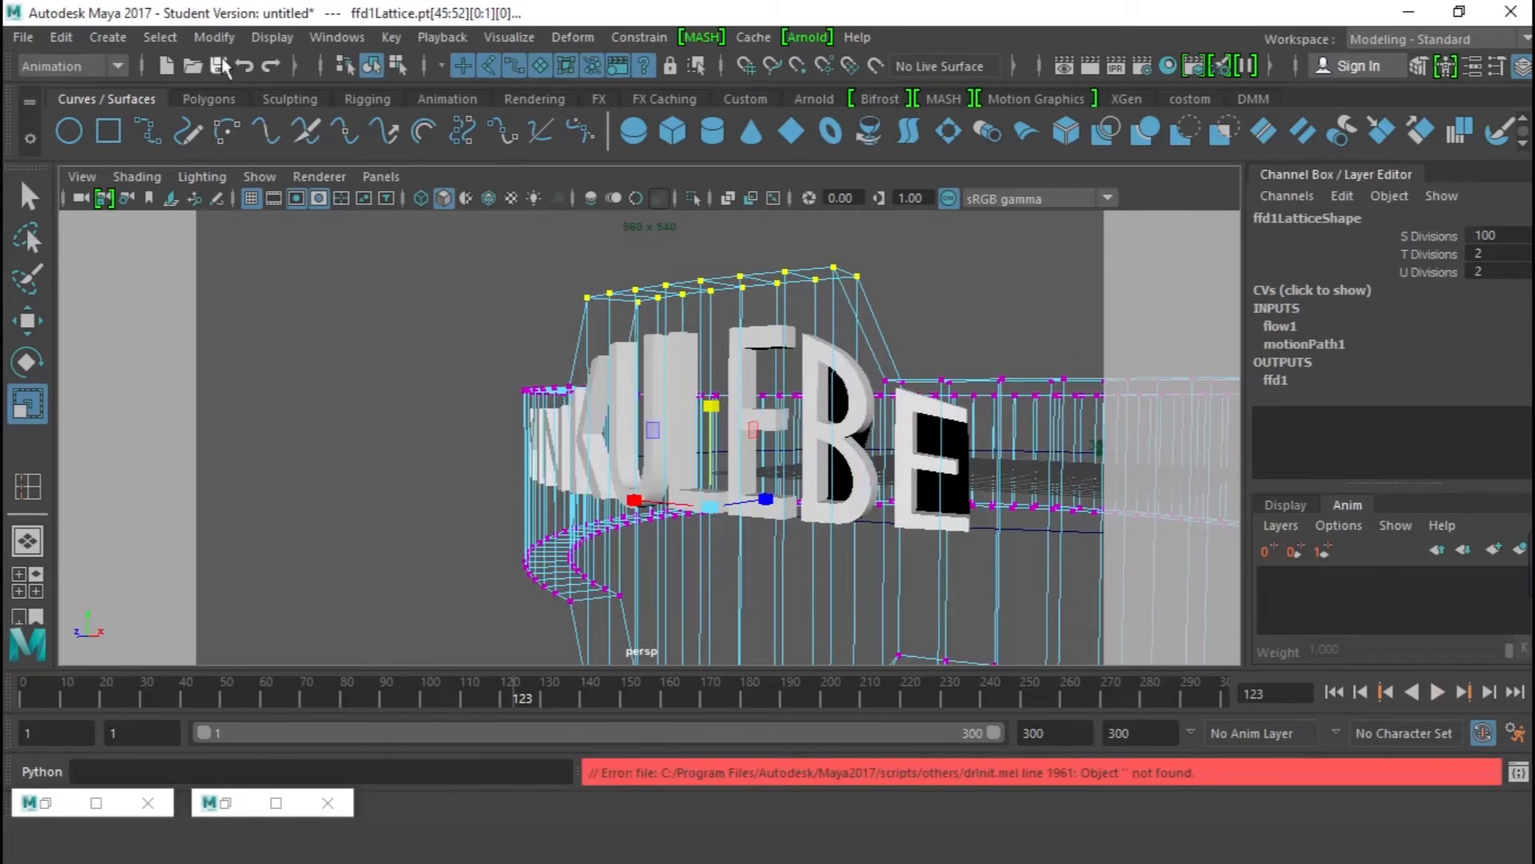
{"action": "left_click", "coordinate": [534, 98]}
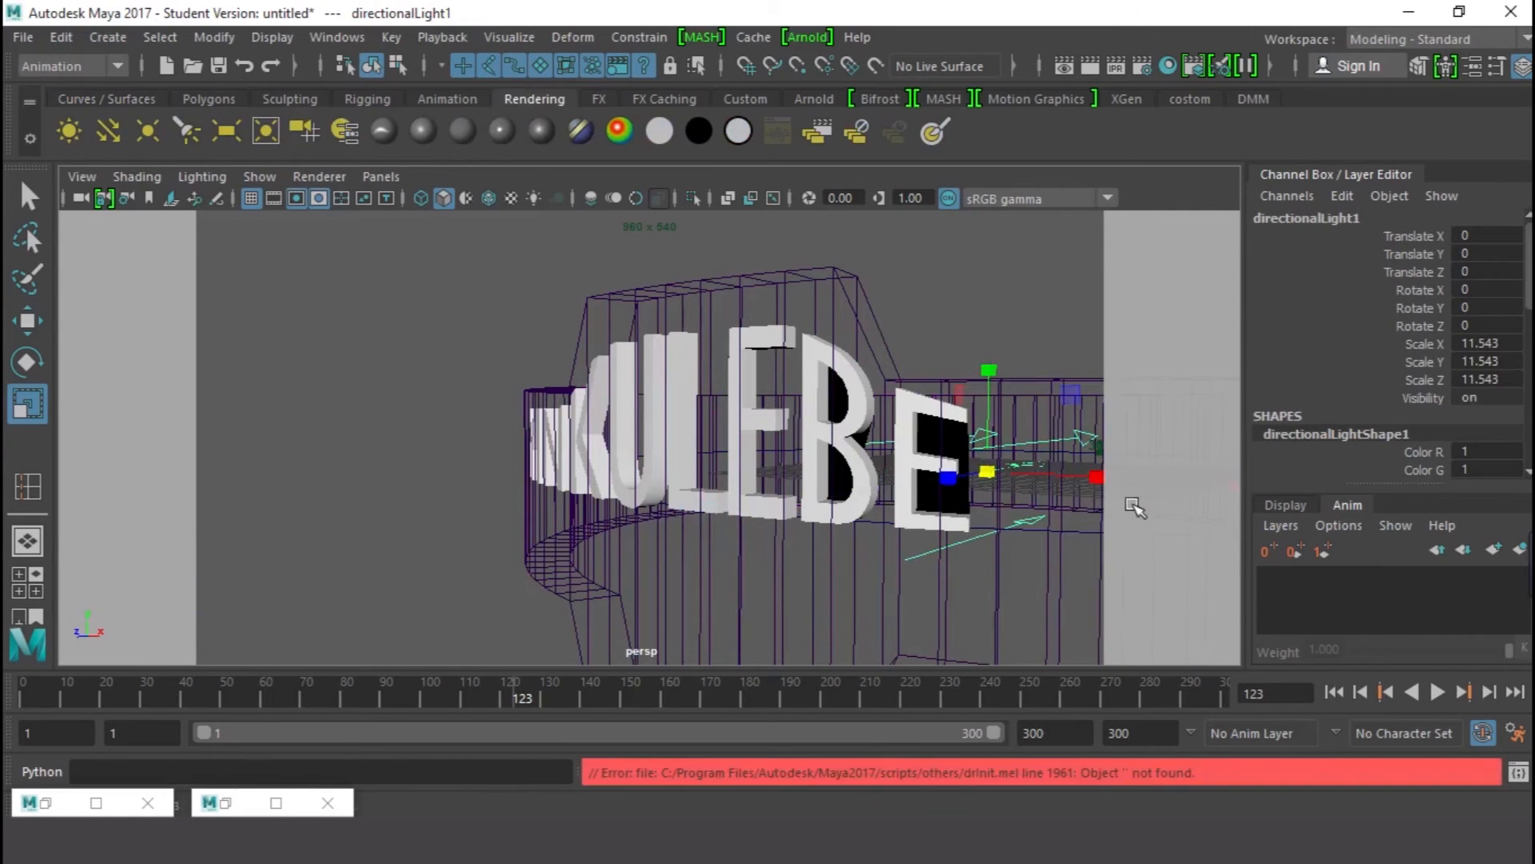
- Angle the directional light toward the letters and add a point light raised to about 7.8 in Y
{"action": "left_click", "coordinate": [27, 363]}
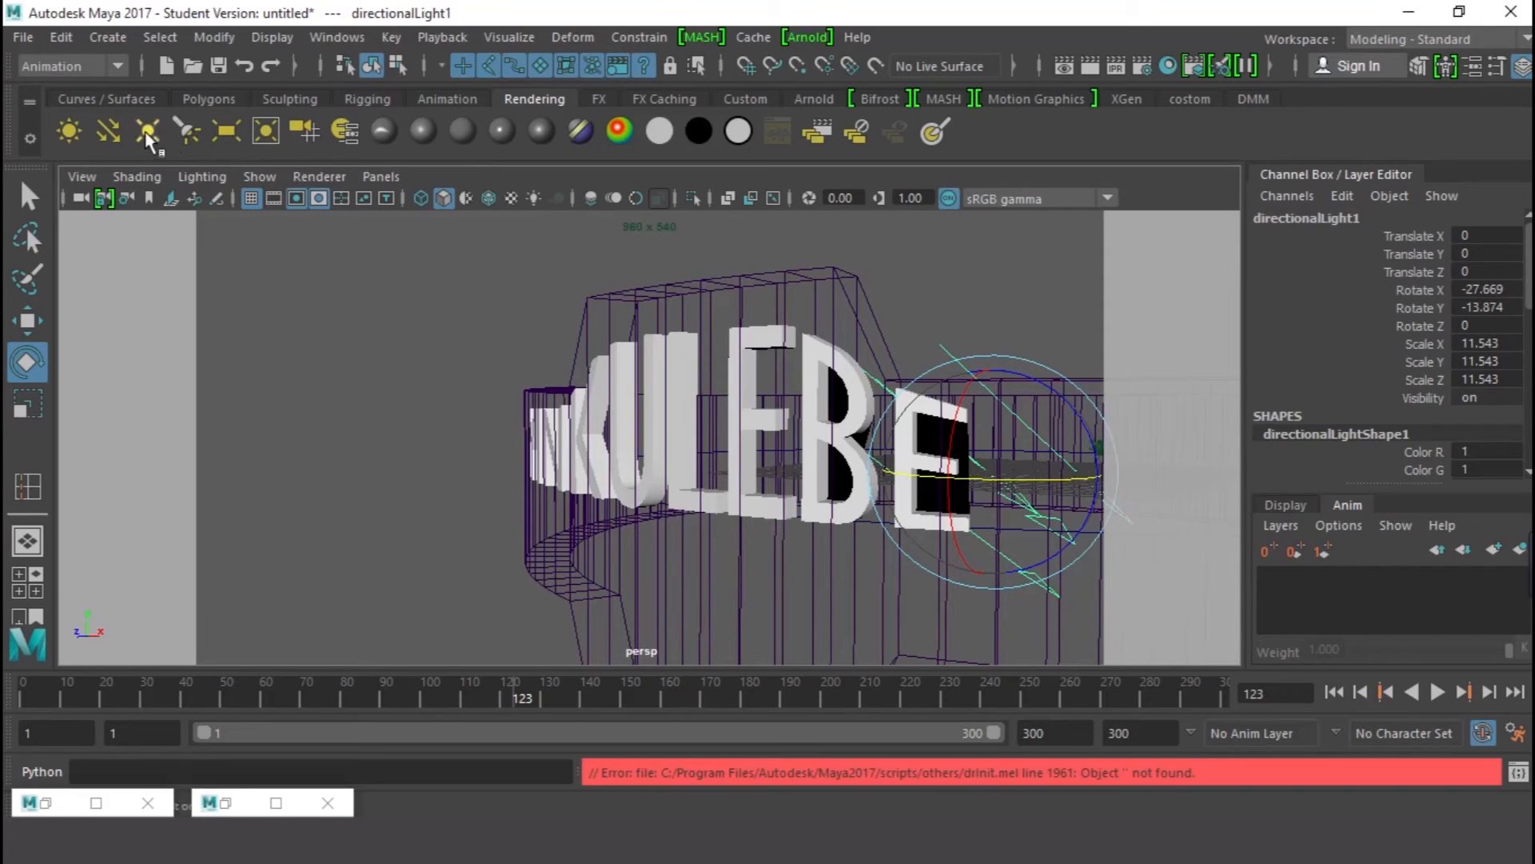
{"action": "left_click", "coordinate": [146, 130]}
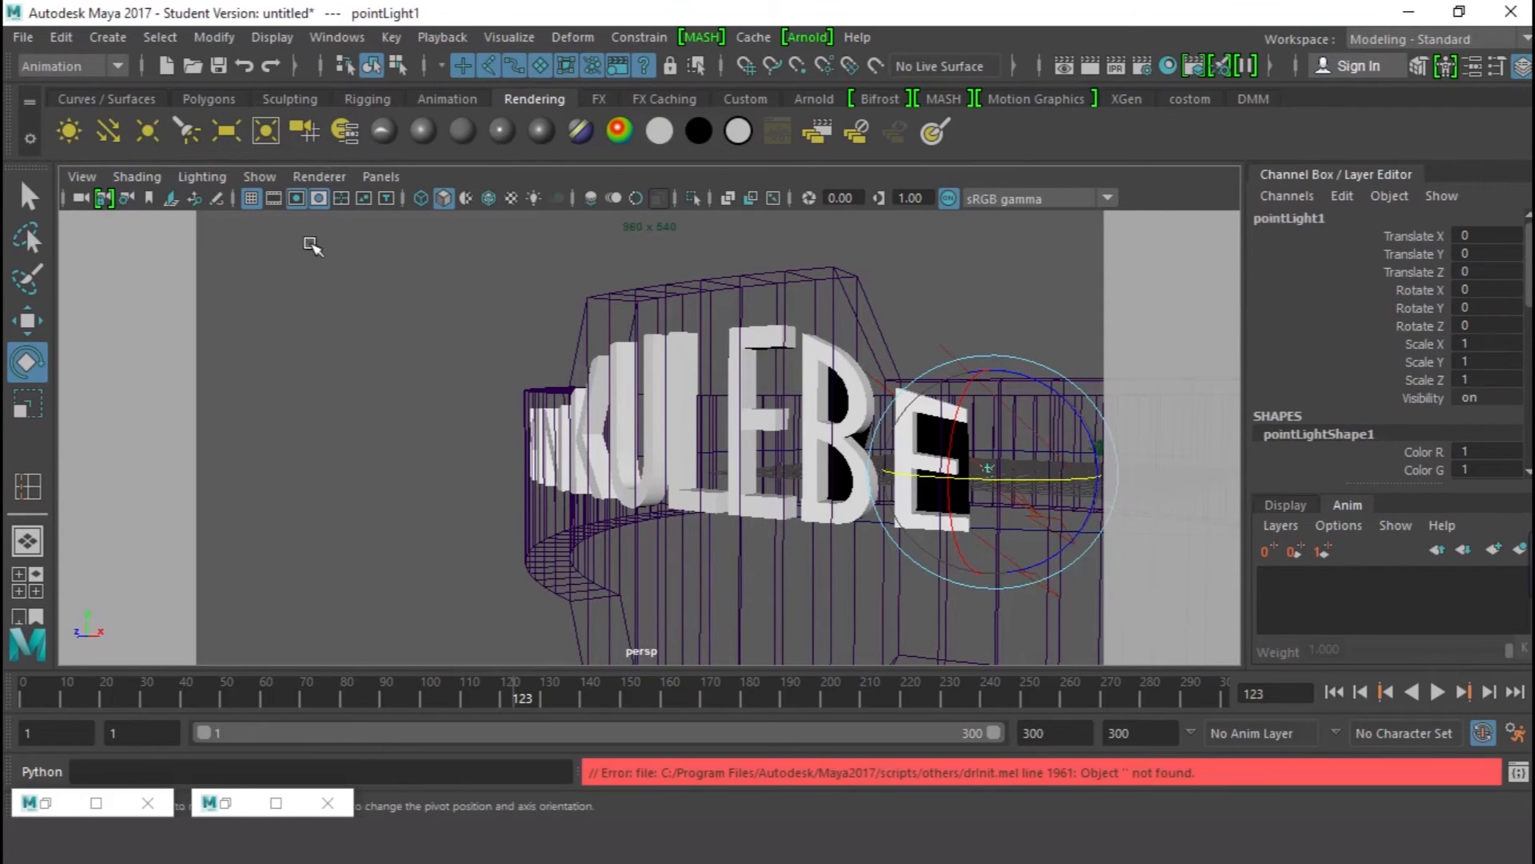
{"action": "left_click", "coordinate": [27, 320]}
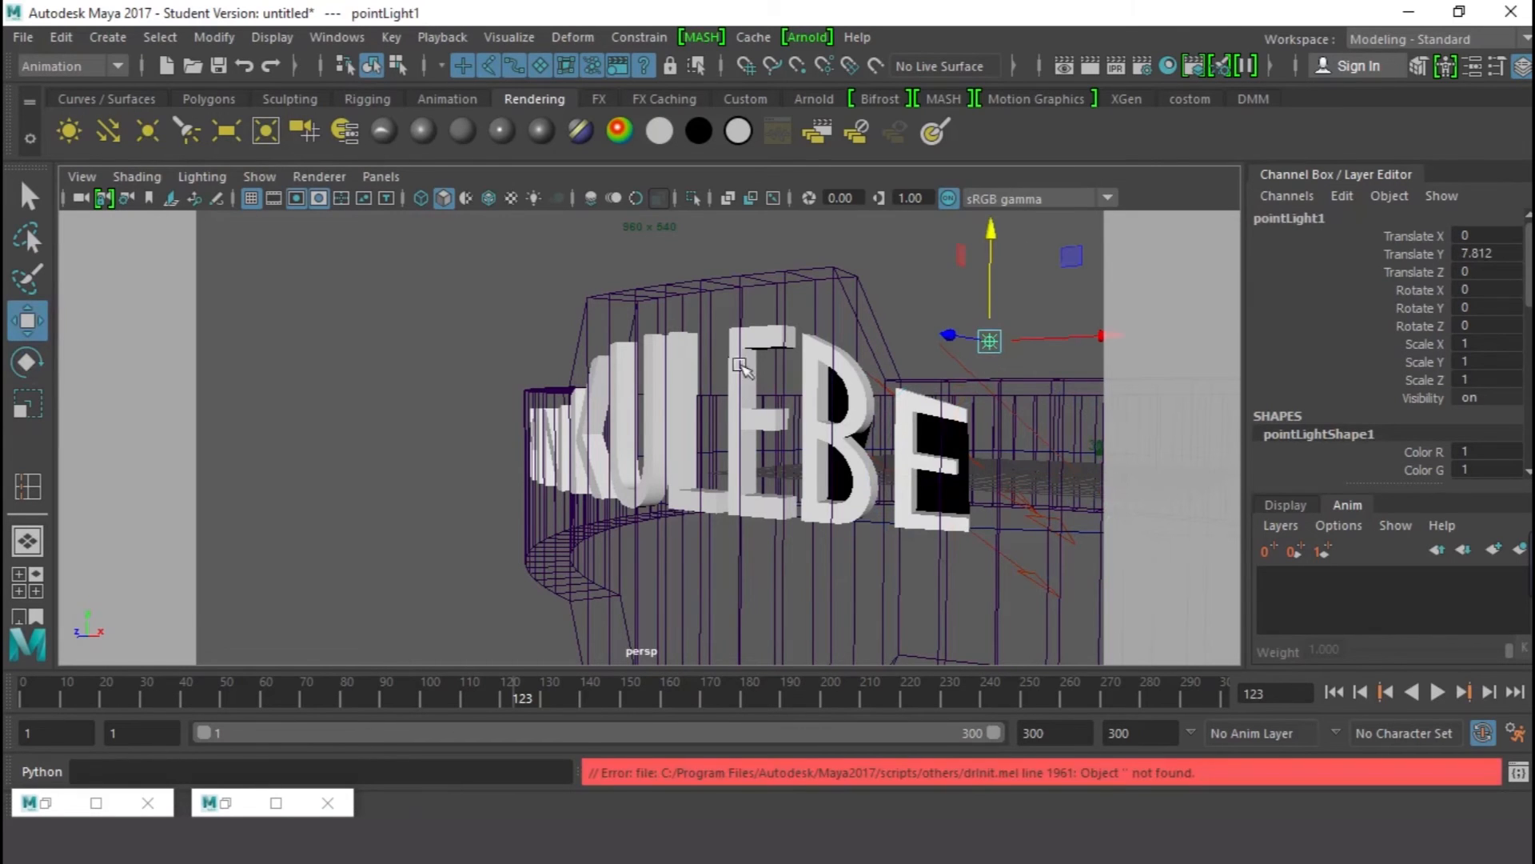
{"action": "mouse_move", "coordinate": [849, 276]}
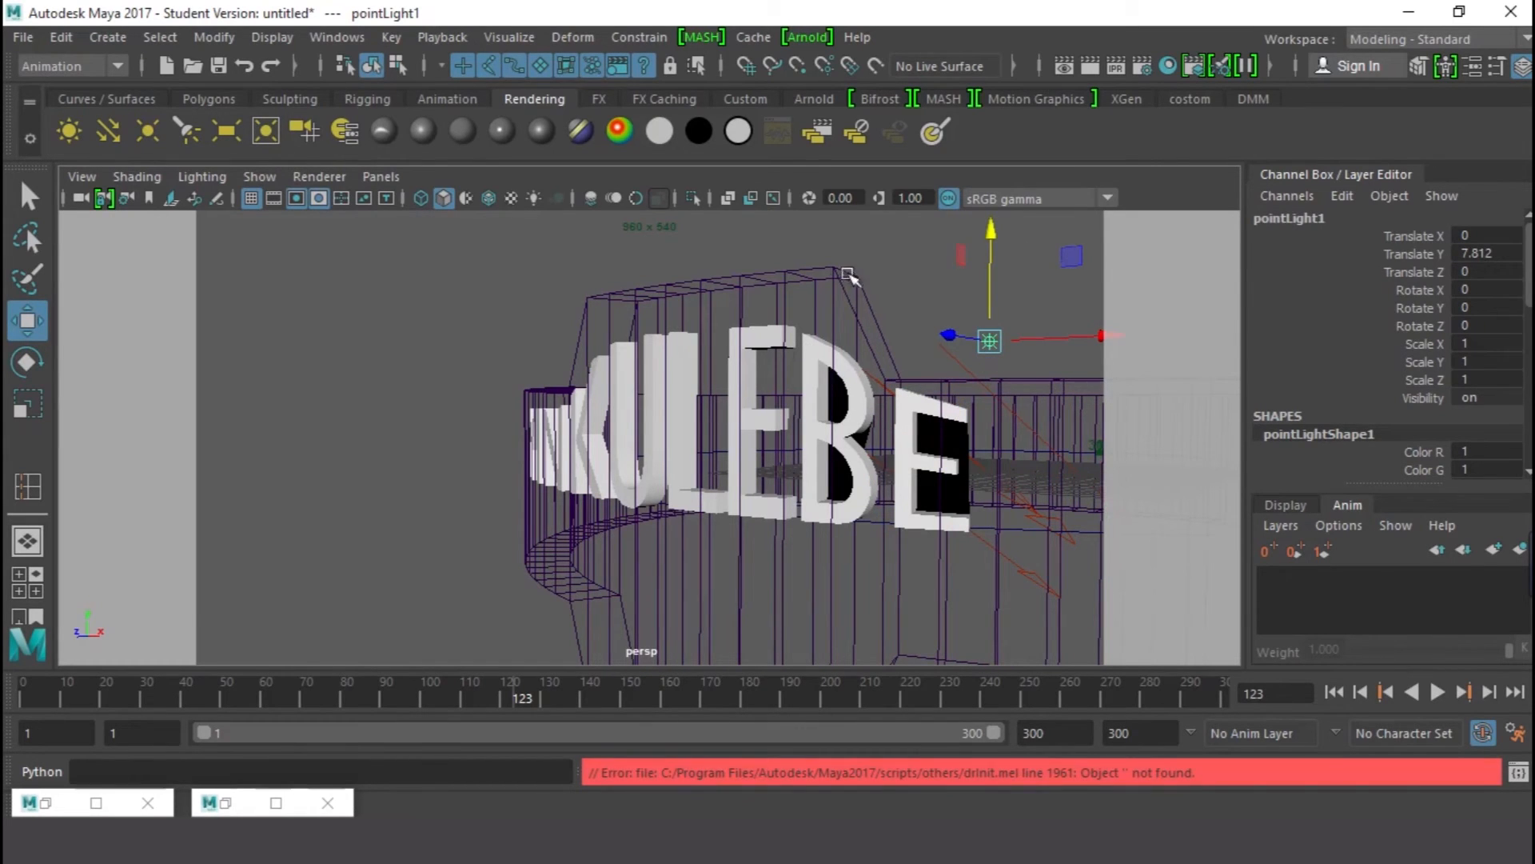
{"action": "mouse_move", "coordinate": [217, 107]}
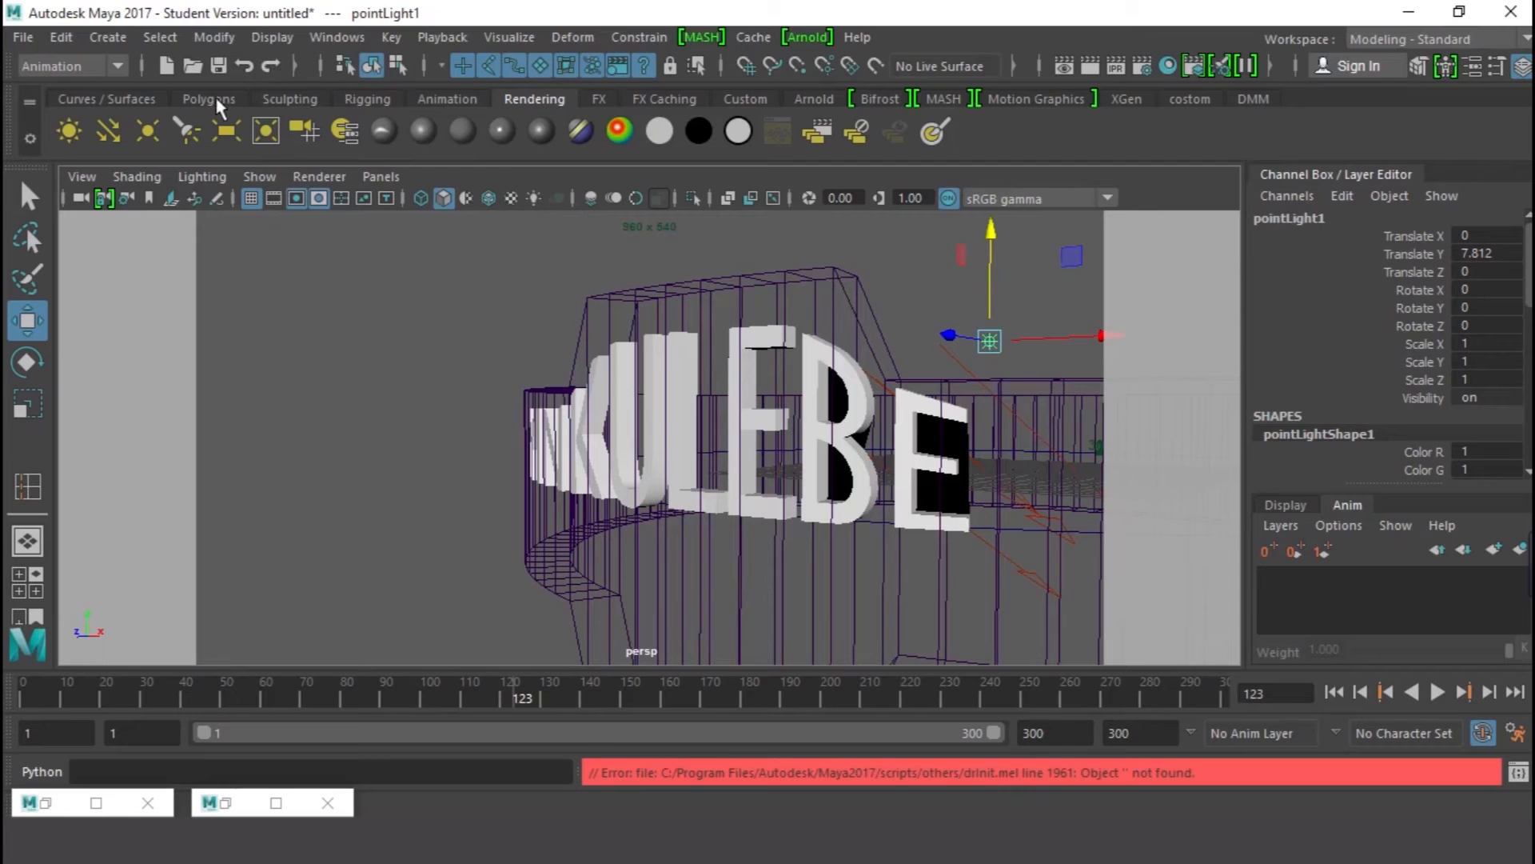
{"action": "mouse_move", "coordinate": [227, 105]}
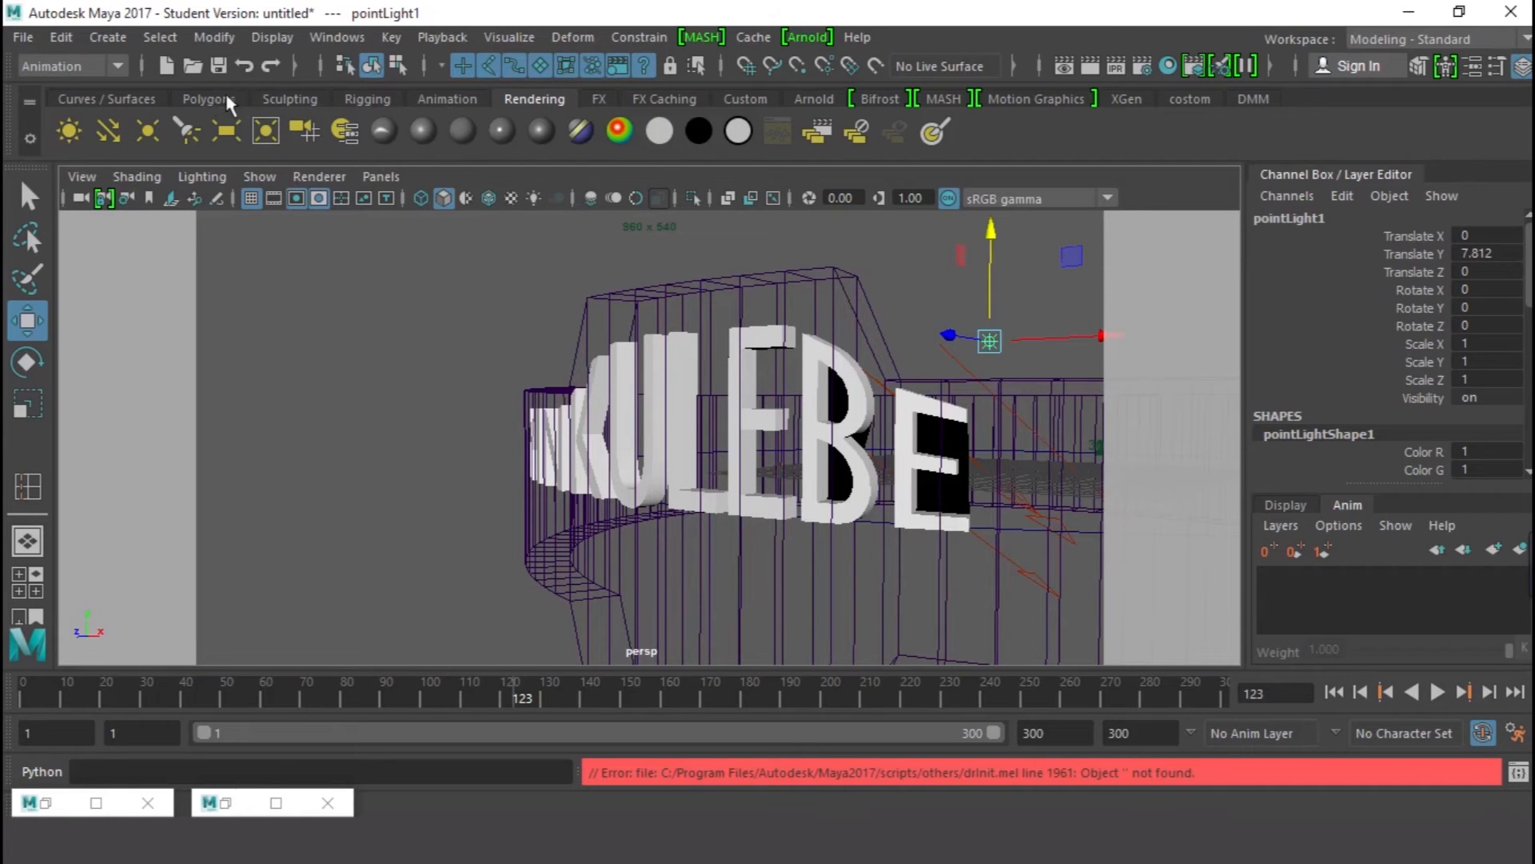
- Create a polygon ground plane scaled to about 146 under the letters, then bring up Render Settings
{"action": "left_click", "coordinate": [207, 98]}
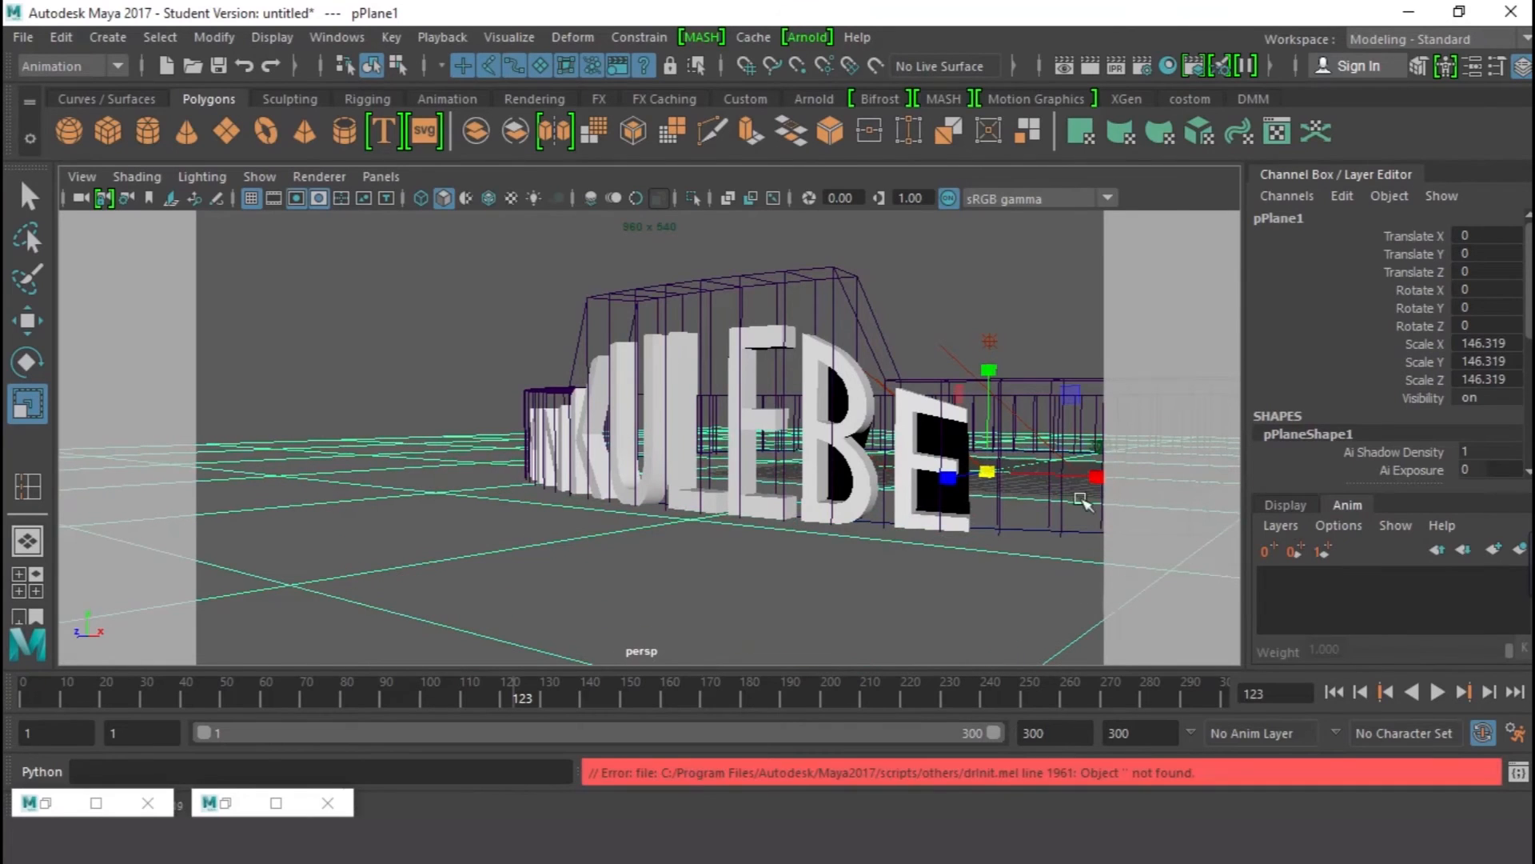
{"action": "mouse_move", "coordinate": [821, 448]}
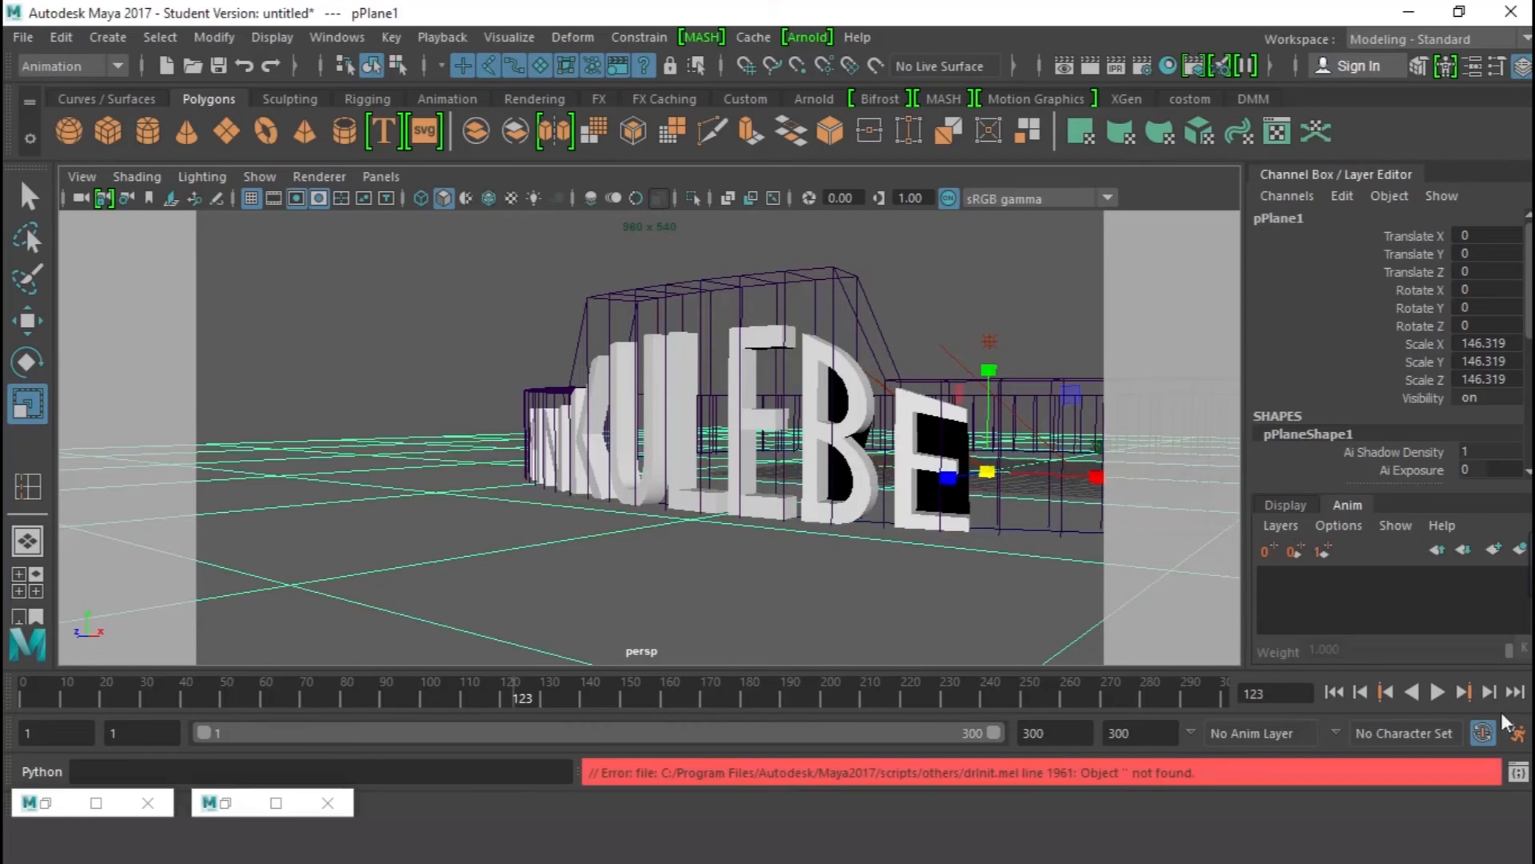
{"action": "left_click", "coordinate": [1065, 133]}
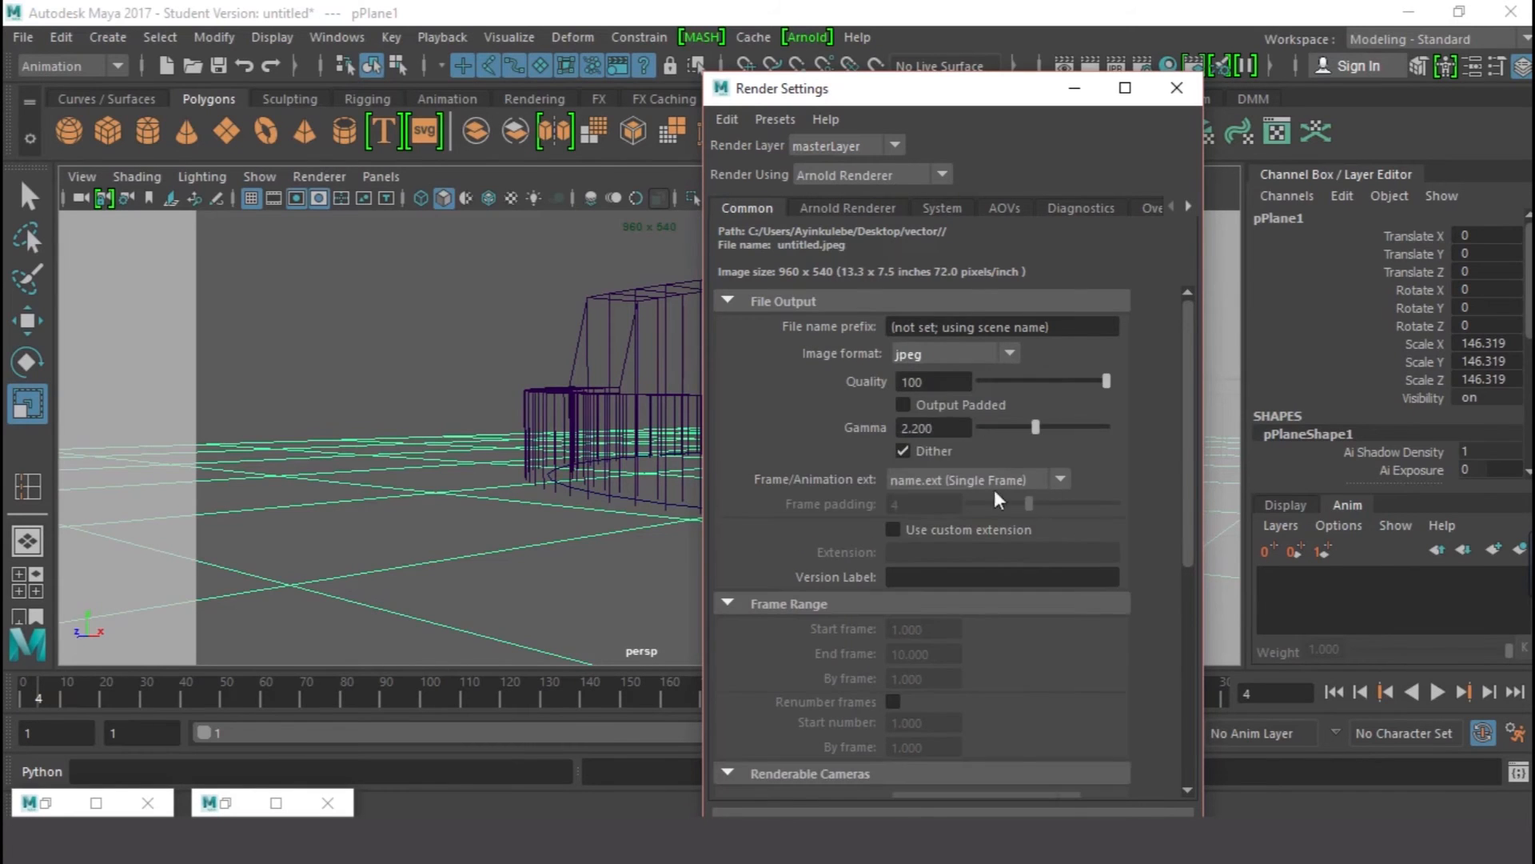
- Set Frame/Animation ext to name.#.ext with frame padding 3 for numbered JPEG output
{"action": "scroll", "scroll_direction": "down", "scroll_amount": 3}
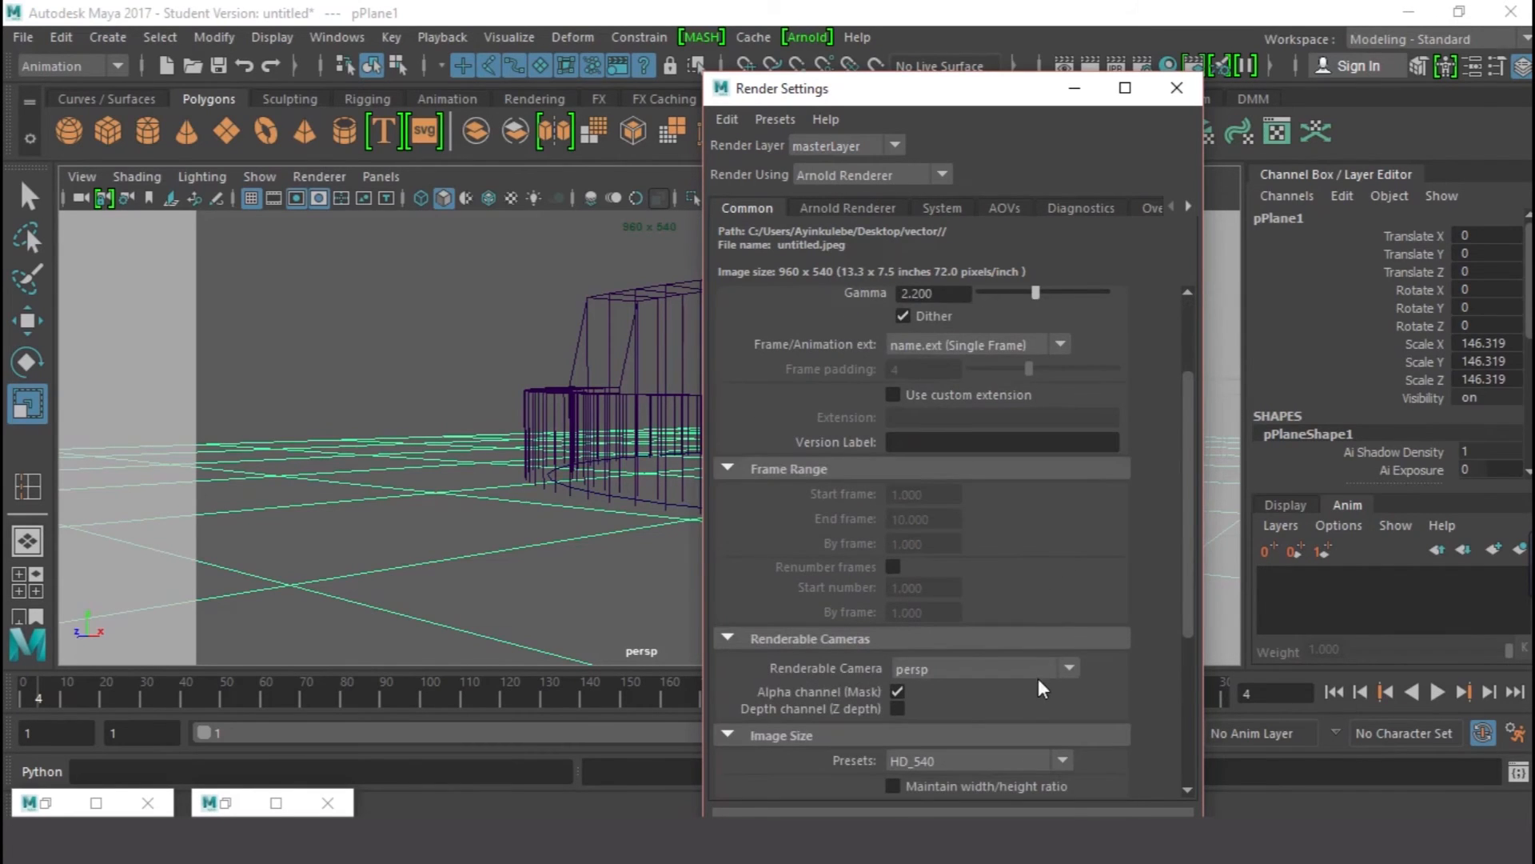
{"action": "mouse_move", "coordinate": [986, 688]}
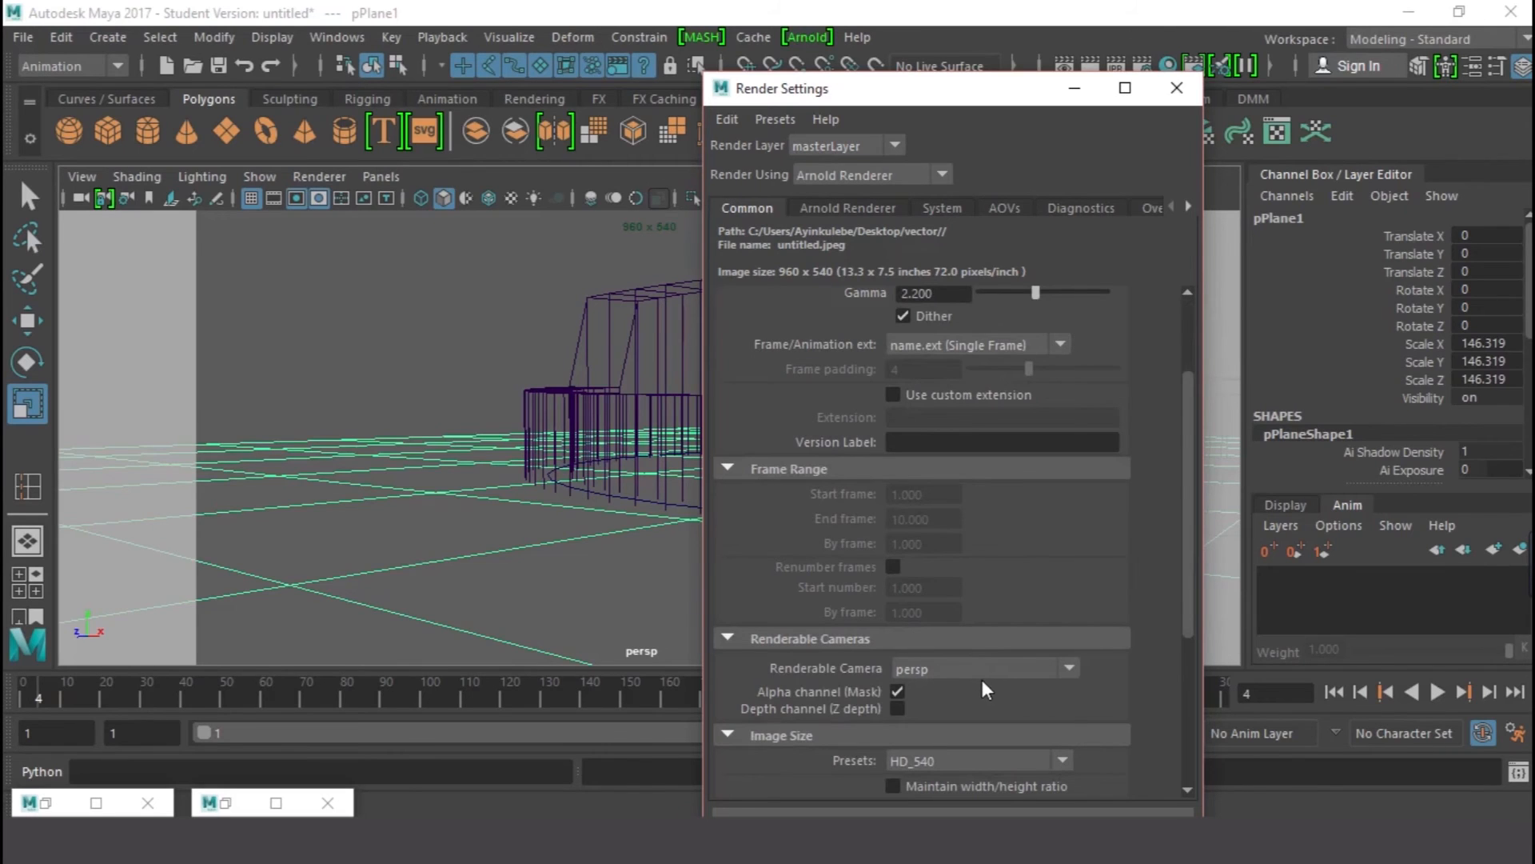
{"action": "scroll", "scroll_direction": "down", "scroll_amount": 3}
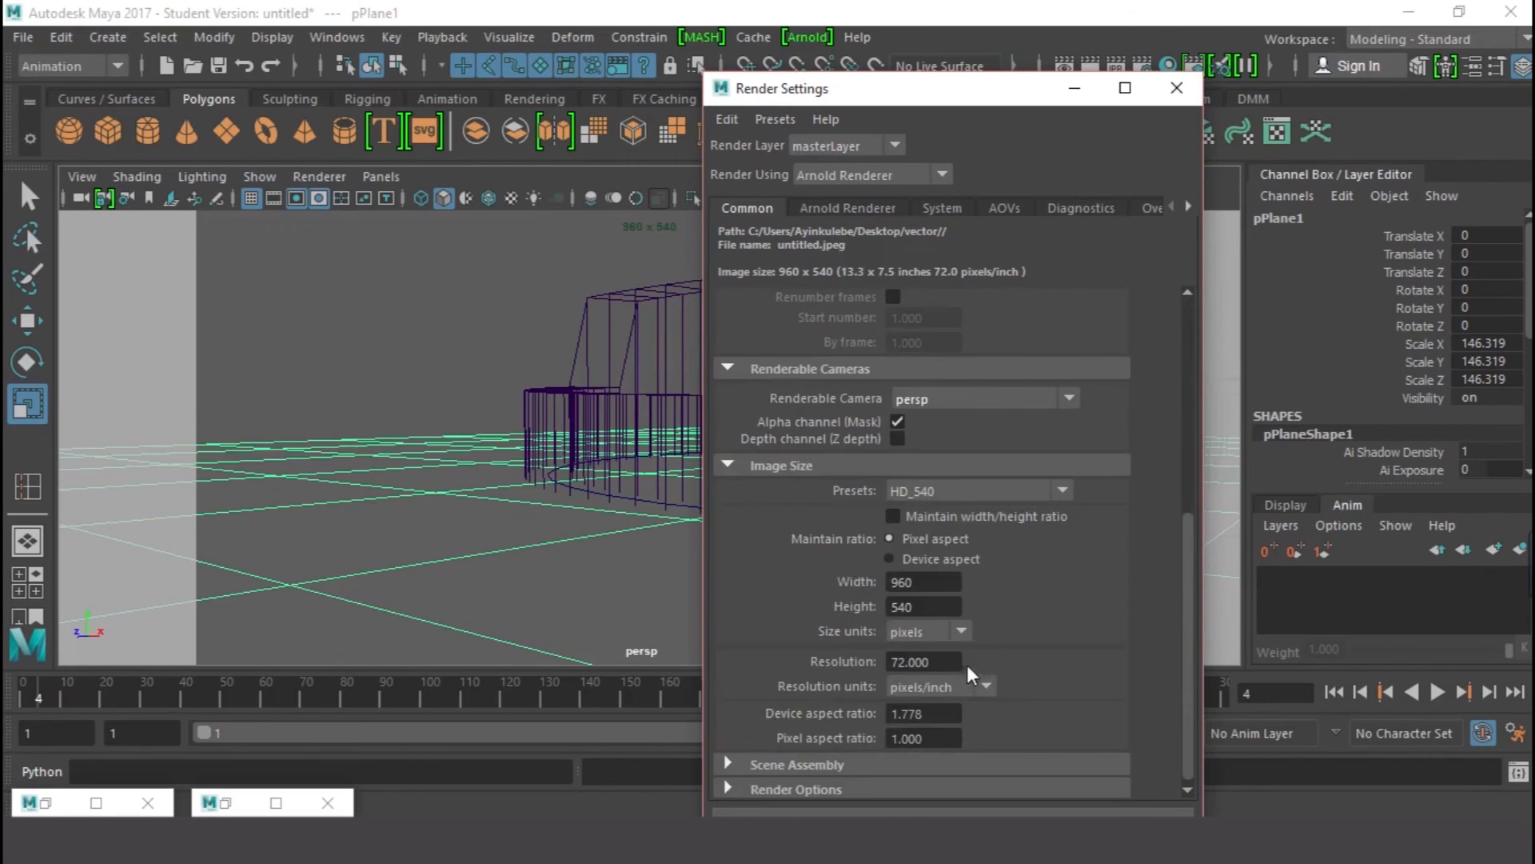
{"action": "left_click", "coordinate": [1059, 481]}
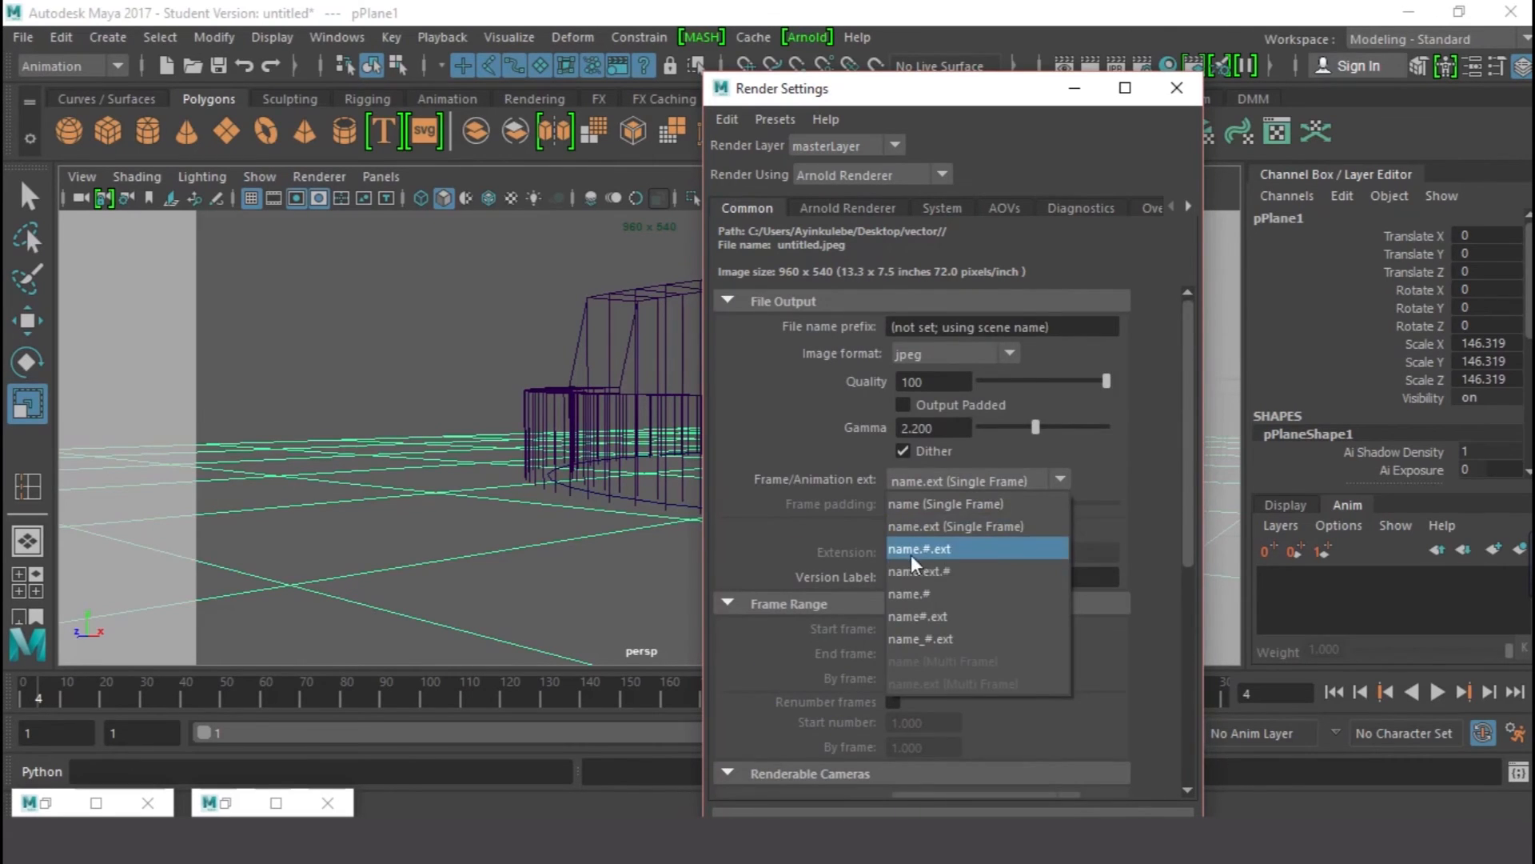
{"action": "left_click", "coordinate": [918, 548]}
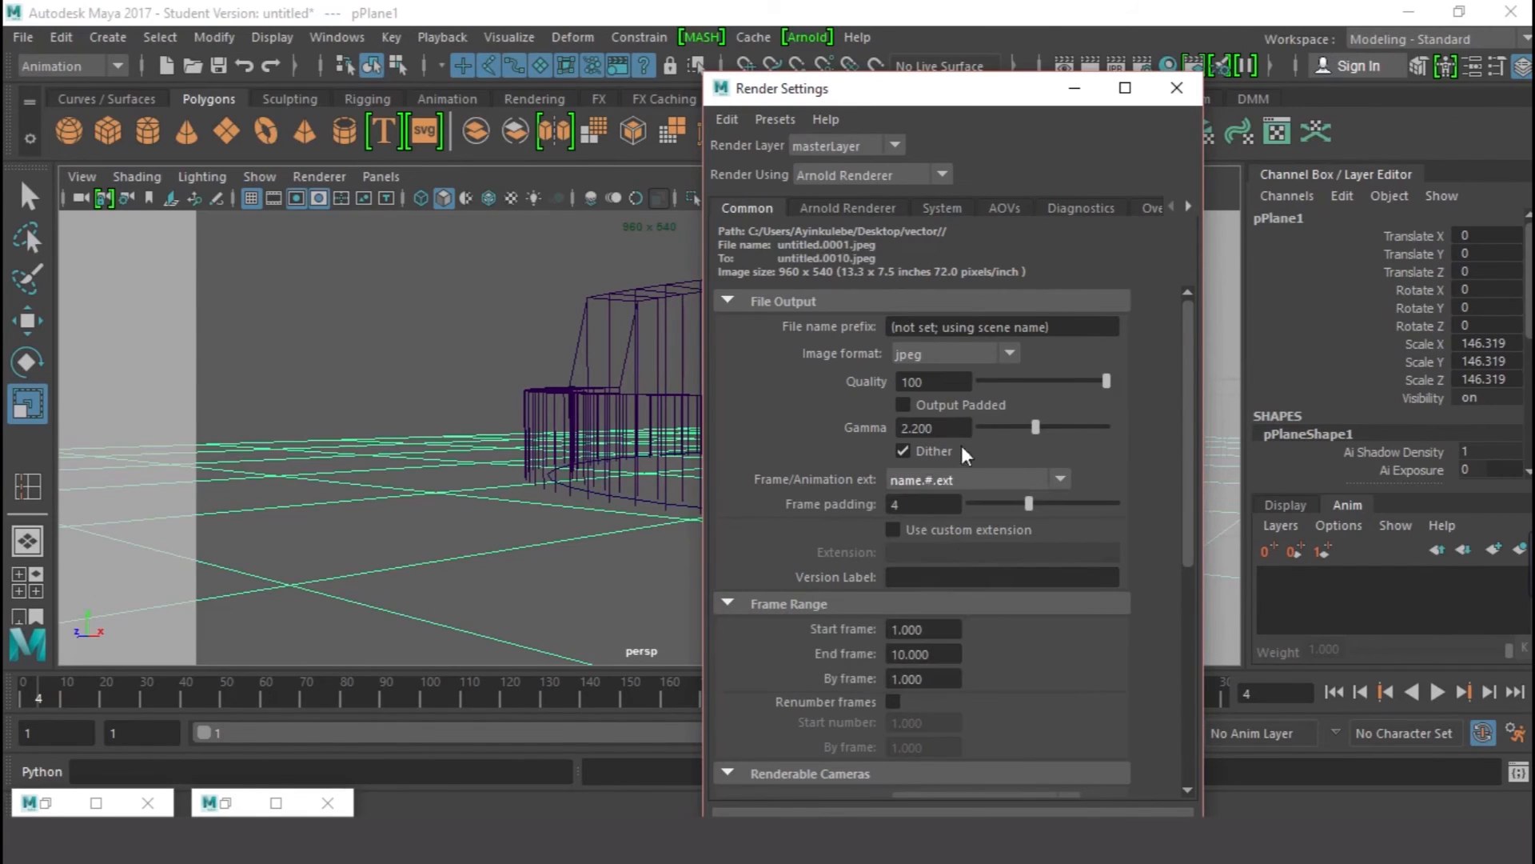
{"action": "mouse_move", "coordinate": [1025, 516]}
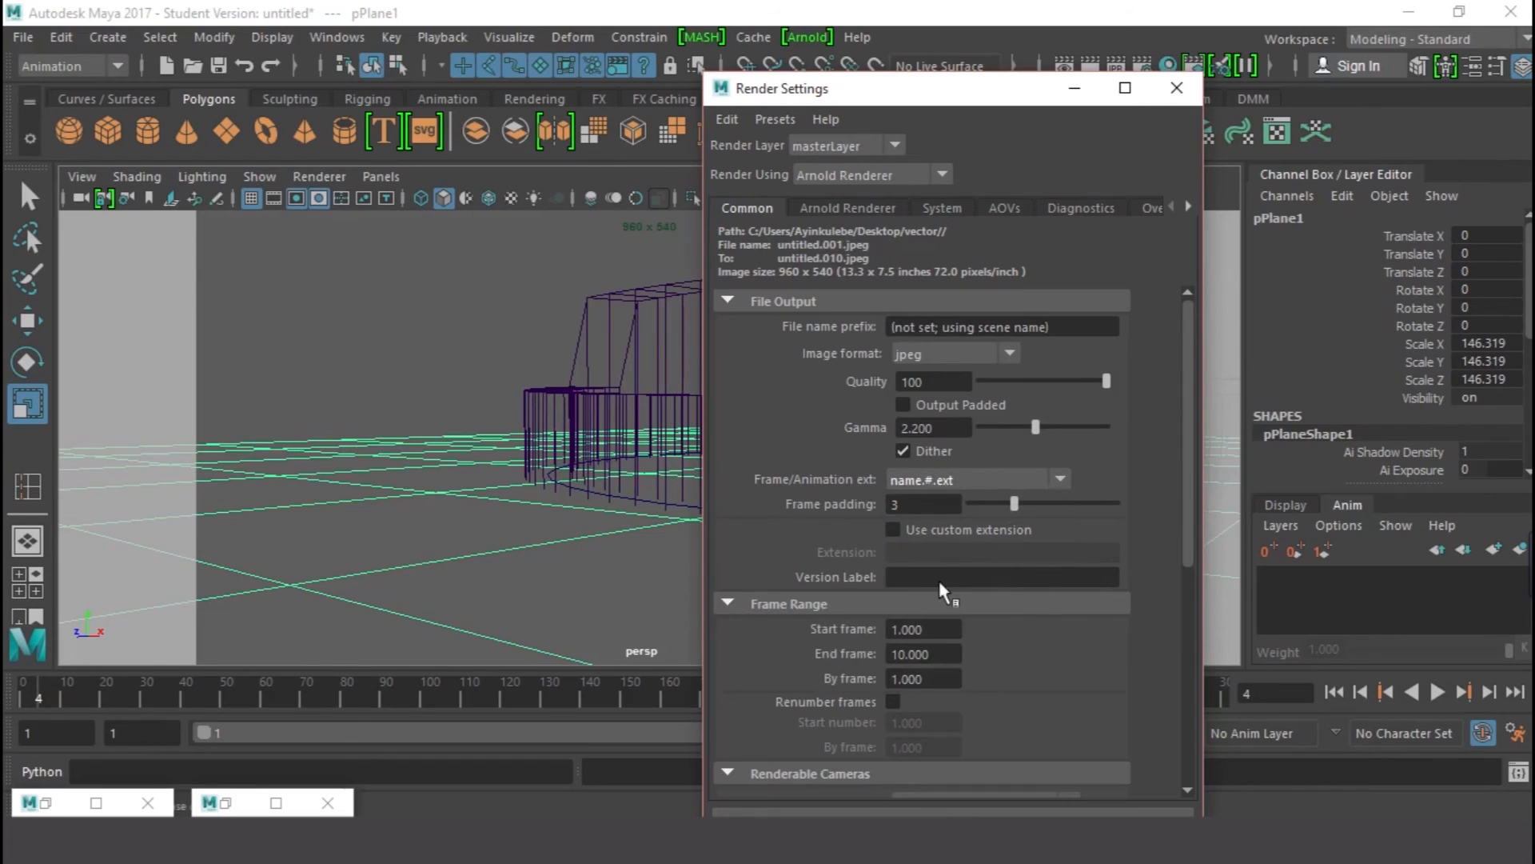
{"action": "scroll", "scroll_direction": "down", "scroll_amount": 3}
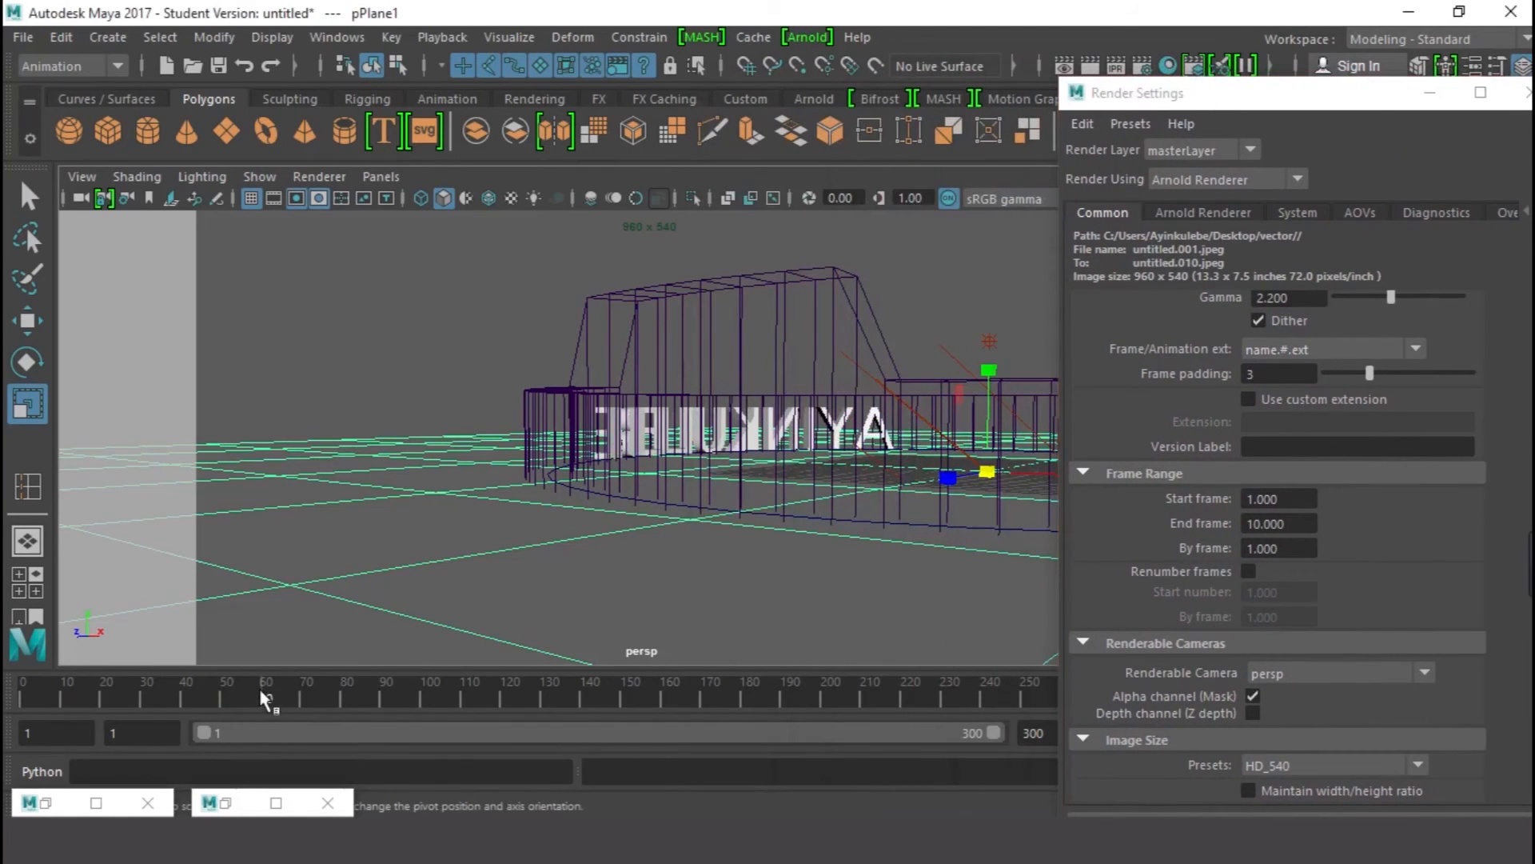
- Set the render start frame to 60 and select the end frame value for replacement
{"action": "left_click", "coordinate": [1277, 499]}
{"action": "type", "text": "60.000"}
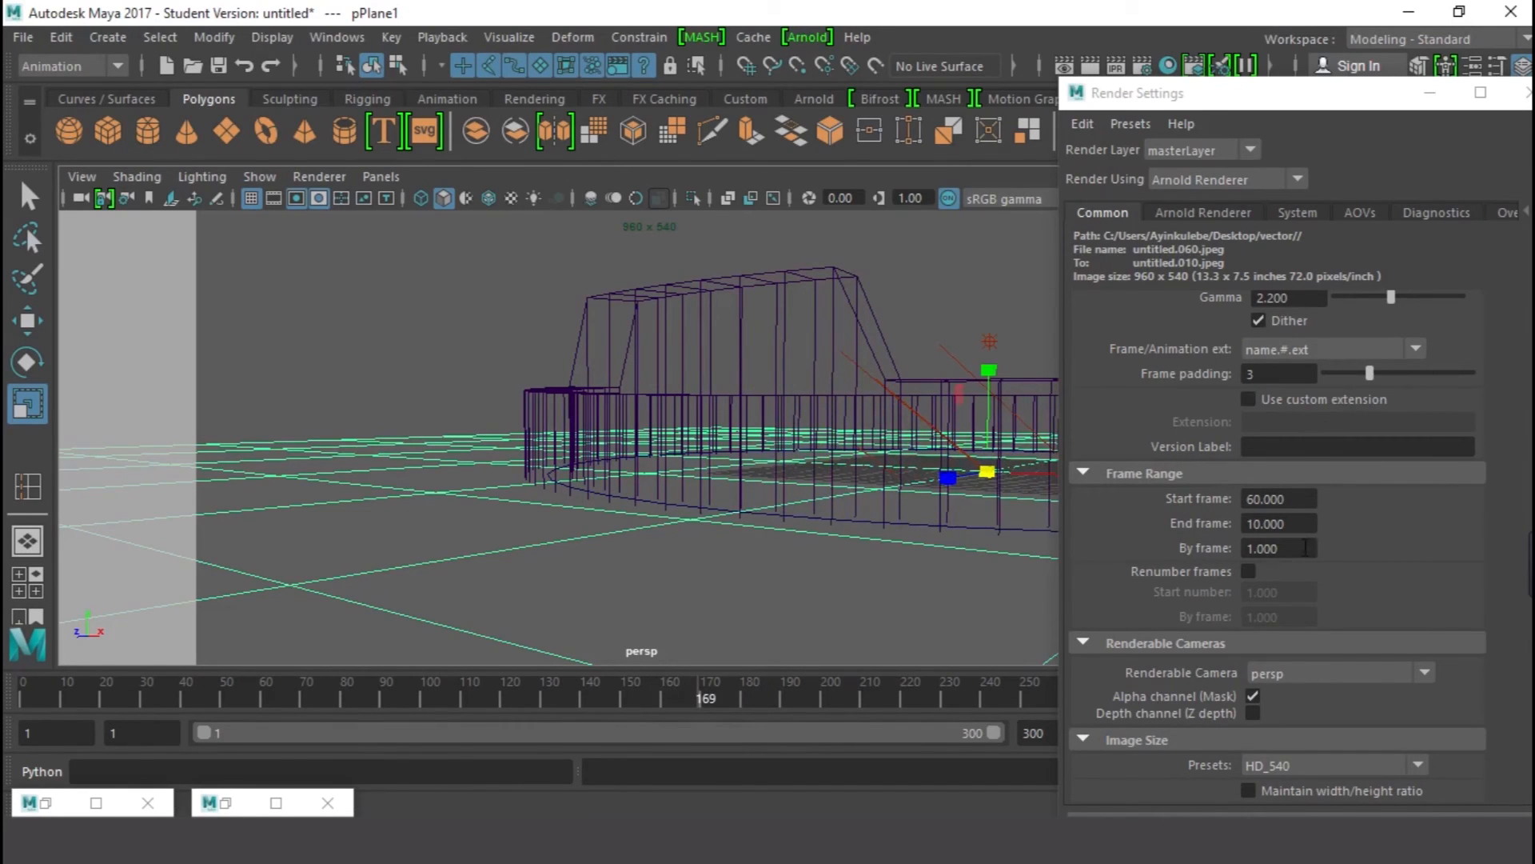
{"action": "triple_click", "coordinate": [1277, 525]}
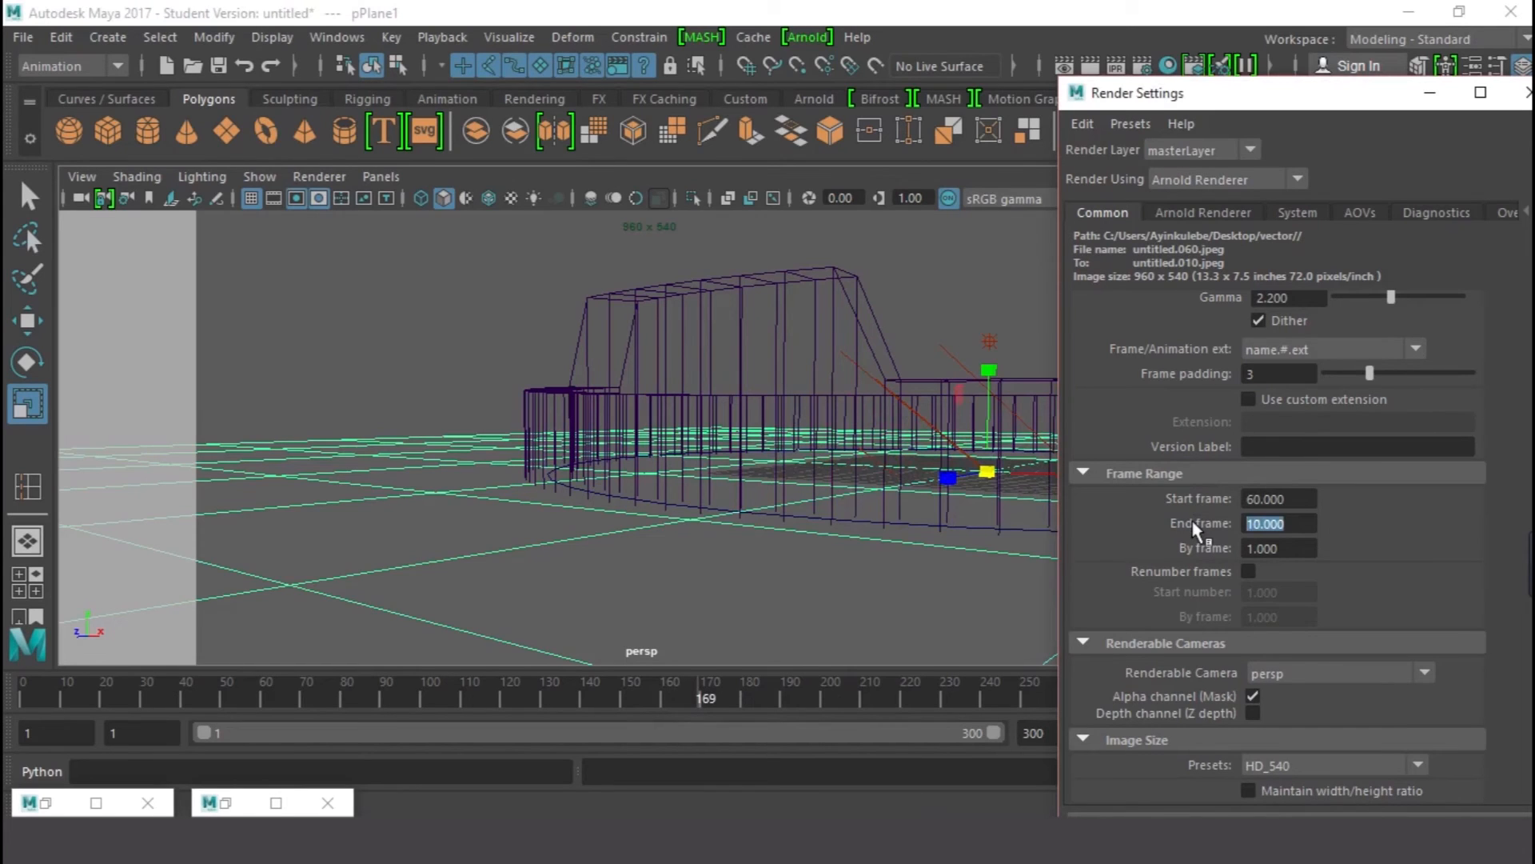
{"action": "scroll", "scroll_direction": "down", "scroll_amount": 3}
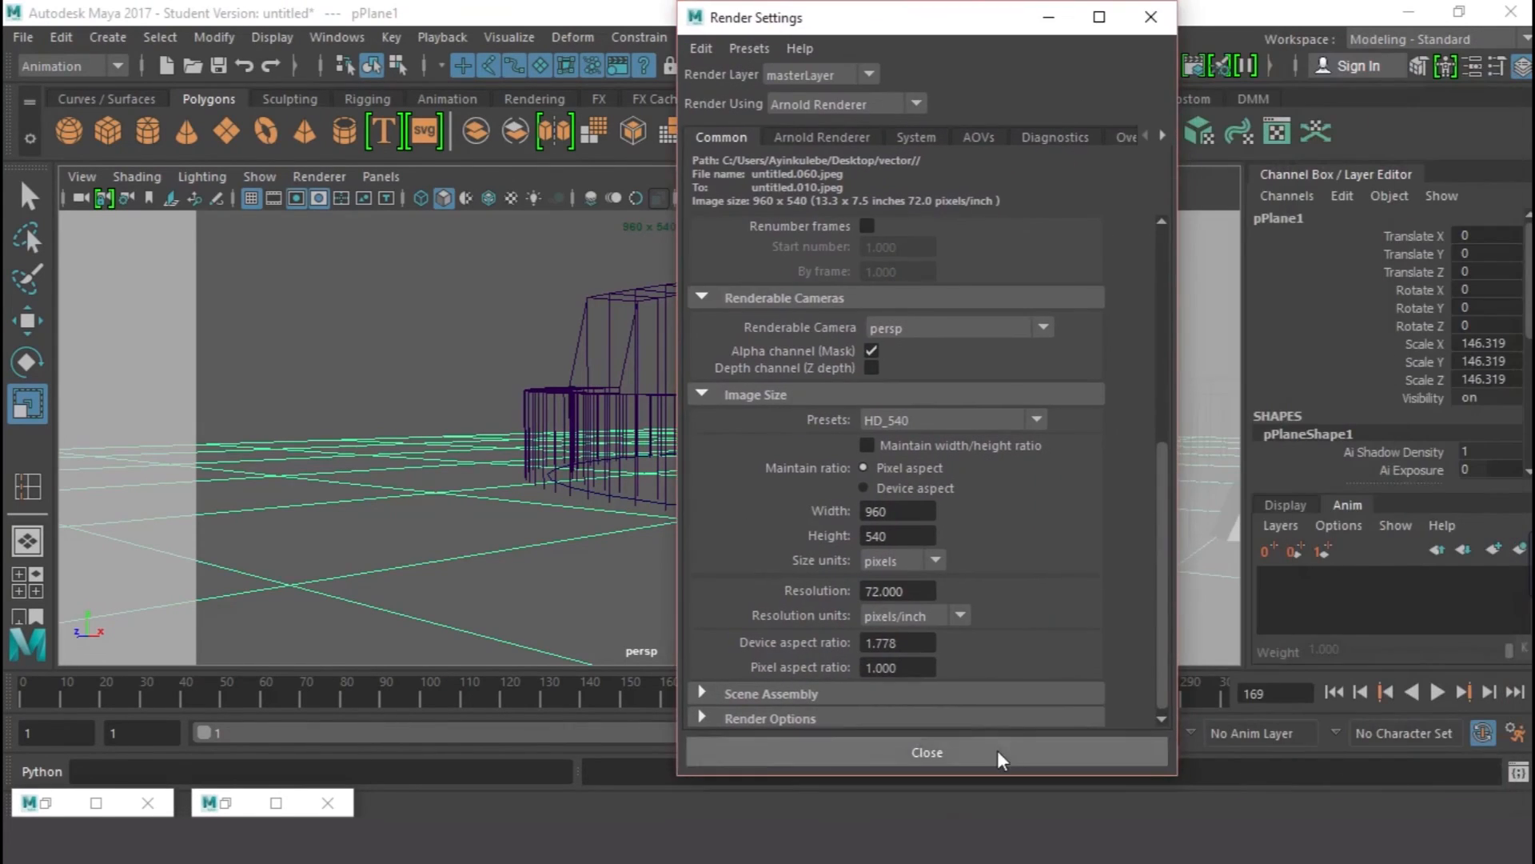
- Close Render Settings and switch Maya to the Rendering menu set
{"action": "left_click", "coordinate": [926, 752]}
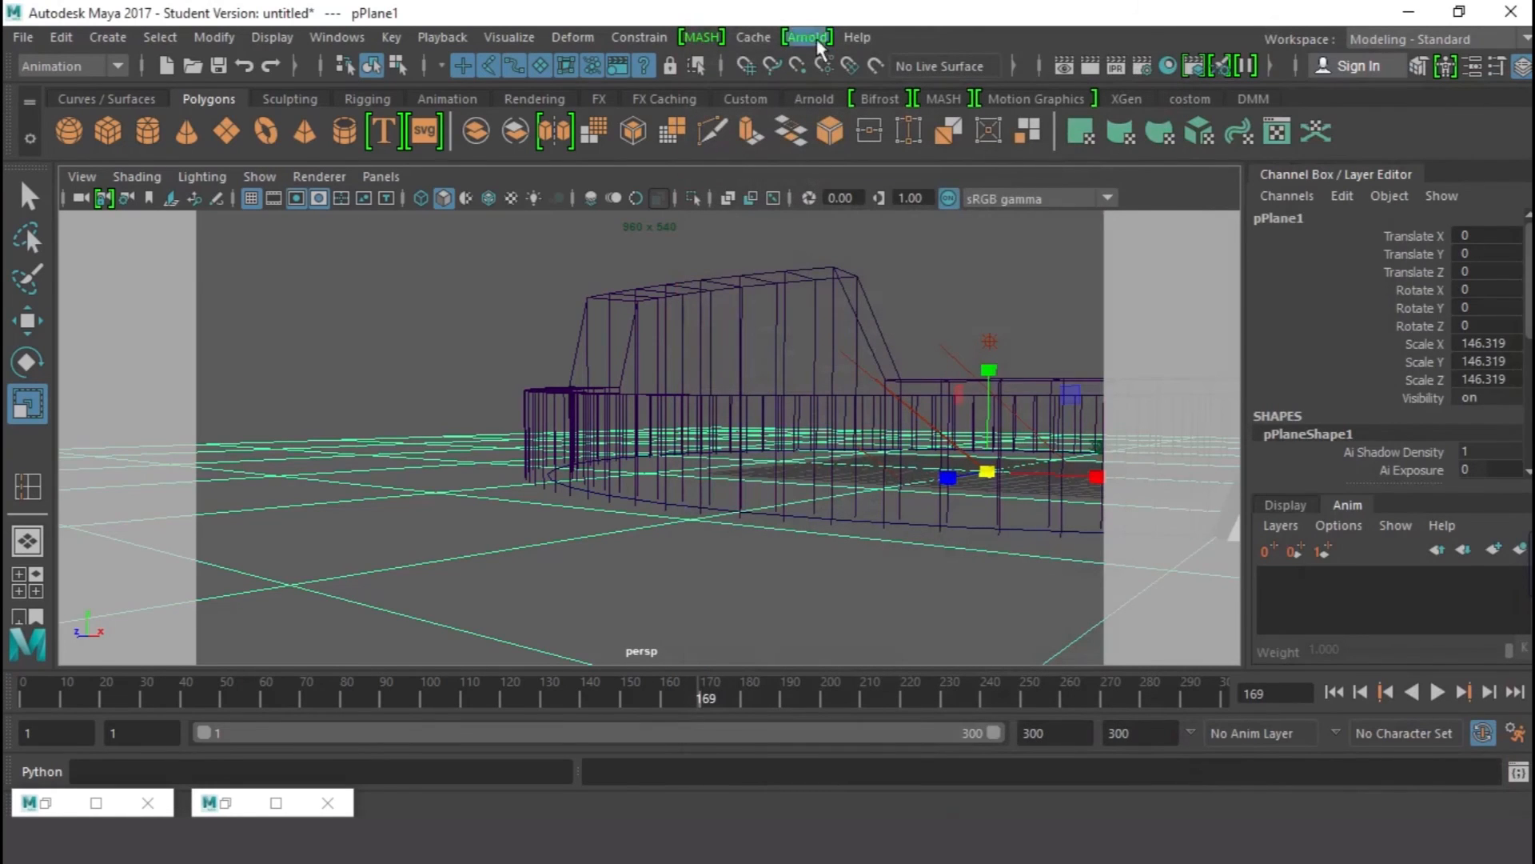
{"action": "mouse_move", "coordinate": [120, 78]}
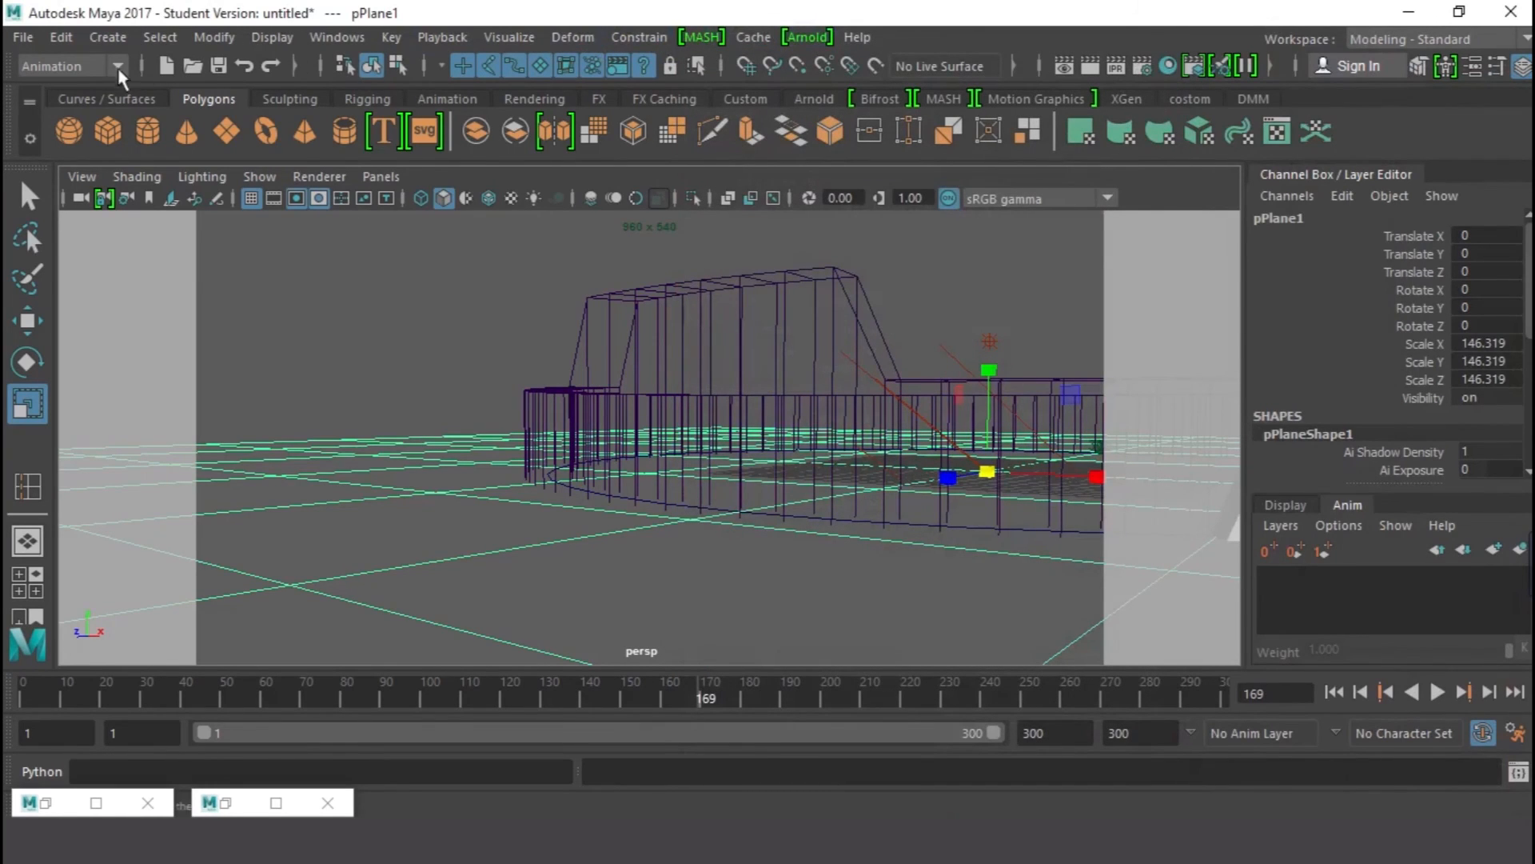
{"action": "left_click", "coordinate": [117, 66]}
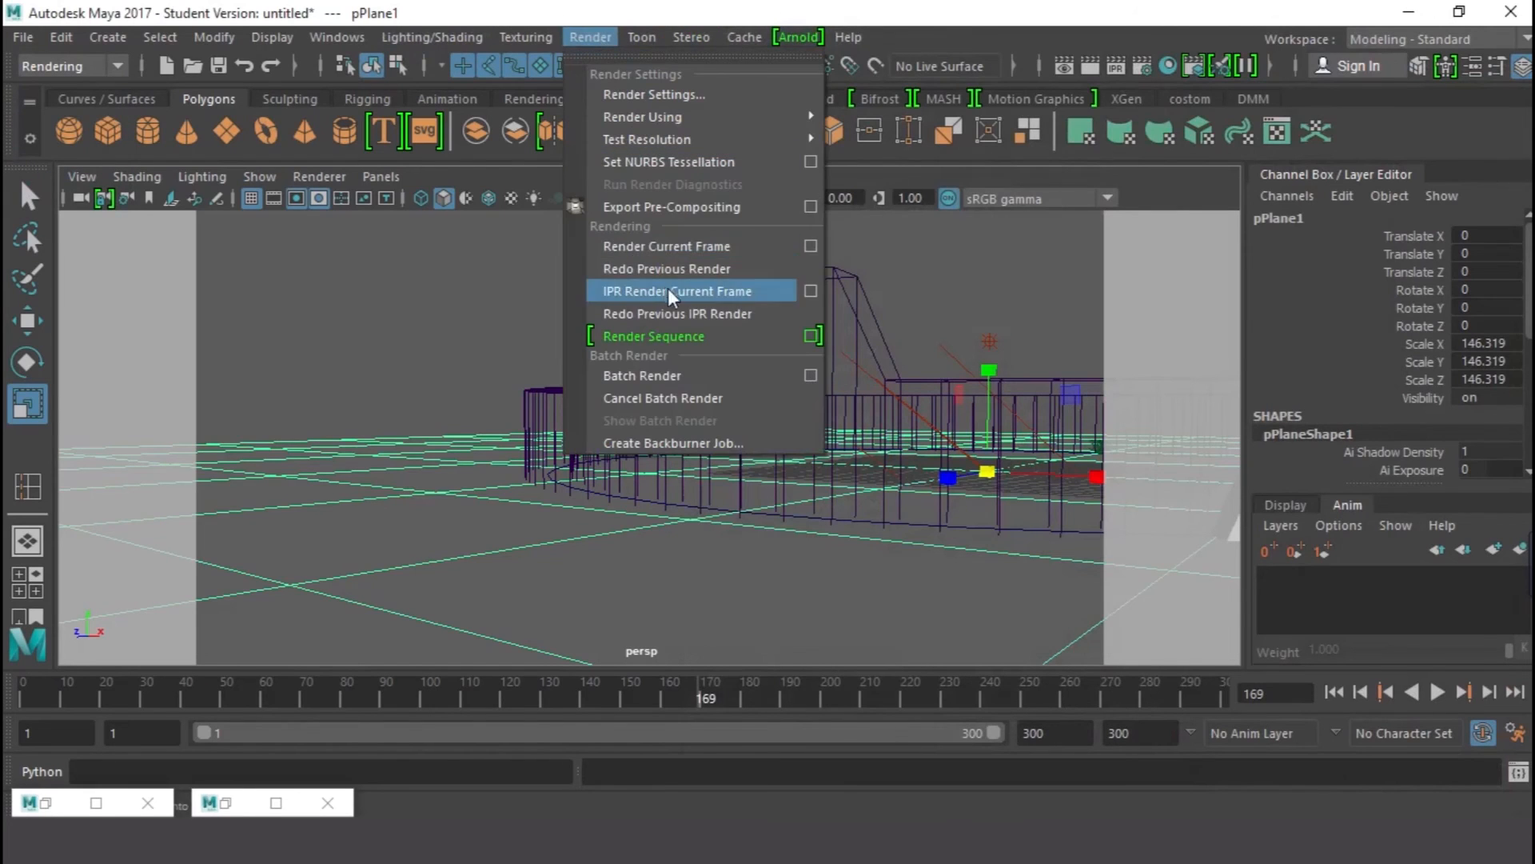
{"action": "mouse_move", "coordinate": [686, 336]}
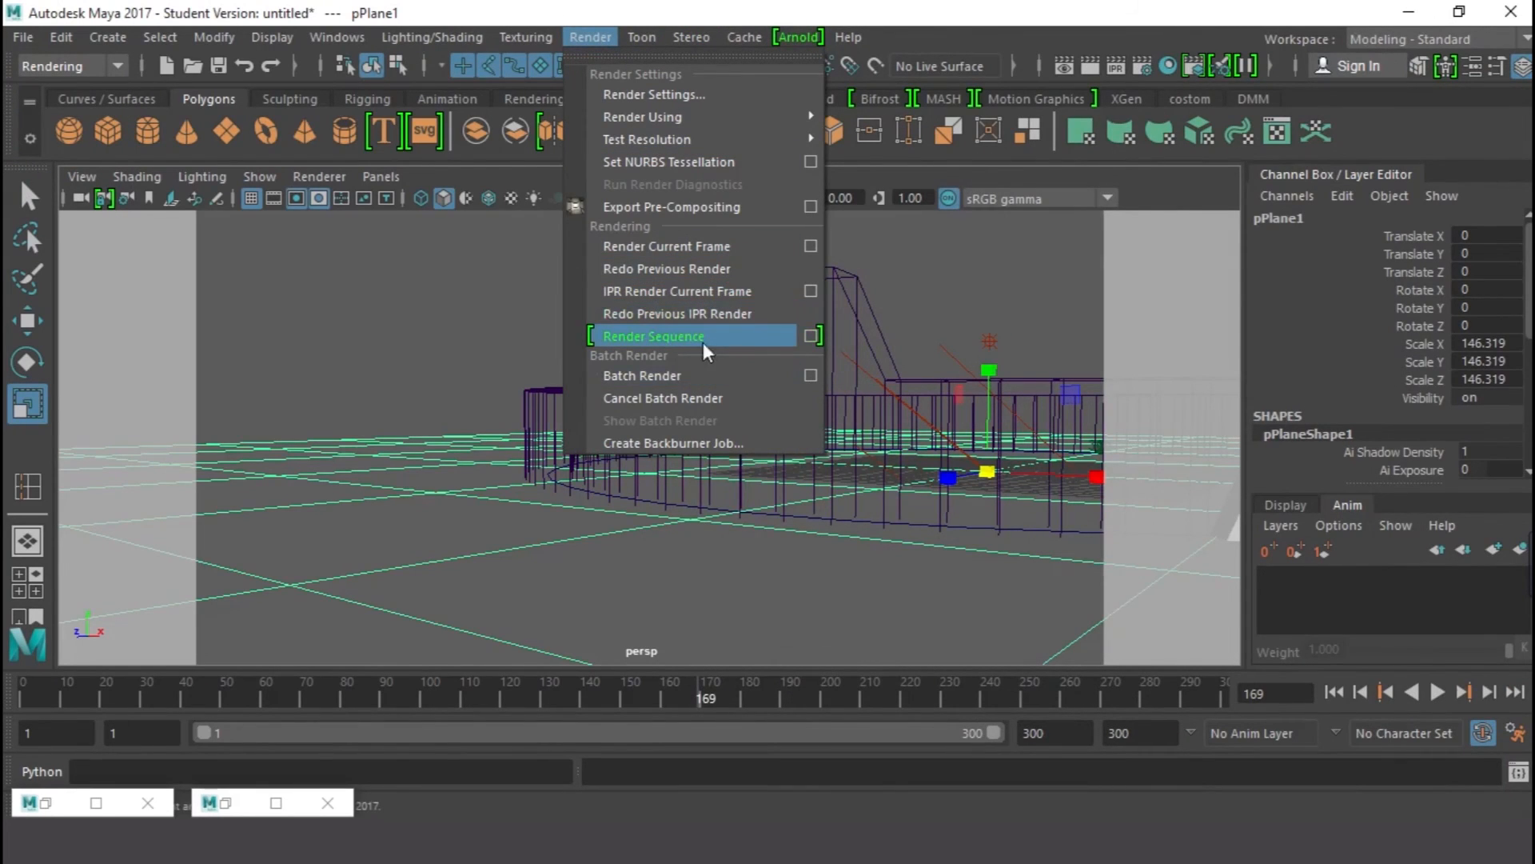
- Bring up the Render Sequence options window for frames 60–170
{"action": "left_click", "coordinate": [654, 336]}
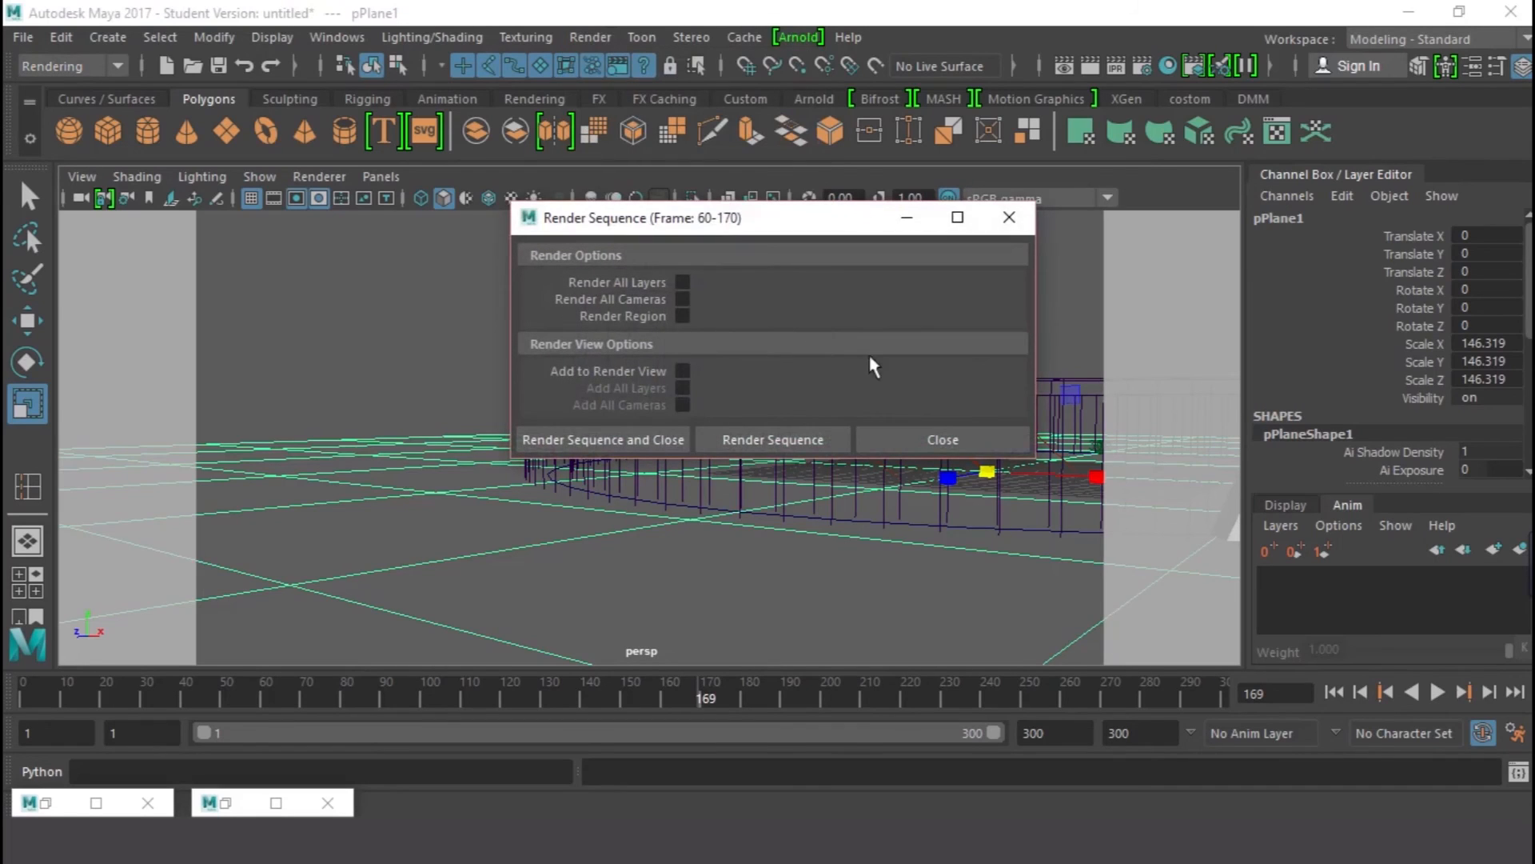
{"action": "mouse_move", "coordinate": [719, 227]}
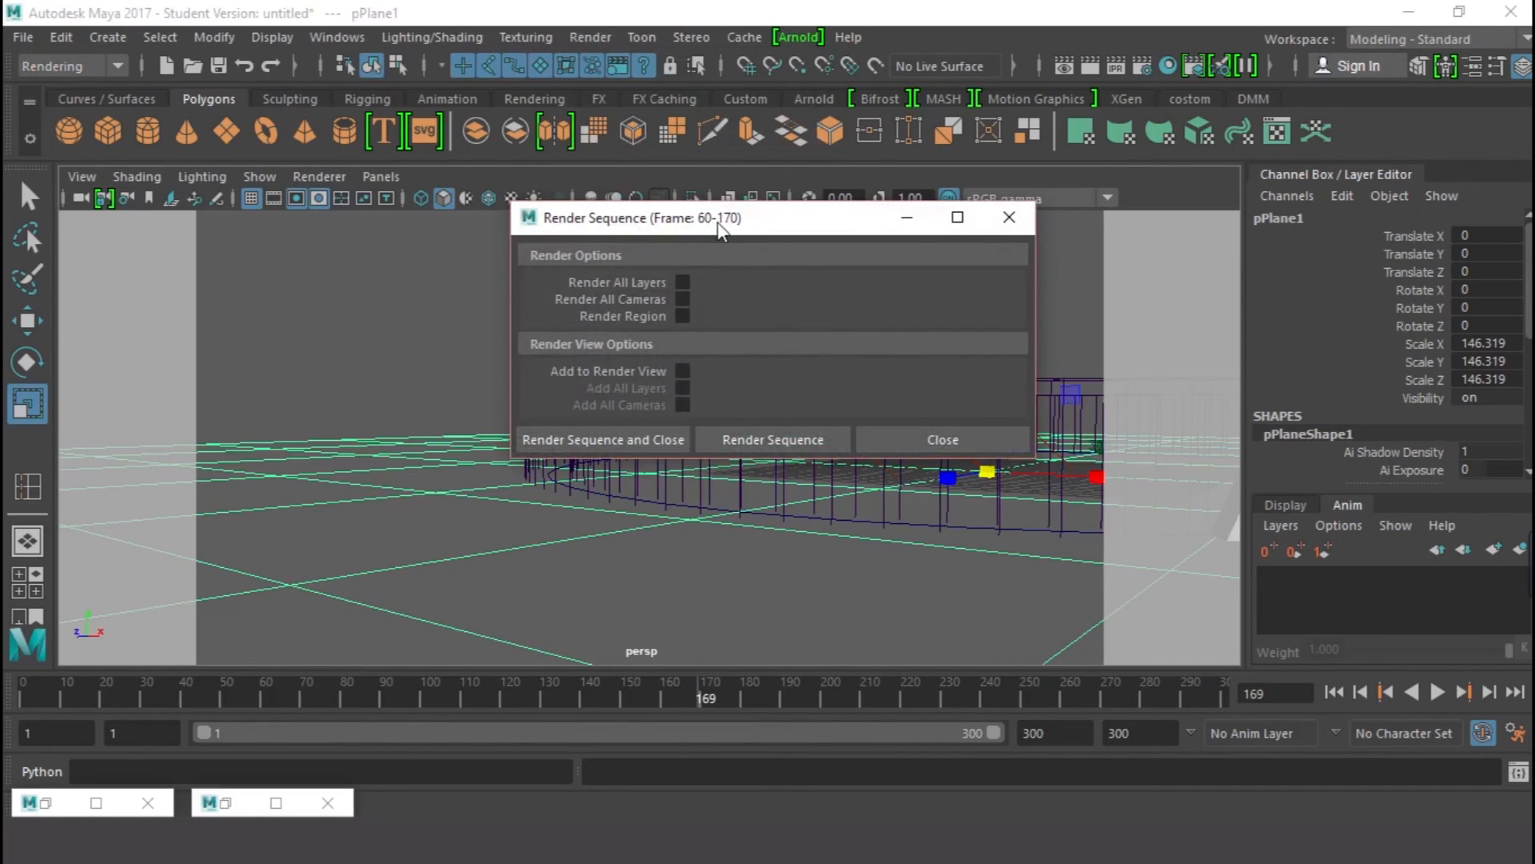
{"action": "mouse_move", "coordinate": [608, 414]}
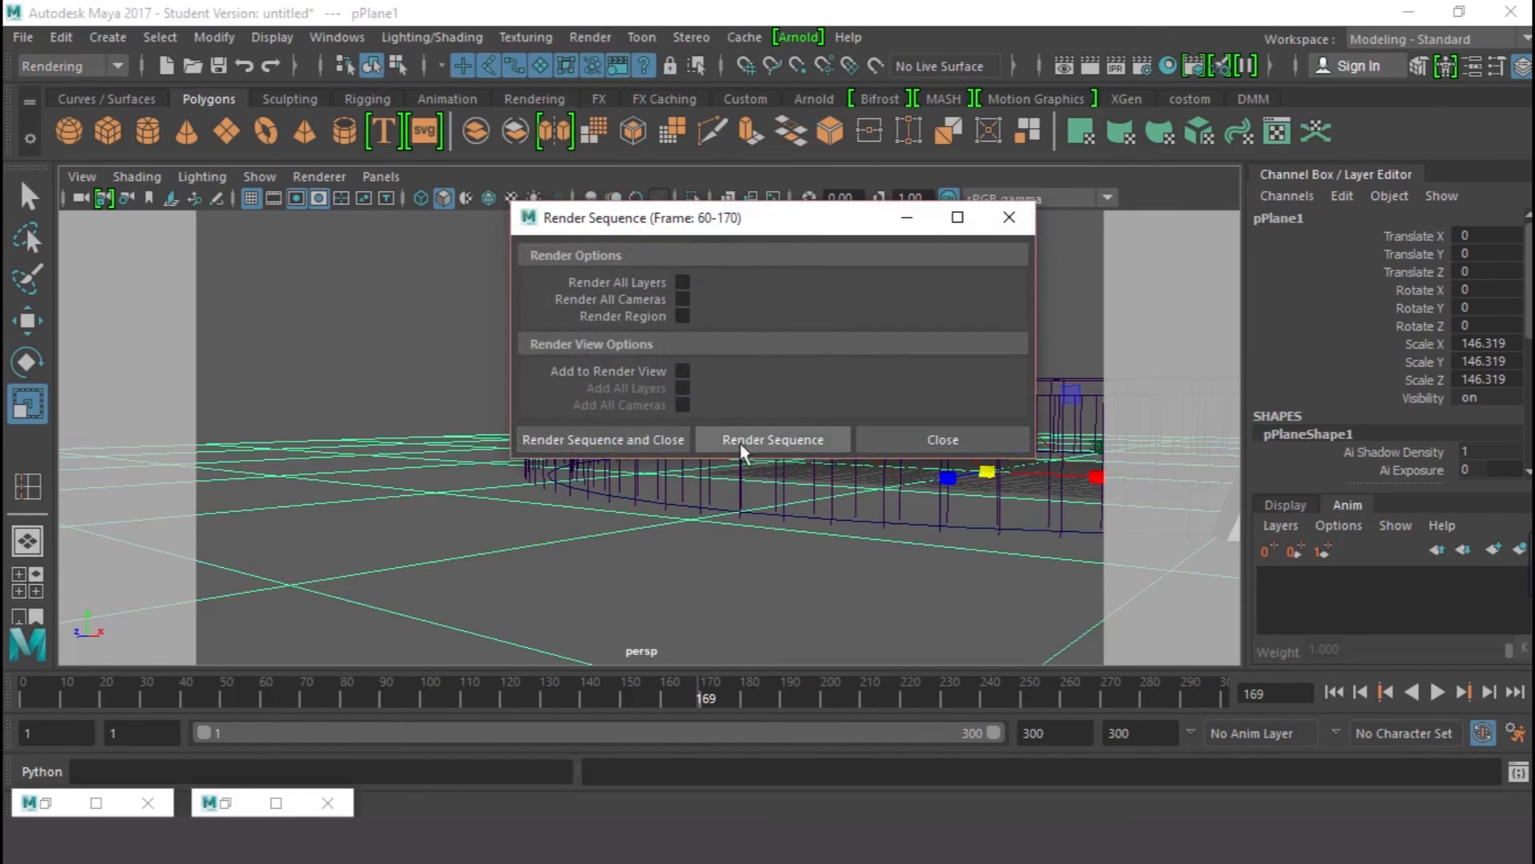
{"action": "mouse_move", "coordinate": [735, 451]}
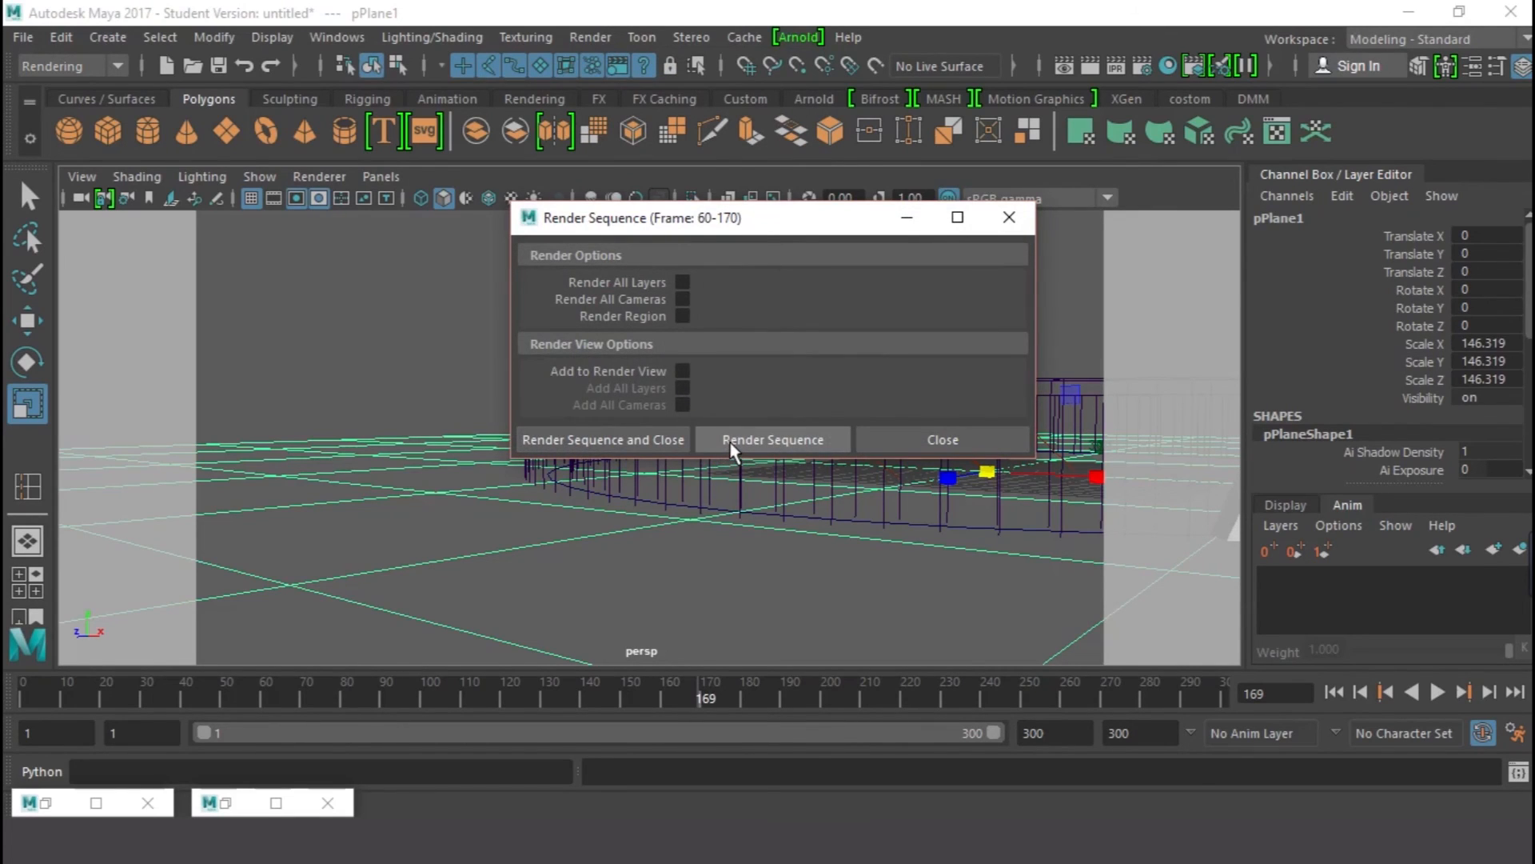
{"action": "mouse_move", "coordinate": [736, 425]}
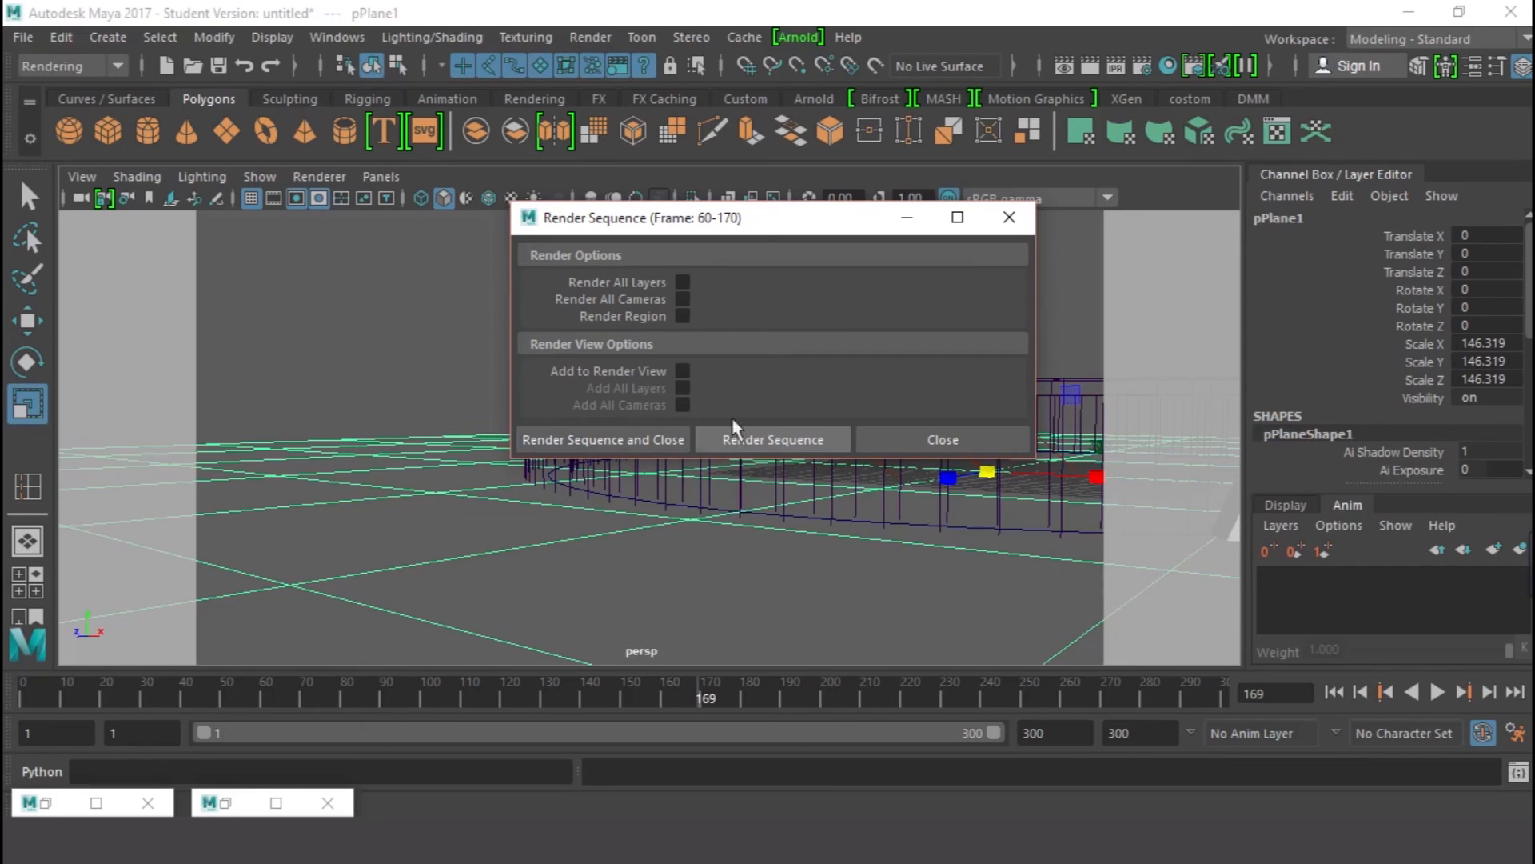
{"action": "mouse_move", "coordinate": [742, 363]}
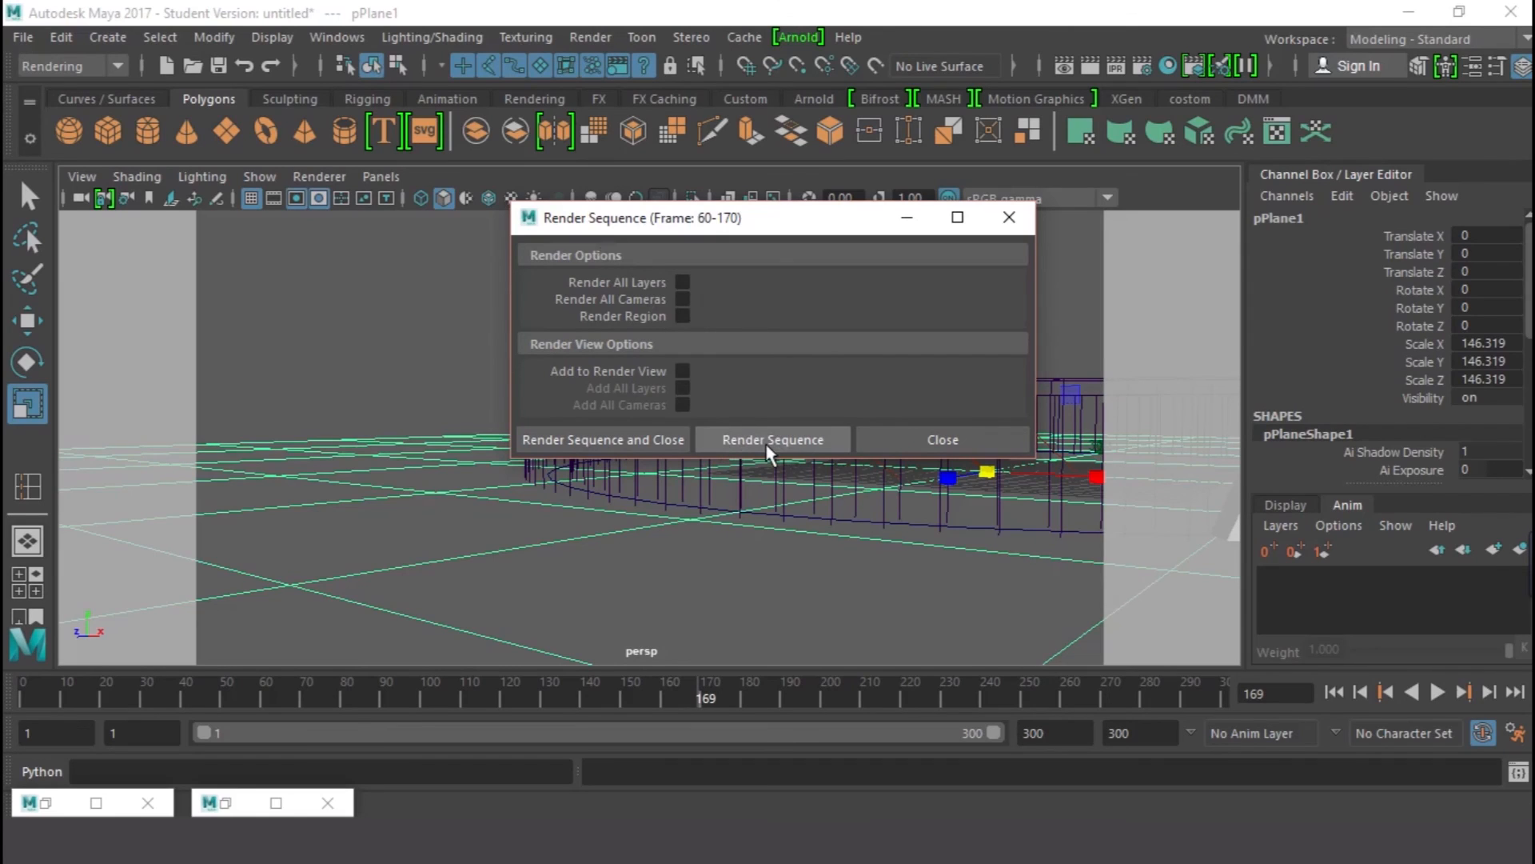
{"action": "mouse_move", "coordinate": [788, 314]}
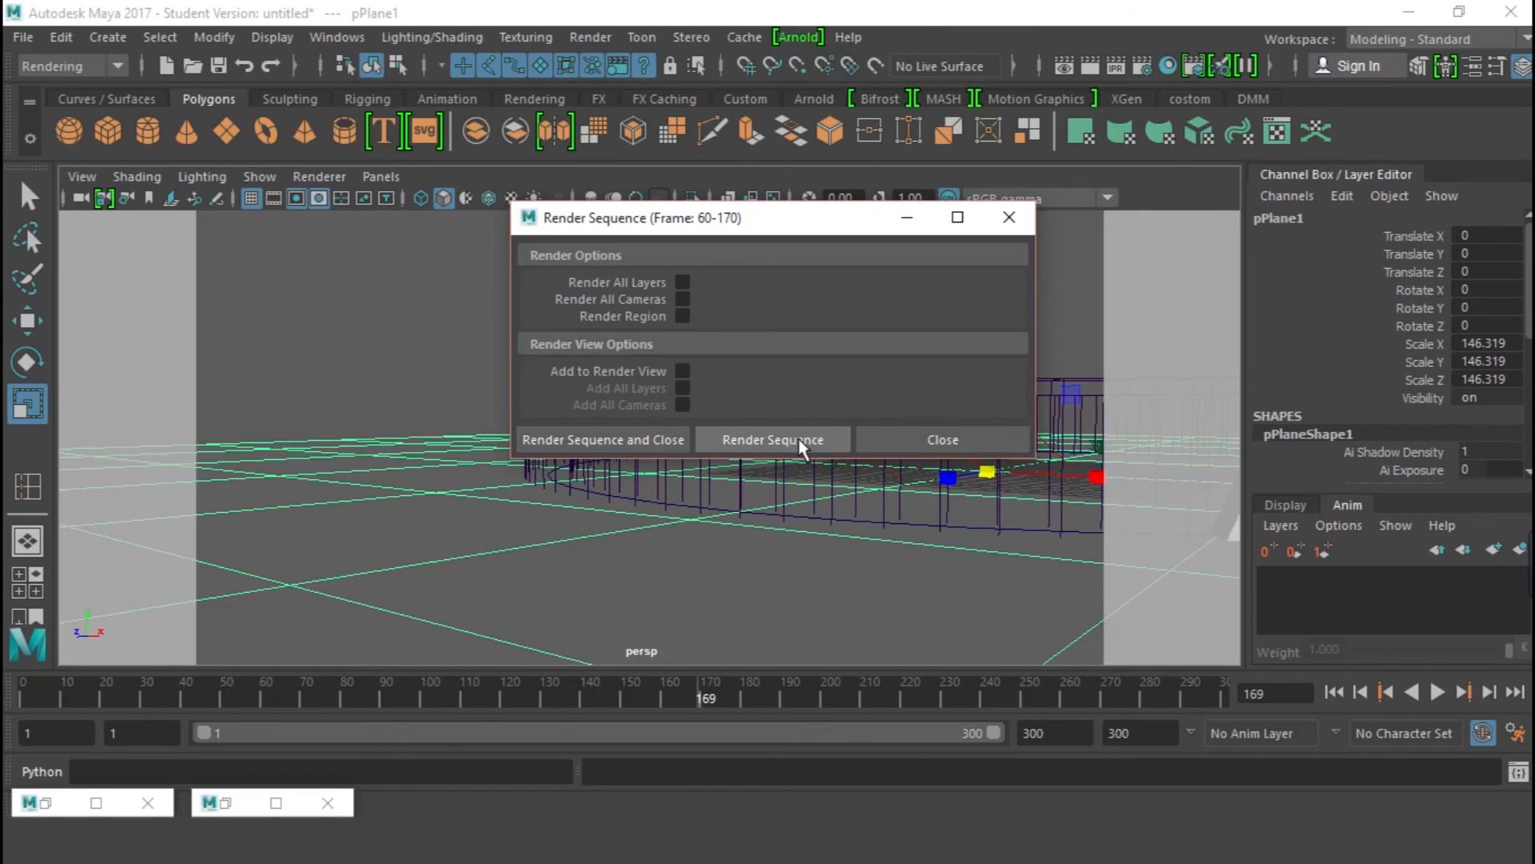
{"action": "mouse_move", "coordinate": [793, 456]}
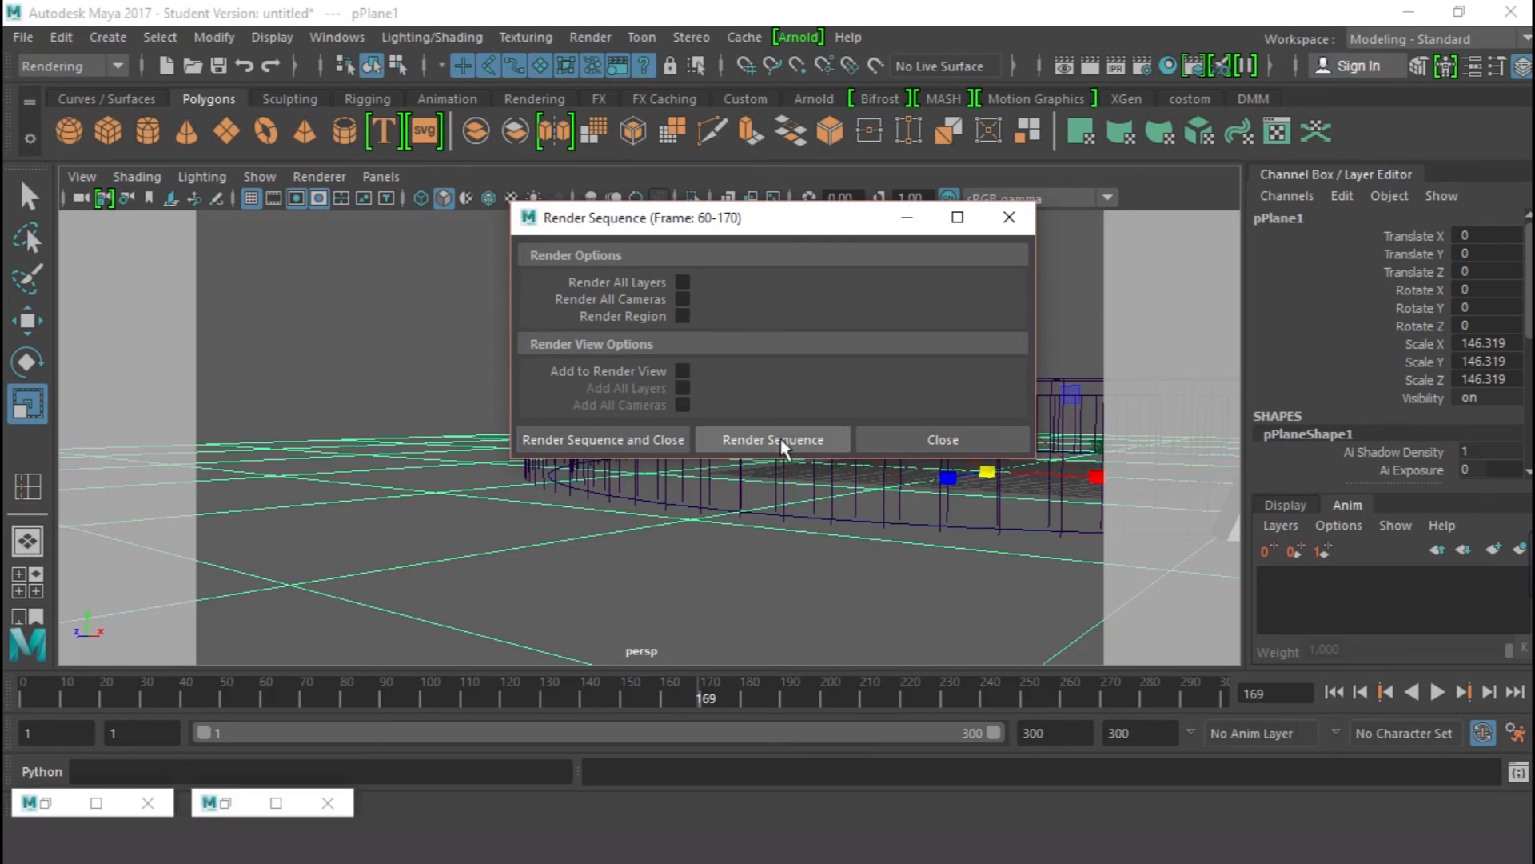
{"action": "mouse_move", "coordinate": [691, 37]}
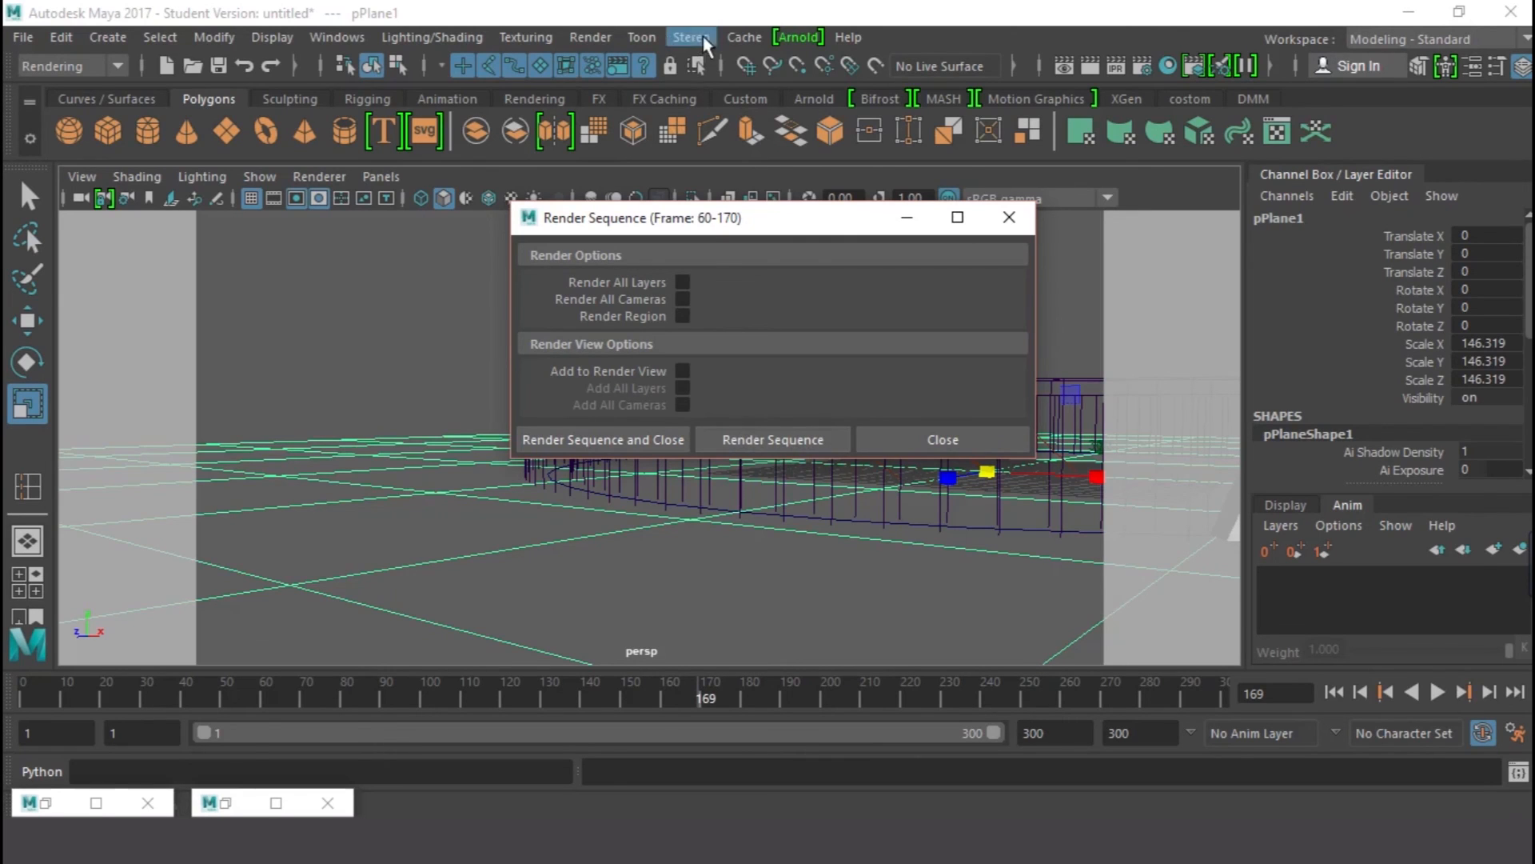
{"action": "left_click", "coordinate": [590, 37]}
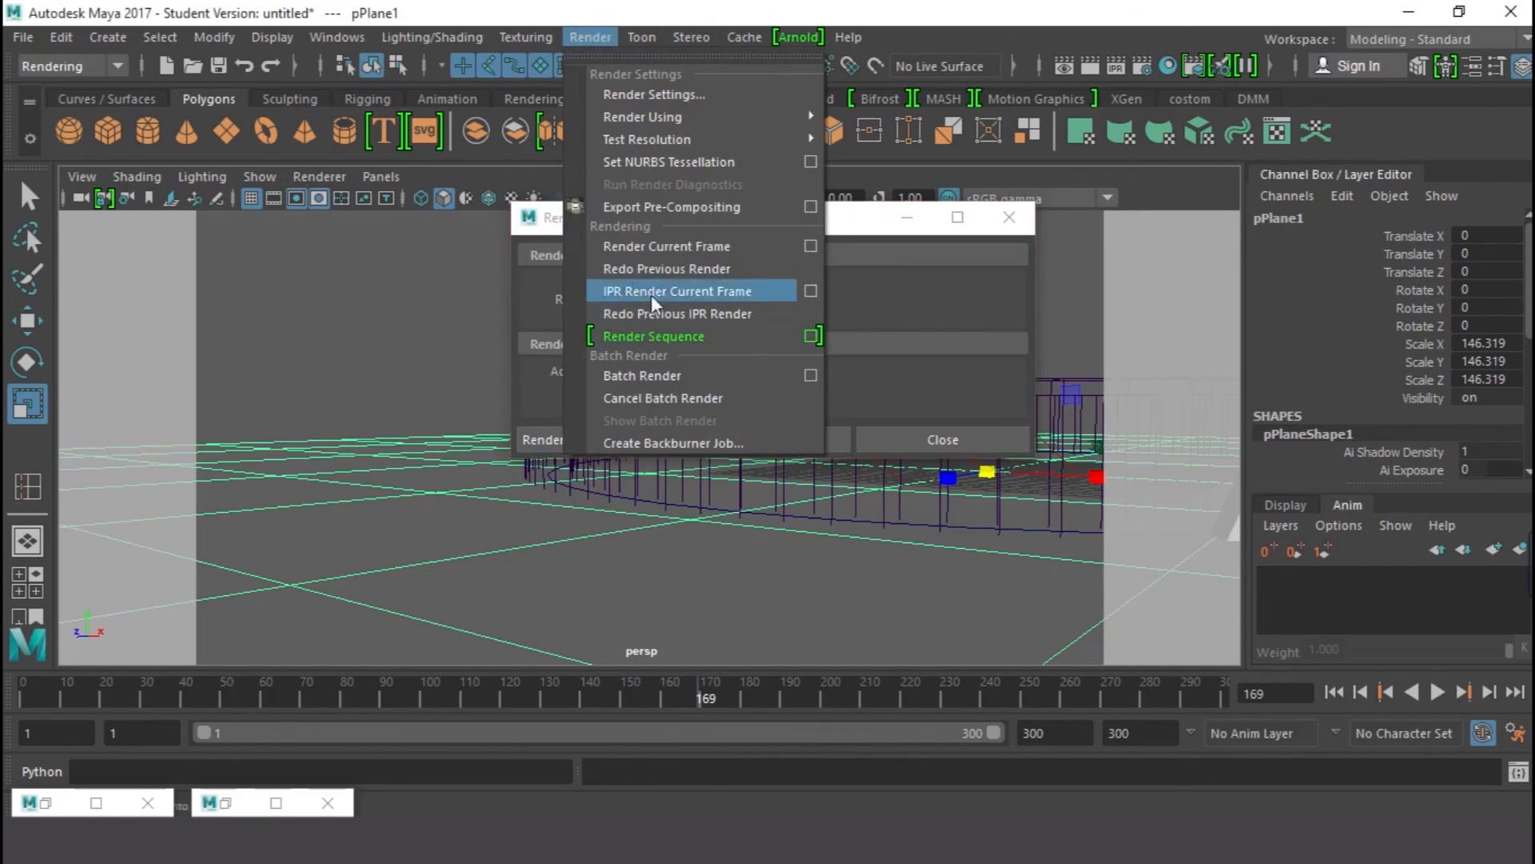
{"action": "left_click", "coordinate": [652, 336]}
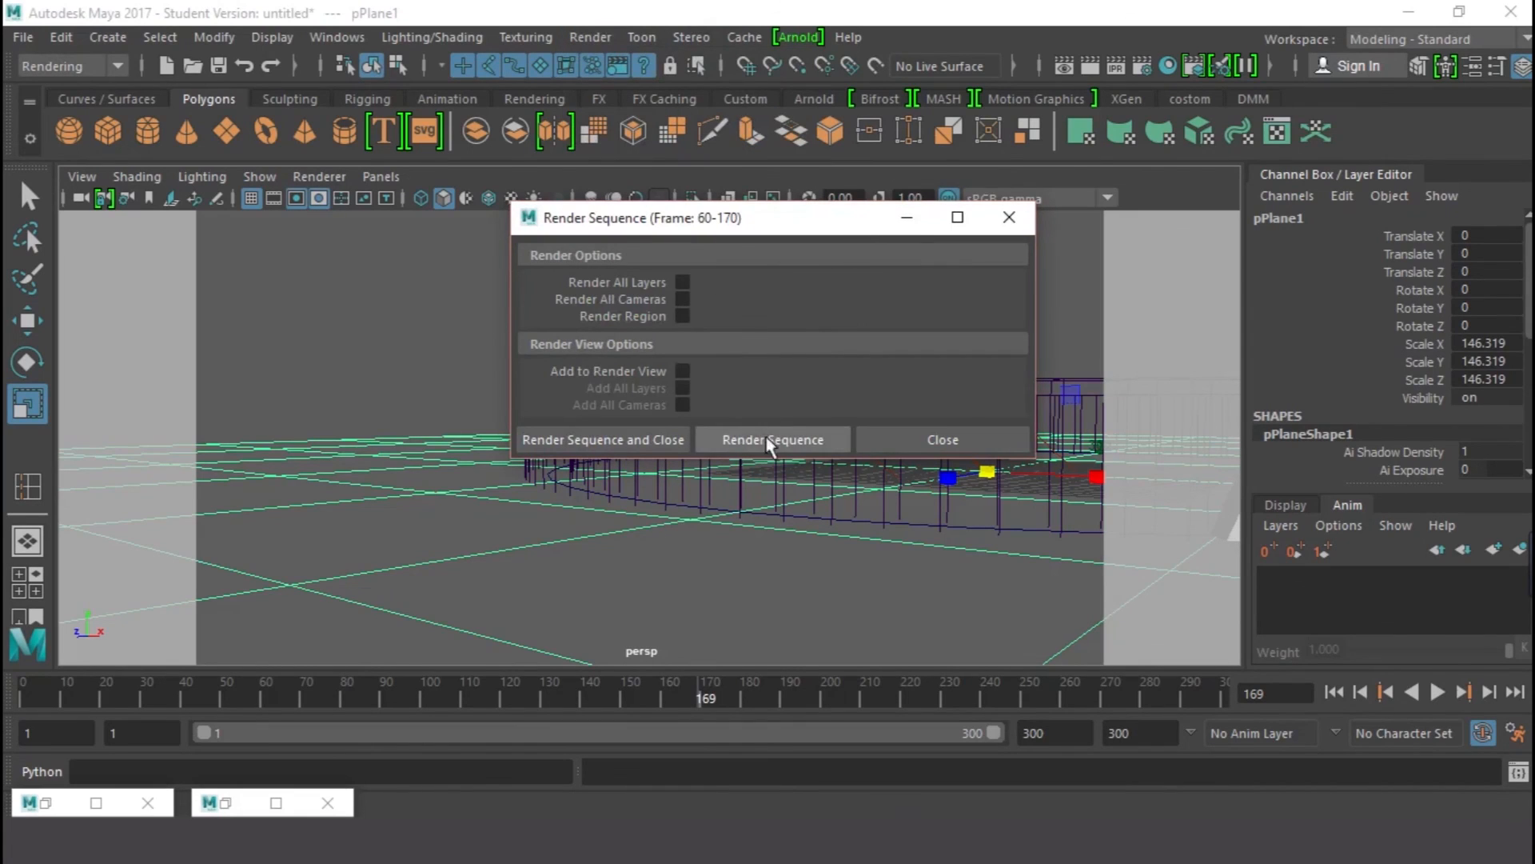
{"action": "mouse_move", "coordinate": [742, 448]}
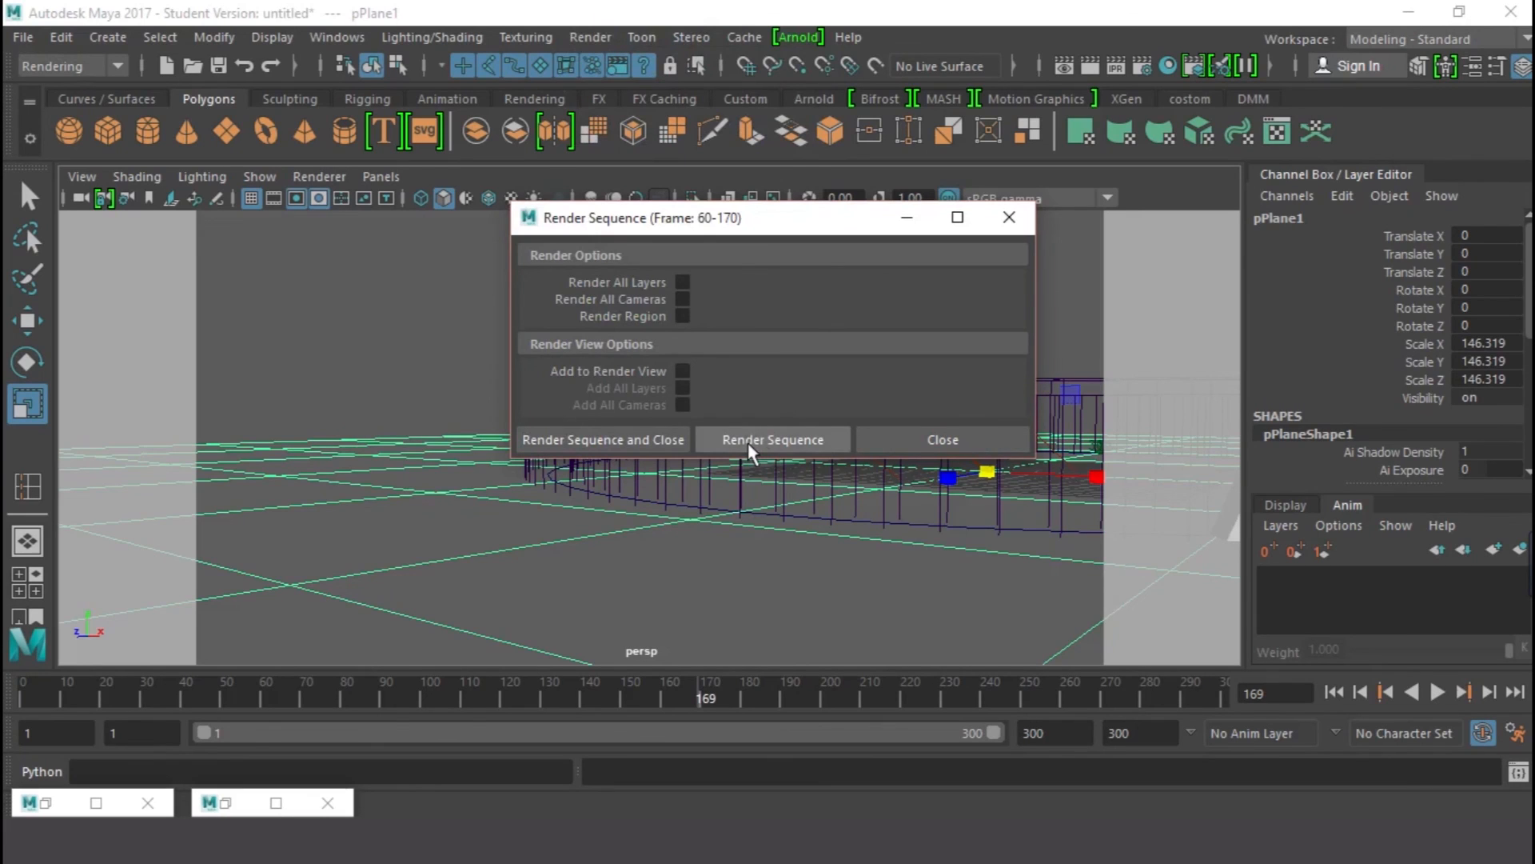
- Set the project to a new 'flow path' folder on the Desktop via File > Set Project
{"action": "left_click", "coordinate": [22, 36]}
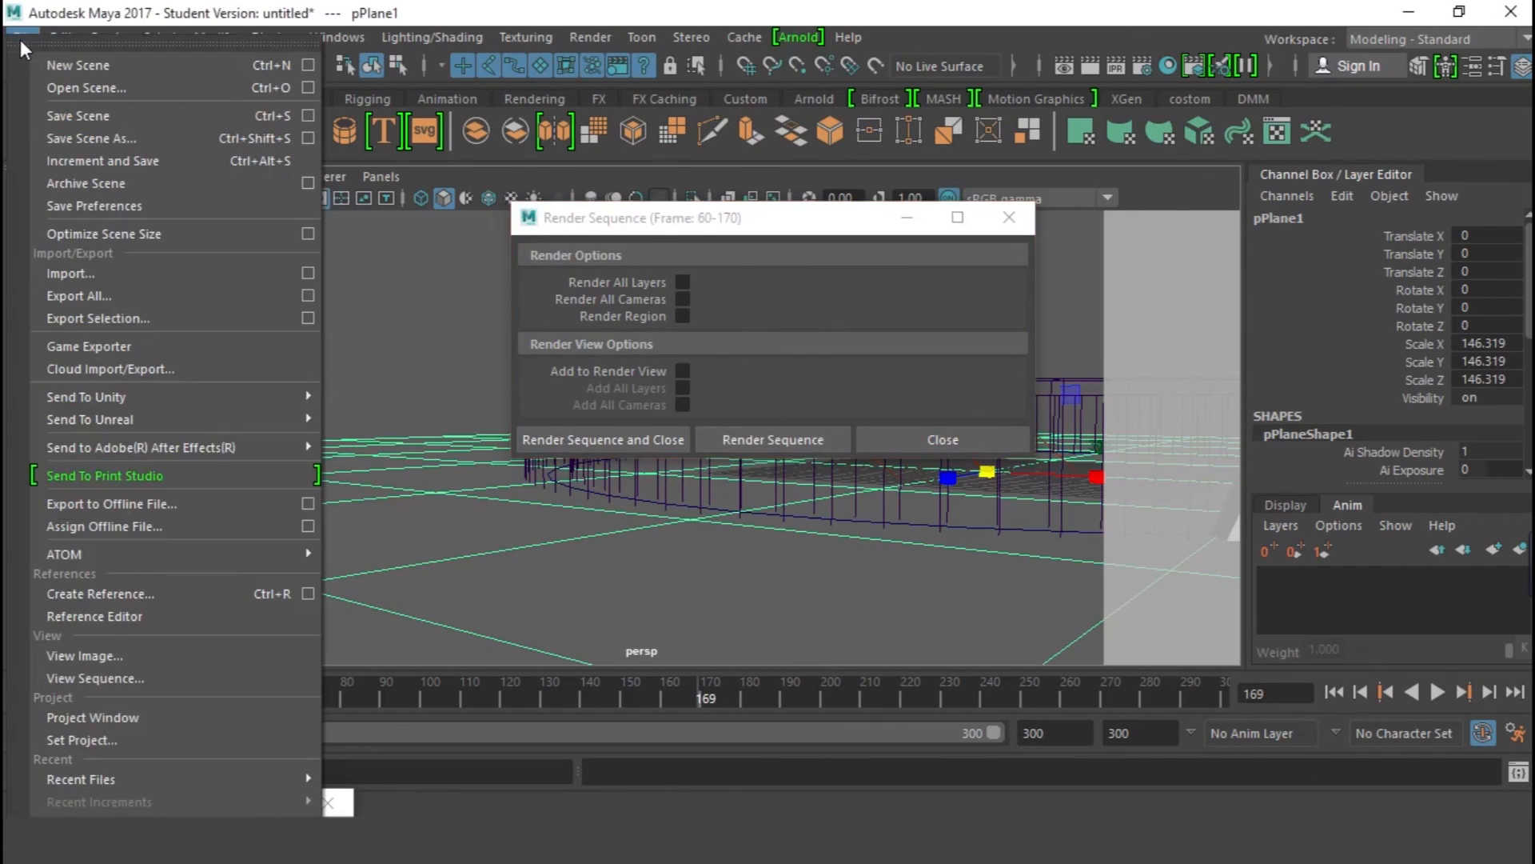
{"action": "mouse_move", "coordinate": [84, 656]}
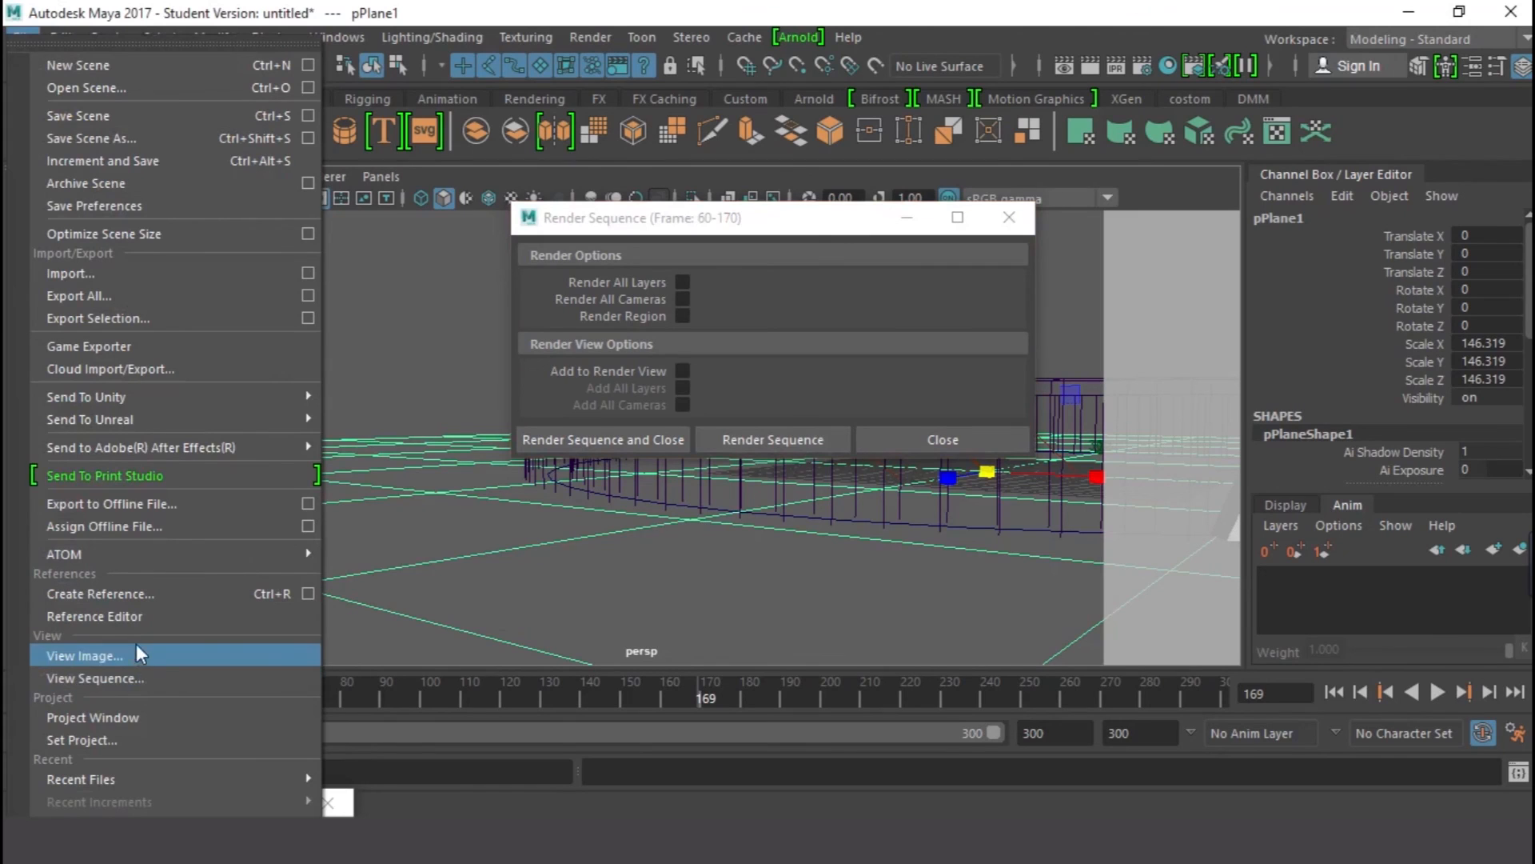
{"action": "left_click", "coordinate": [81, 741]}
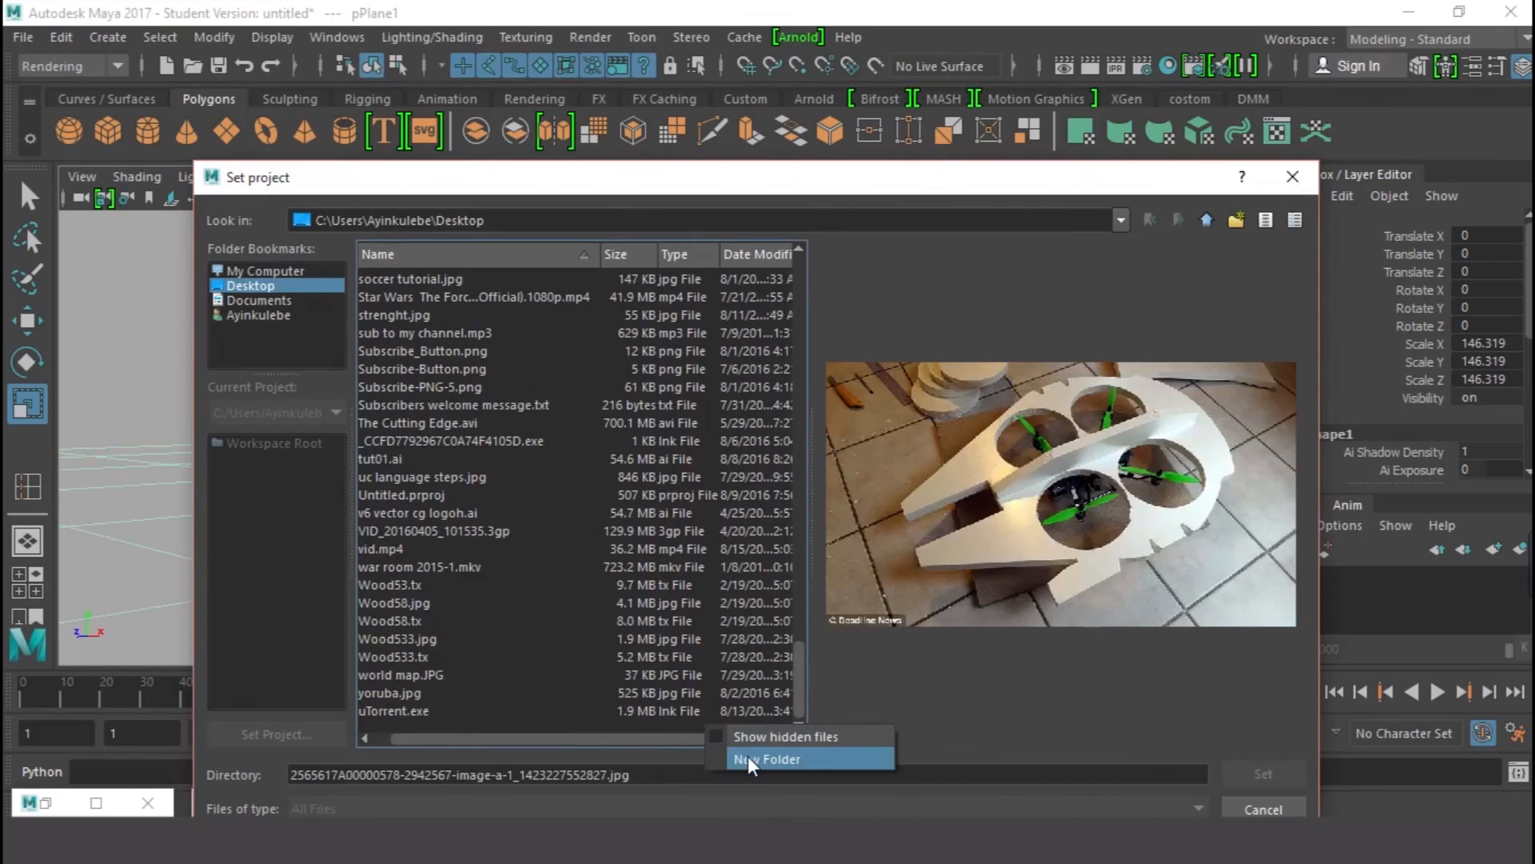
{"action": "left_click", "coordinate": [766, 758]}
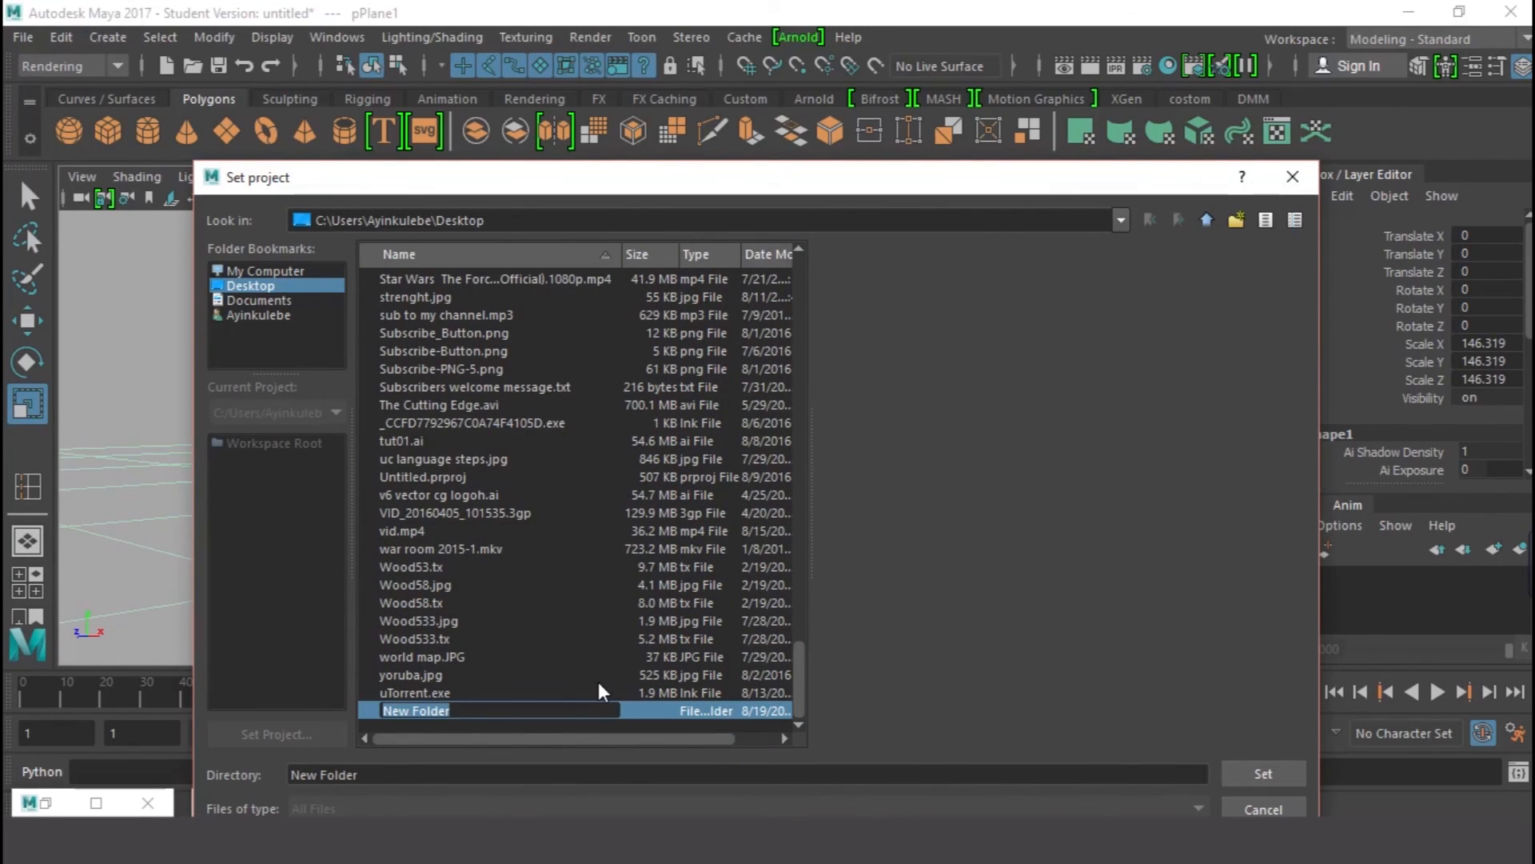
{"action": "type", "text": "flow pa"}
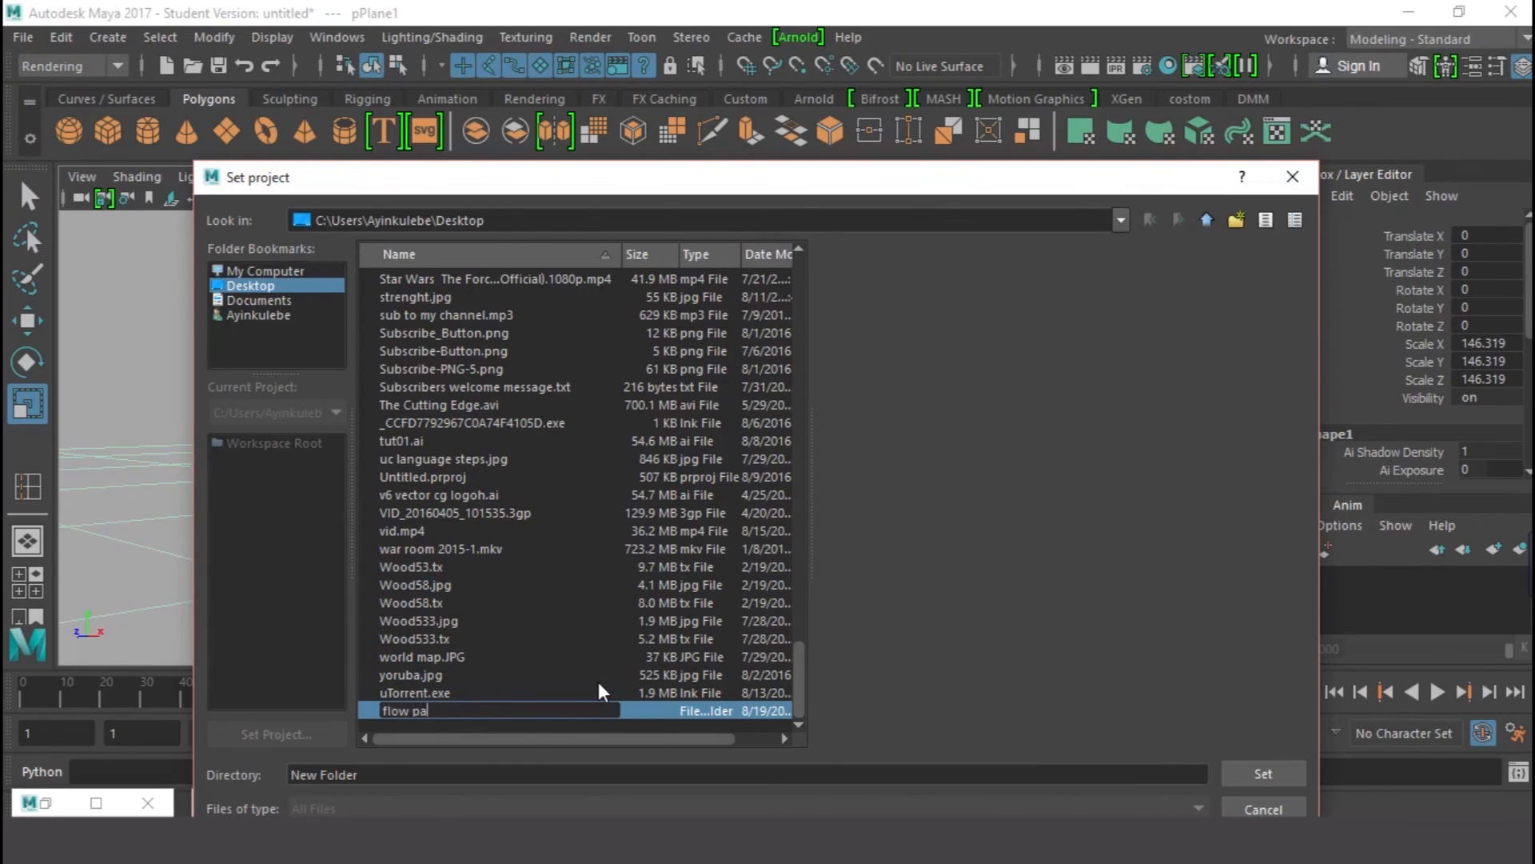
{"action": "type", "text": "th"}
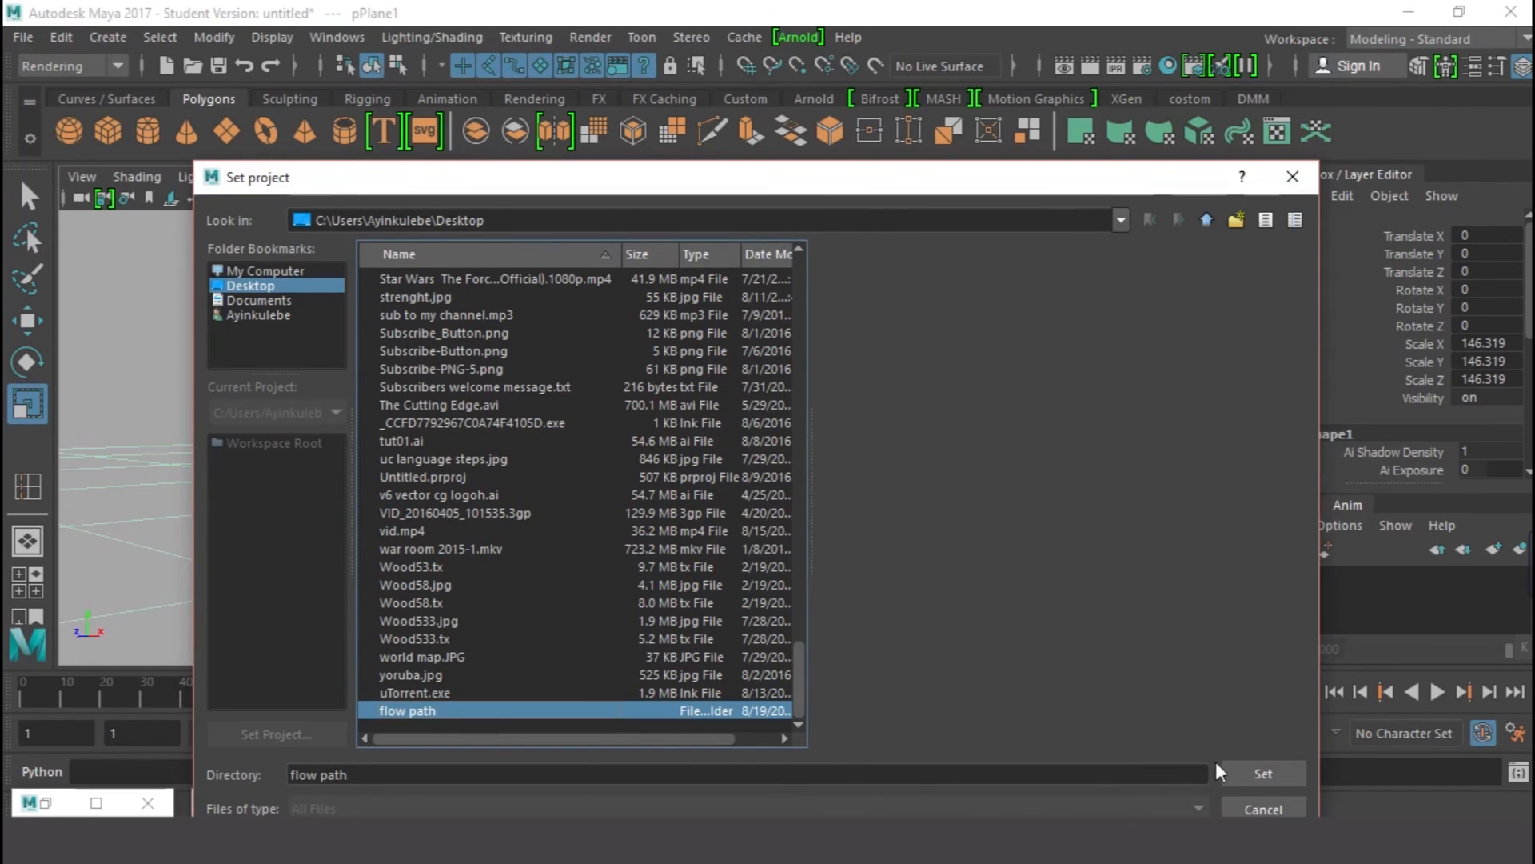
{"action": "left_click", "coordinate": [1262, 774]}
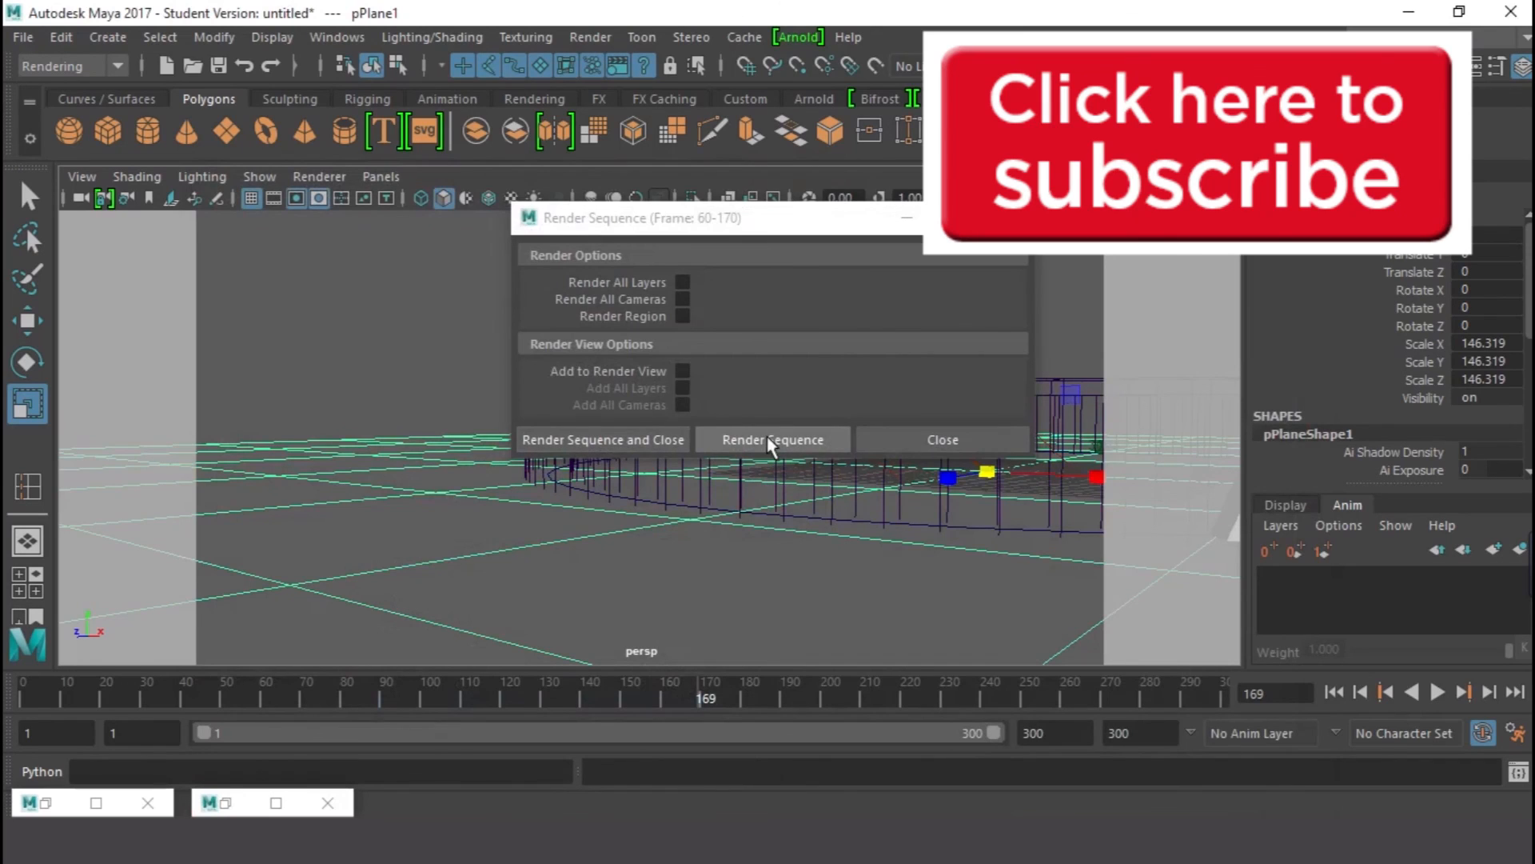
- Start rendering the frame 60–170 sequence to the project folder
{"action": "left_click", "coordinate": [772, 438]}
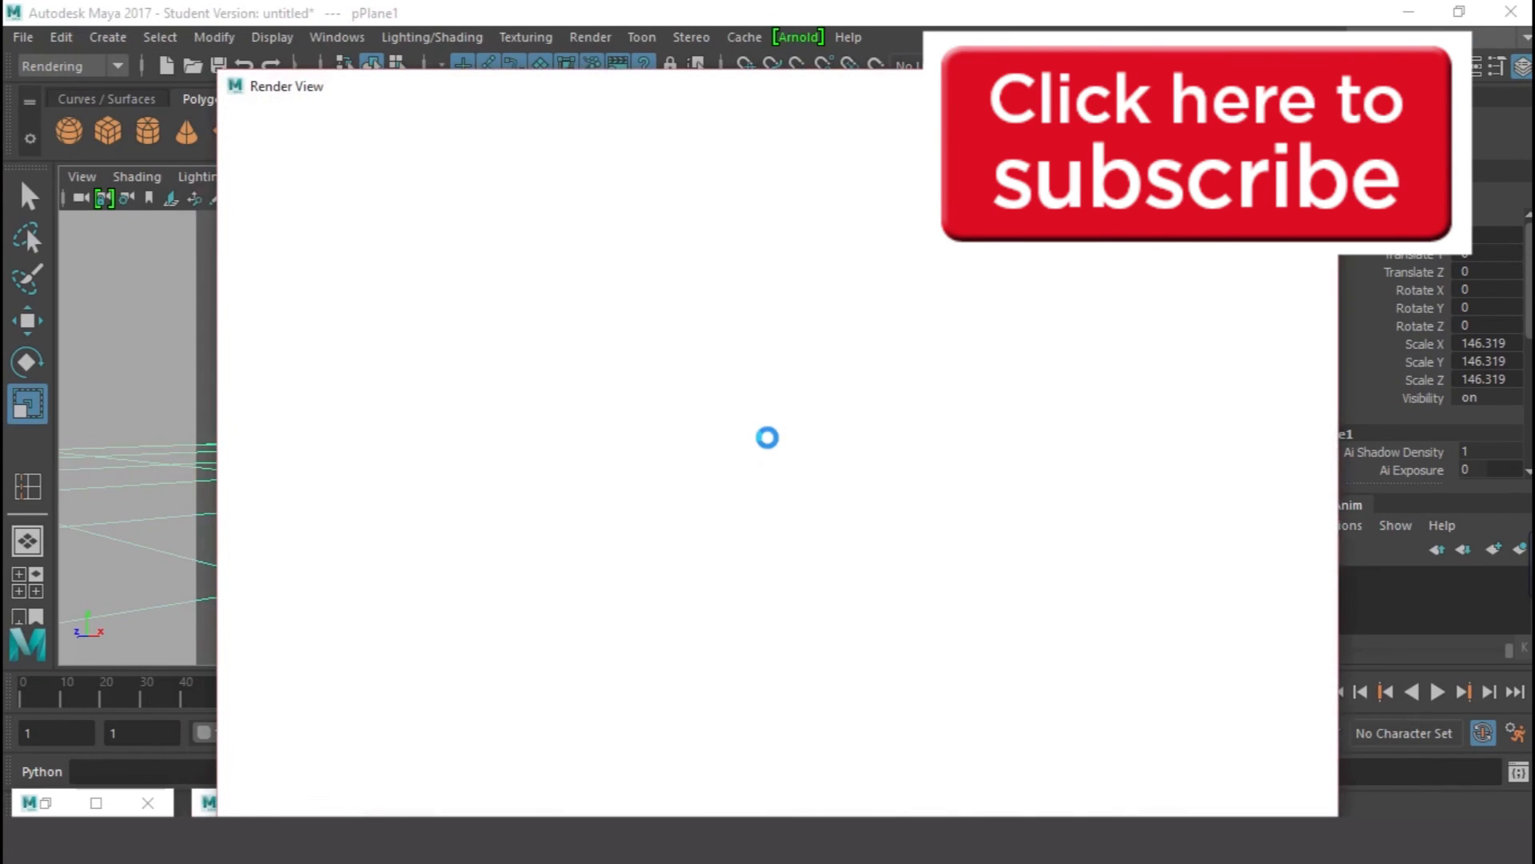